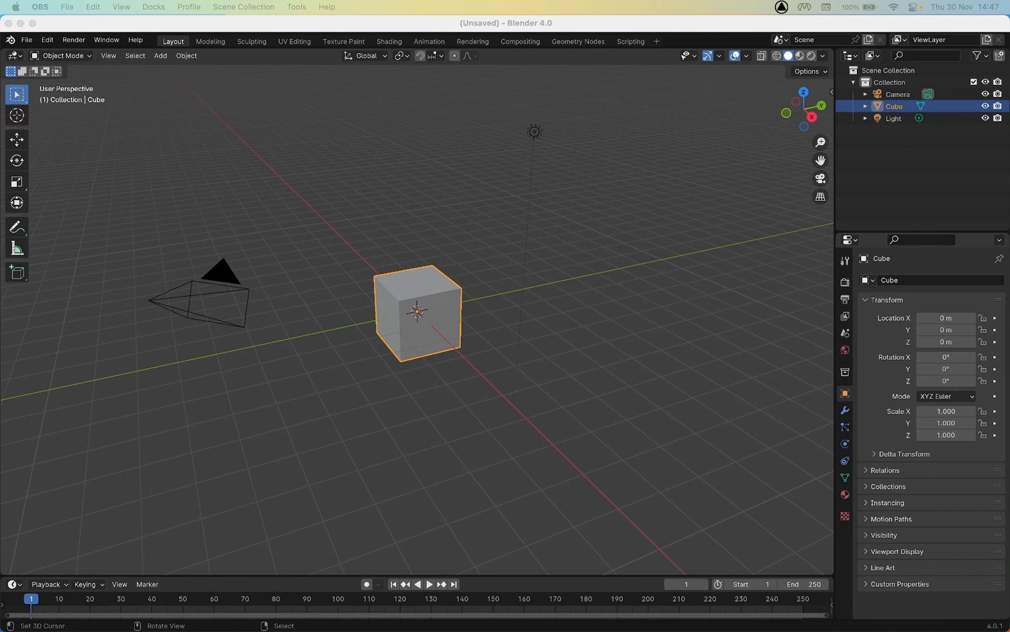
mouse_move(15, 228)
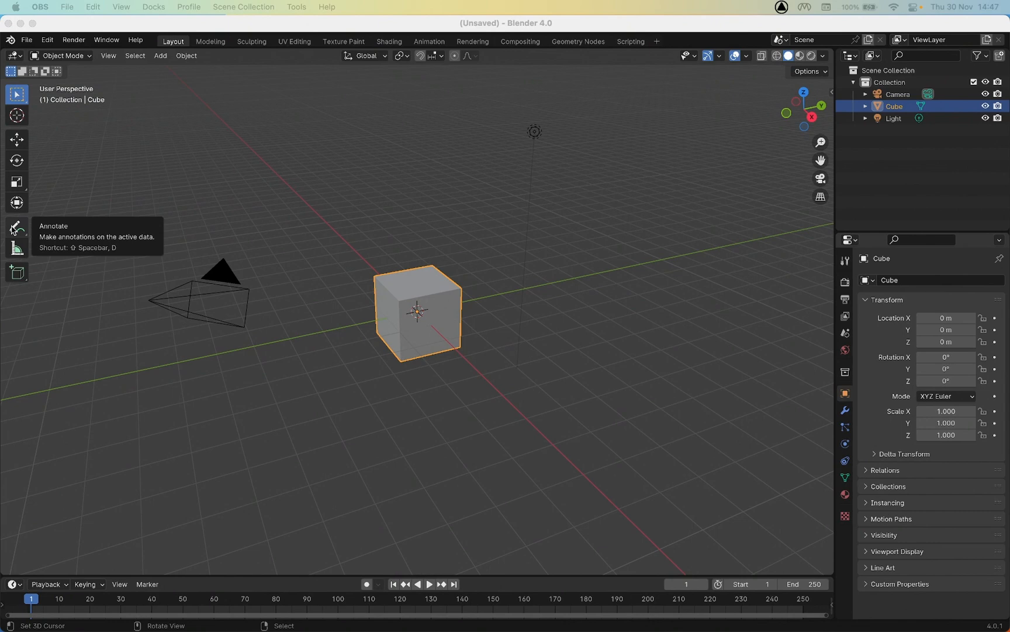
mouse_move(10, 232)
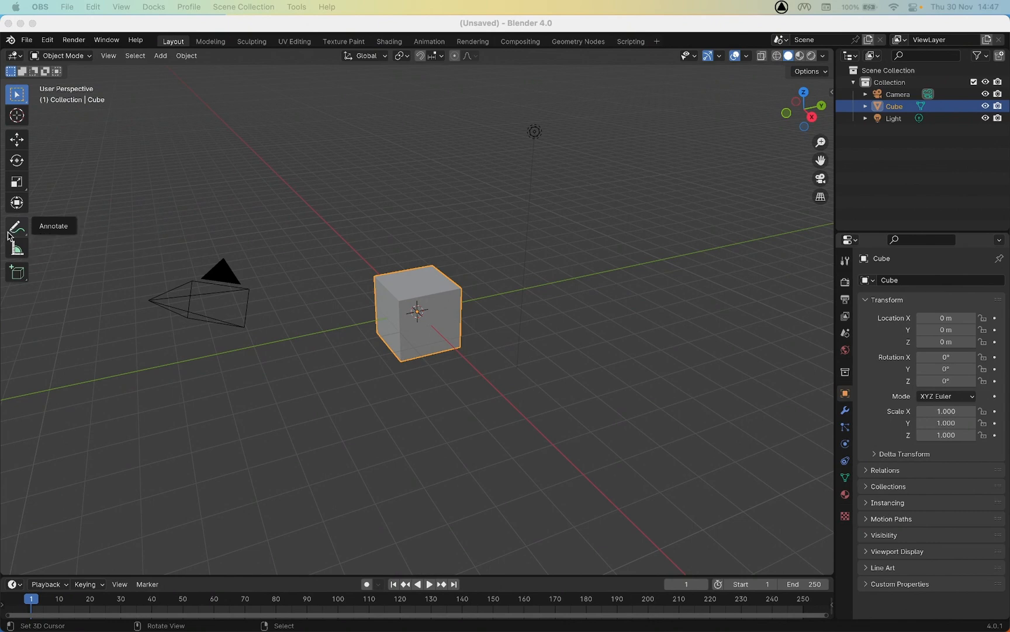
mouse_move(106, 70)
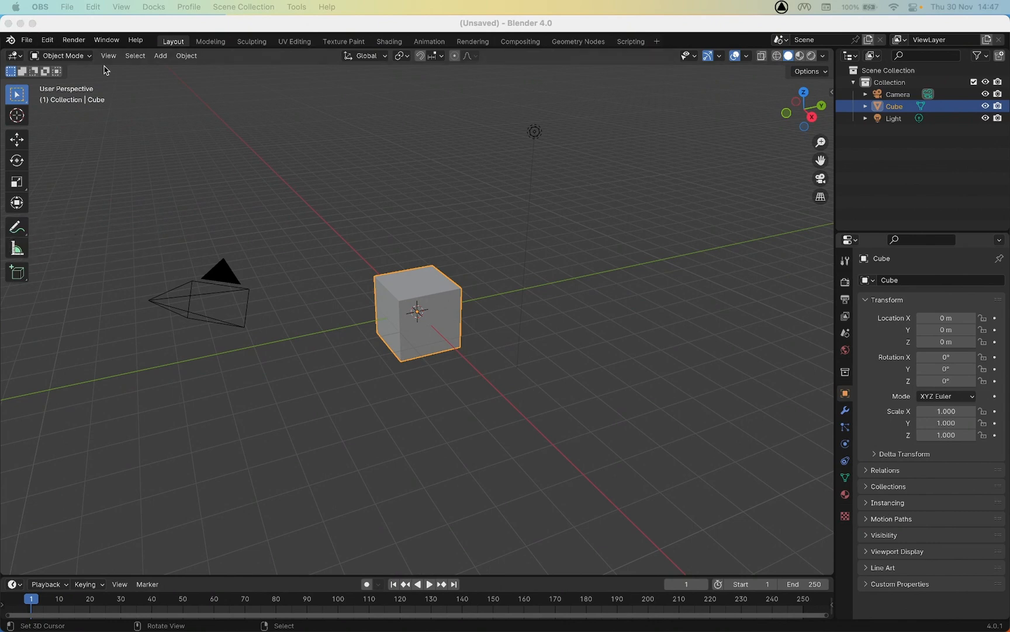
Show the viewport sidebar with the cube's transform values, then reach the Edit menu.
left_click(109, 55)
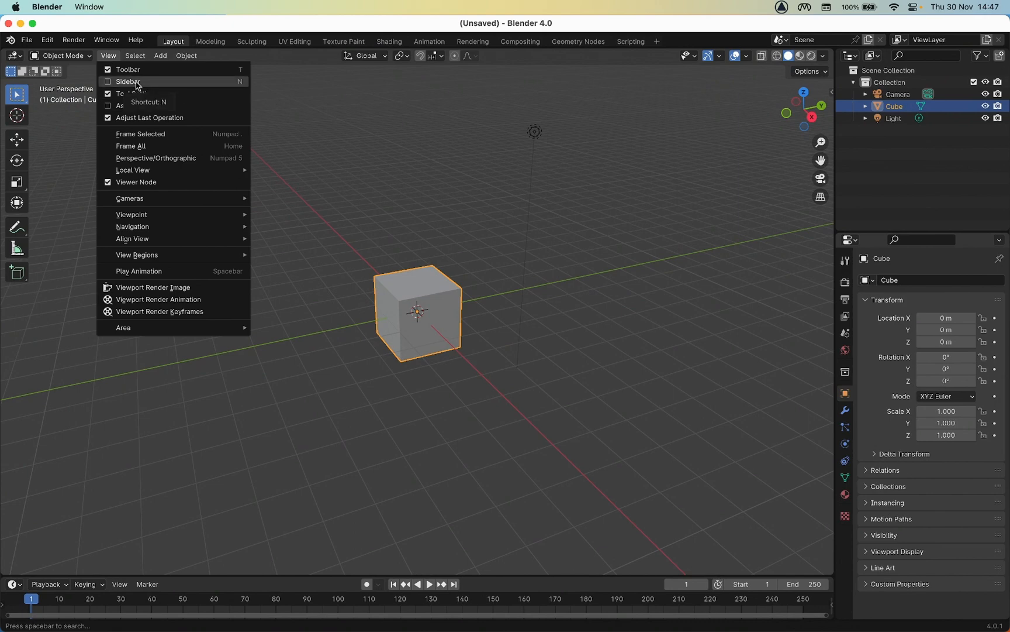
mouse_move(128, 70)
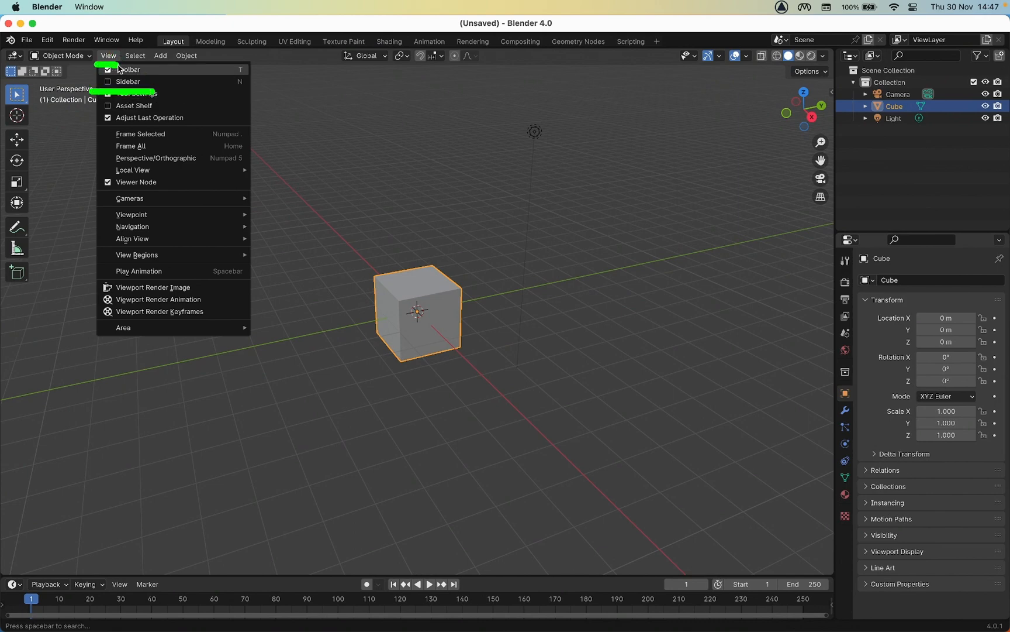
left_click(128, 80)
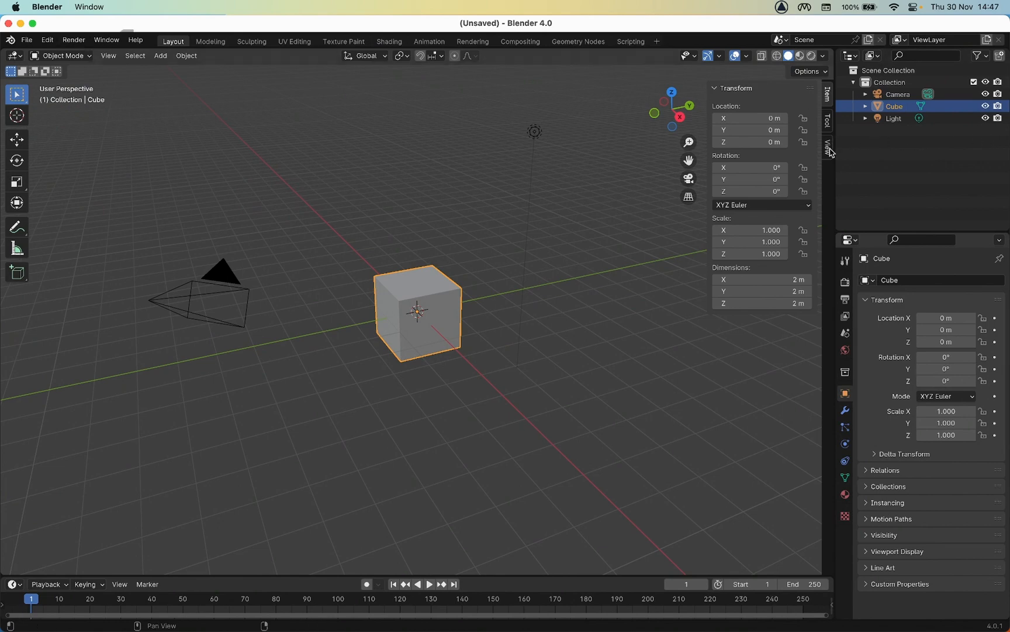
left_click(46, 40)
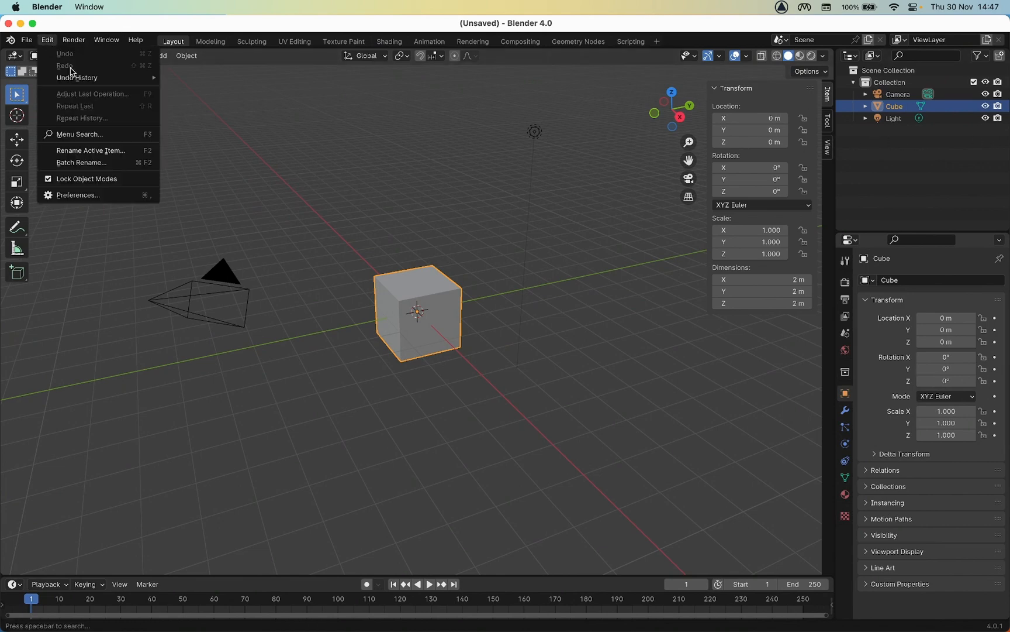
Bring up Preferences on the Add-ons section listing the official add-ons.
left_click(78, 194)
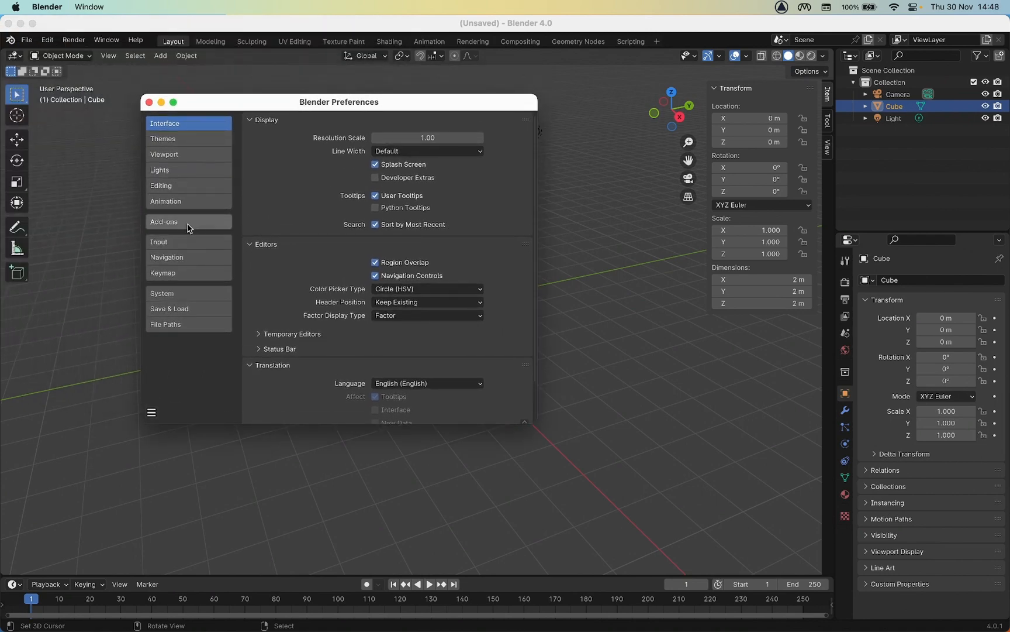
left_click(165, 222)
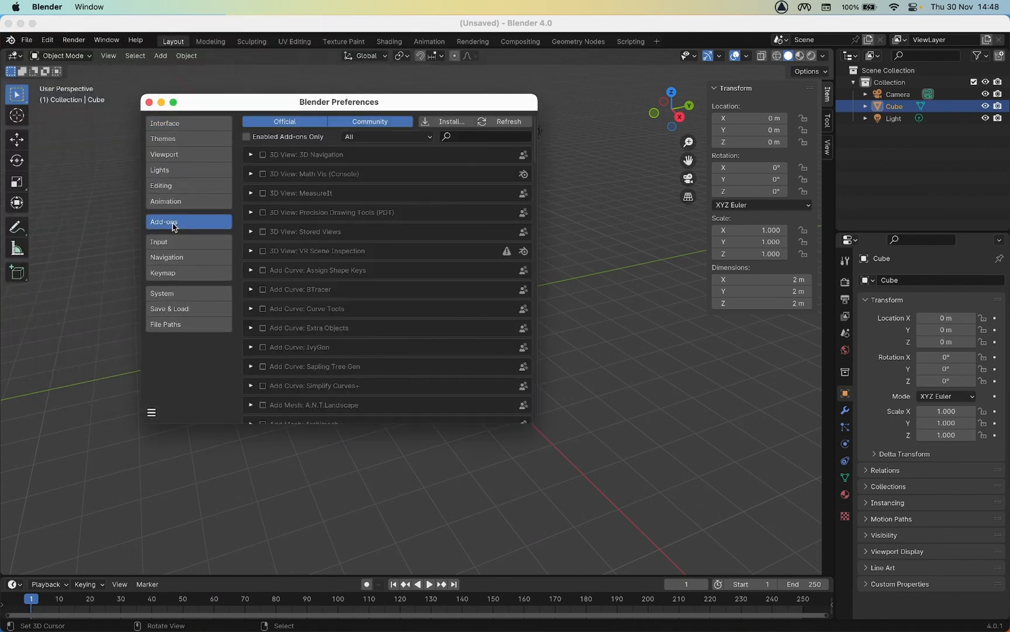
mouse_move(452, 122)
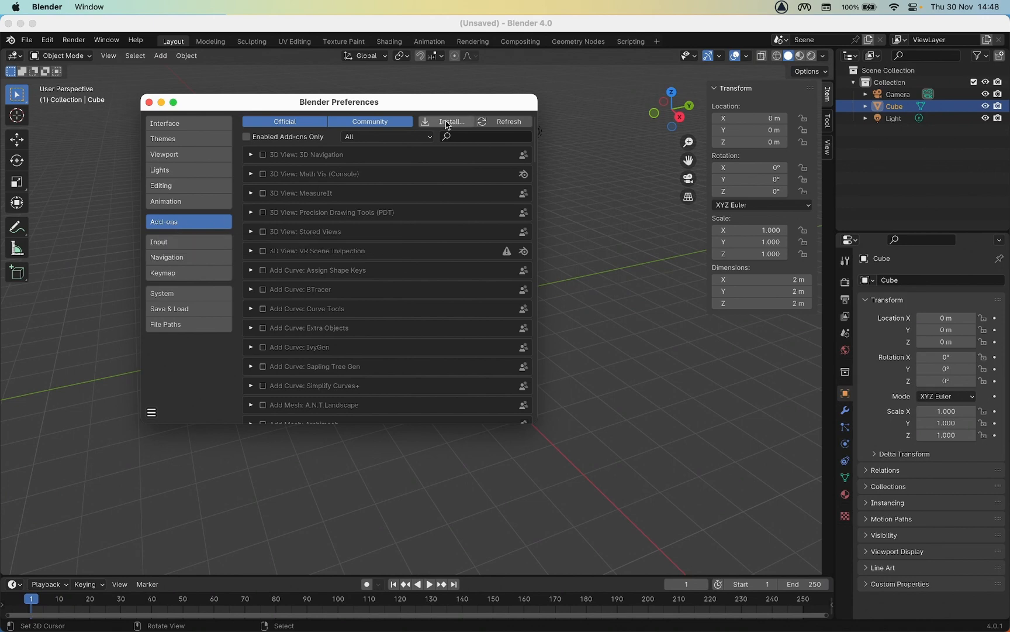
mouse_move(451, 122)
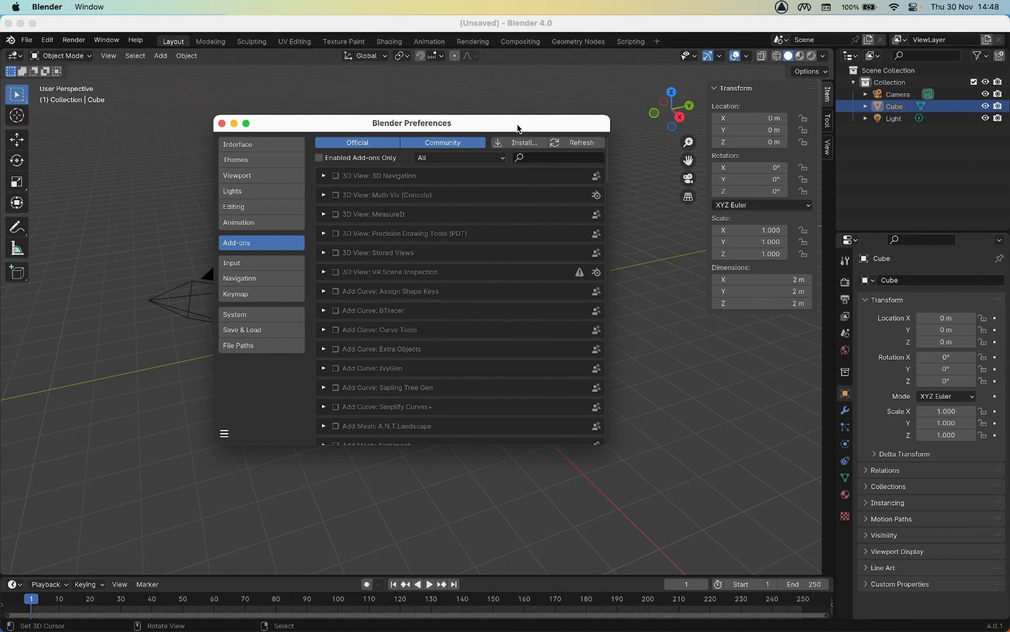
Choose IMVU_Studio_Toolkit.py inside Downloads' IMVU-Studio-Toolkit-Blender2 folder as the add-on file.
left_click(520, 143)
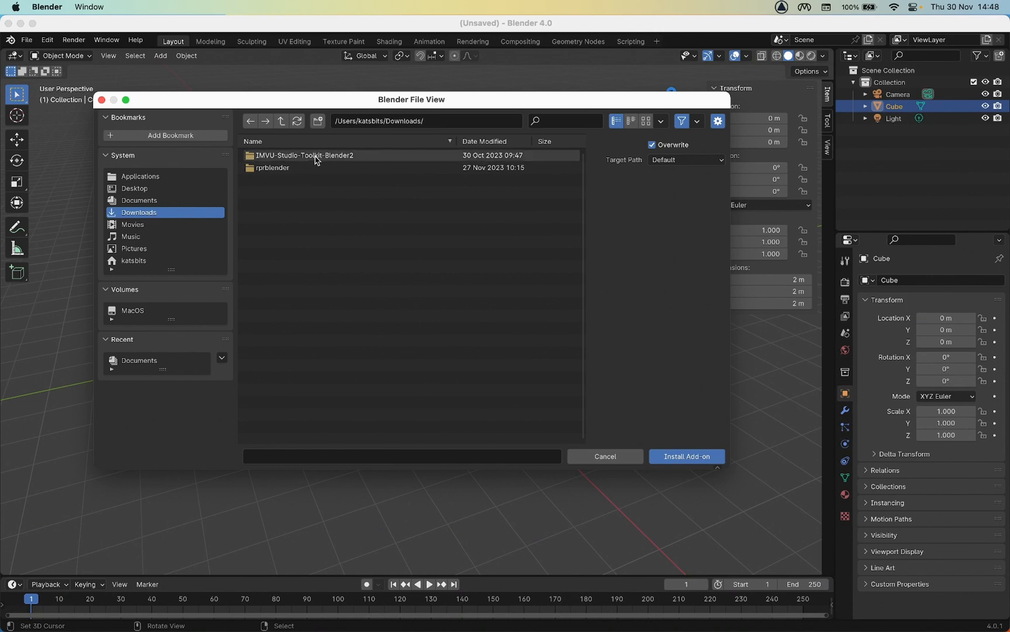
double_click(305, 156)
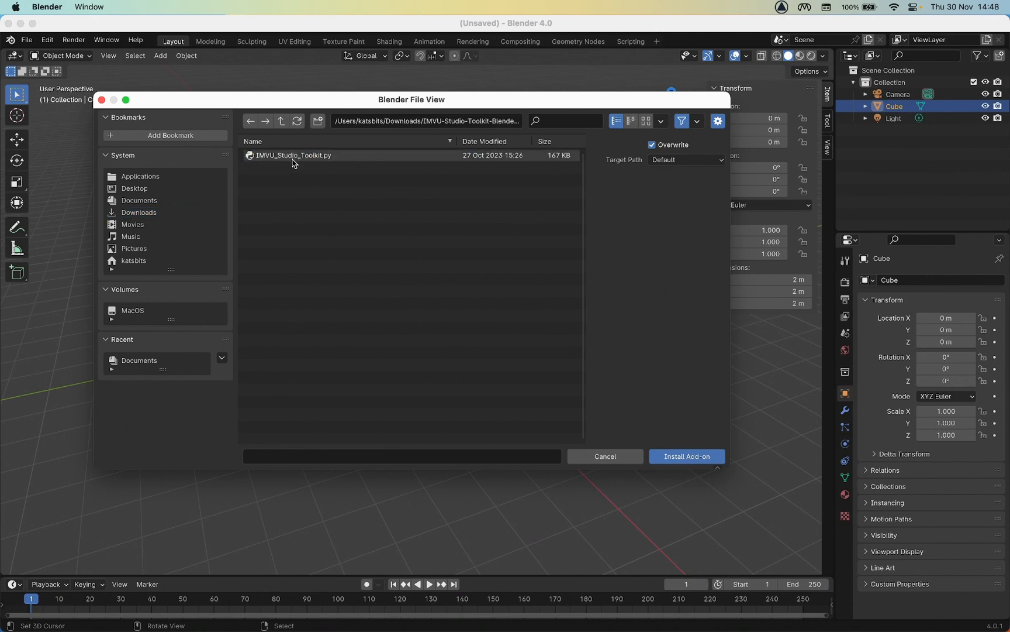
left_click(292, 155)
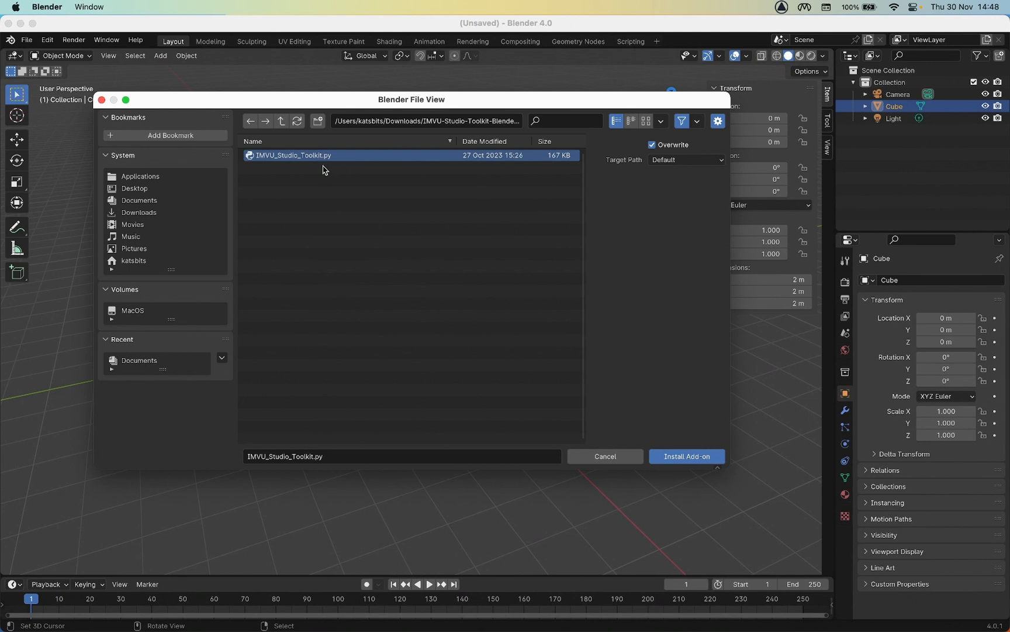
mouse_move(686, 456)
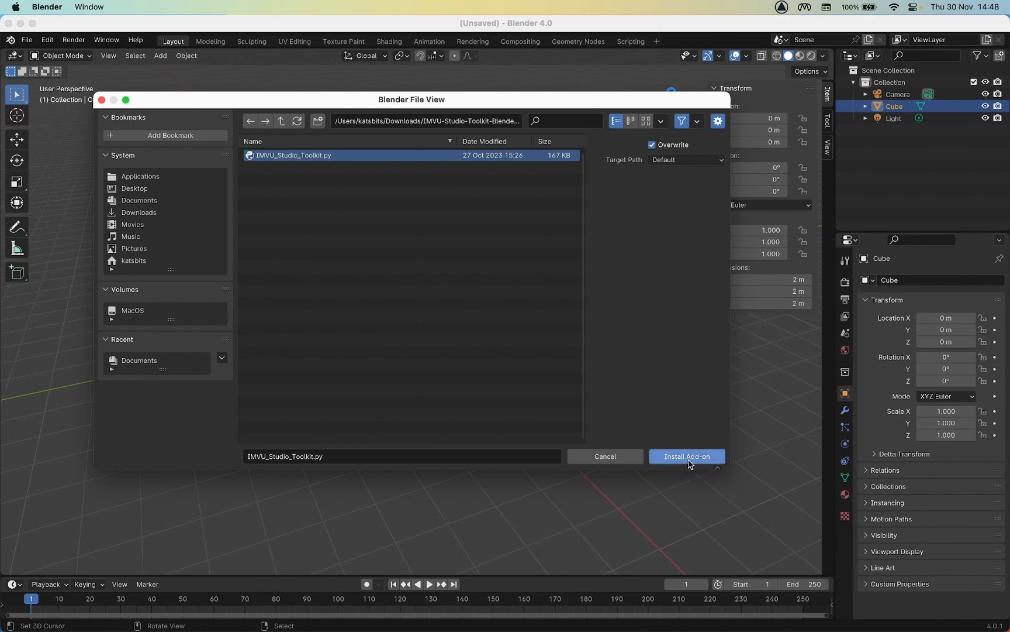
Install the IMVU Studio Toolkit script, expand its entry and enable it.
left_click(686, 456)
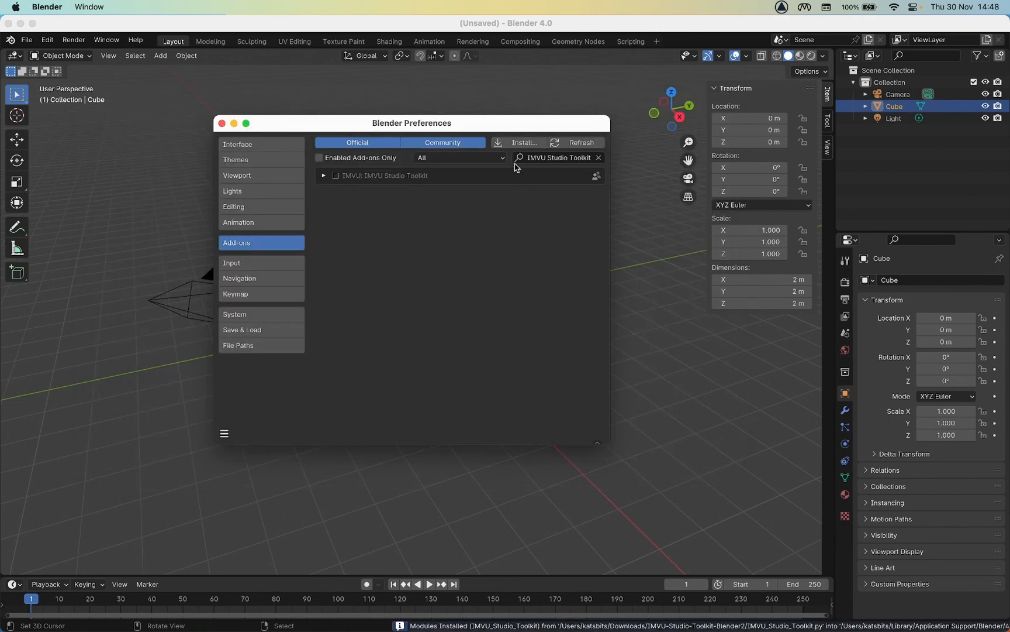
mouse_move(407, 228)
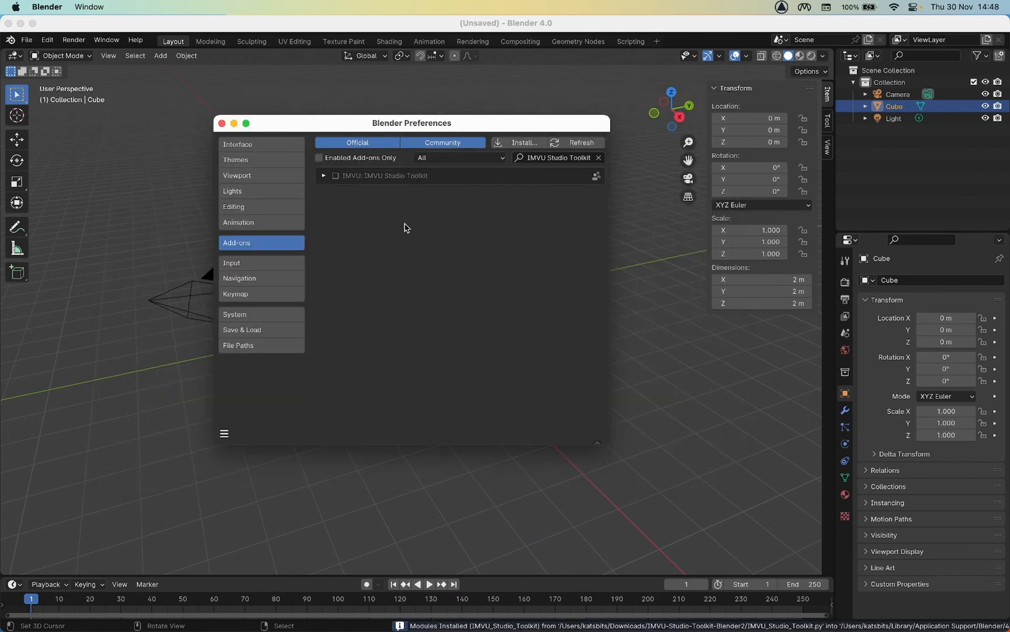
left_click(324, 175)
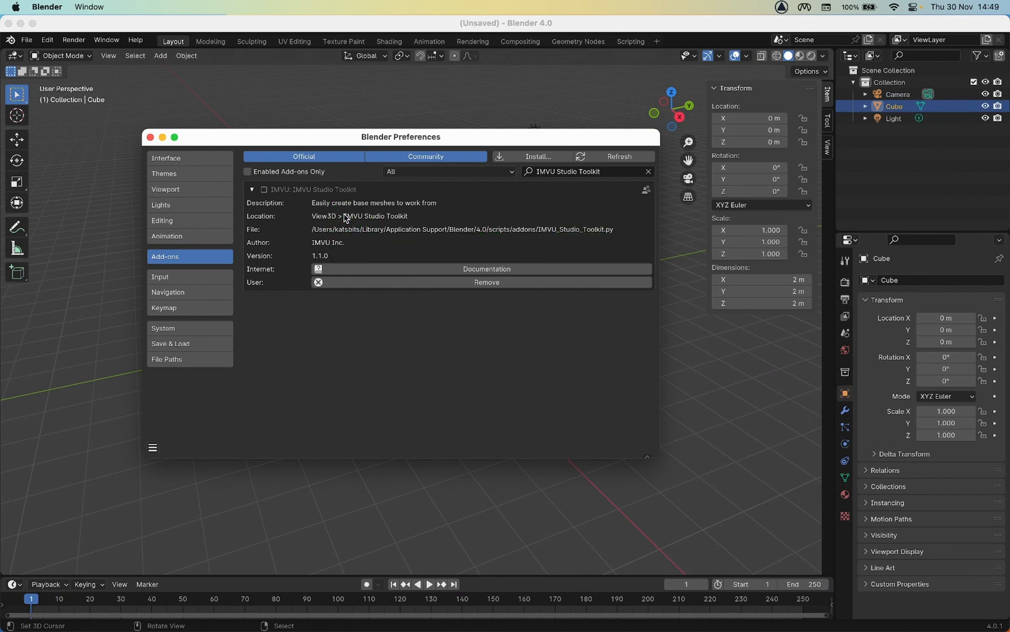
mouse_move(164, 125)
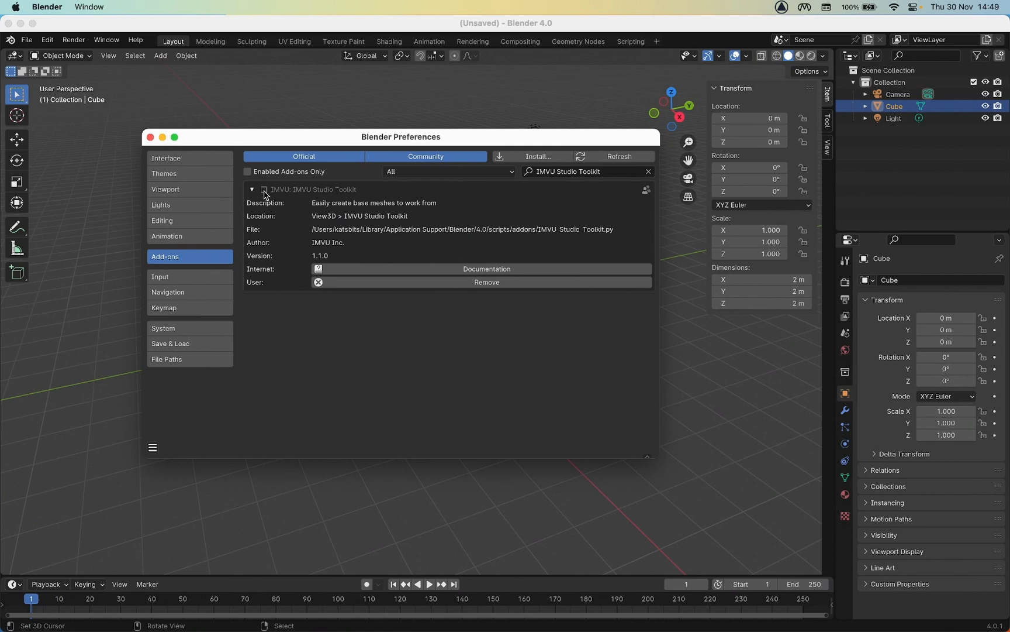
left_click(264, 190)
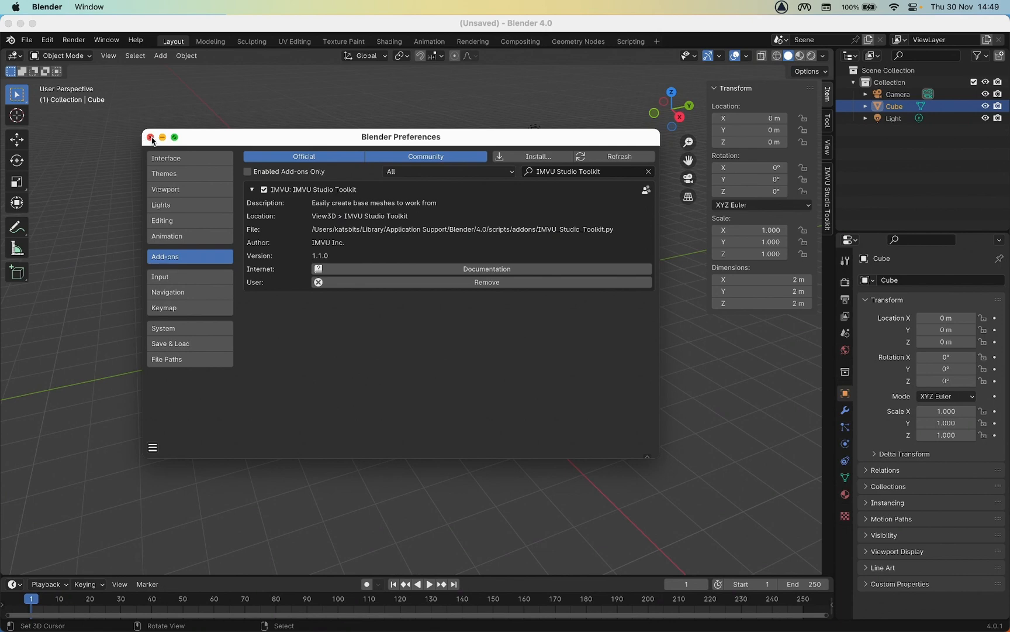
left_click(151, 136)
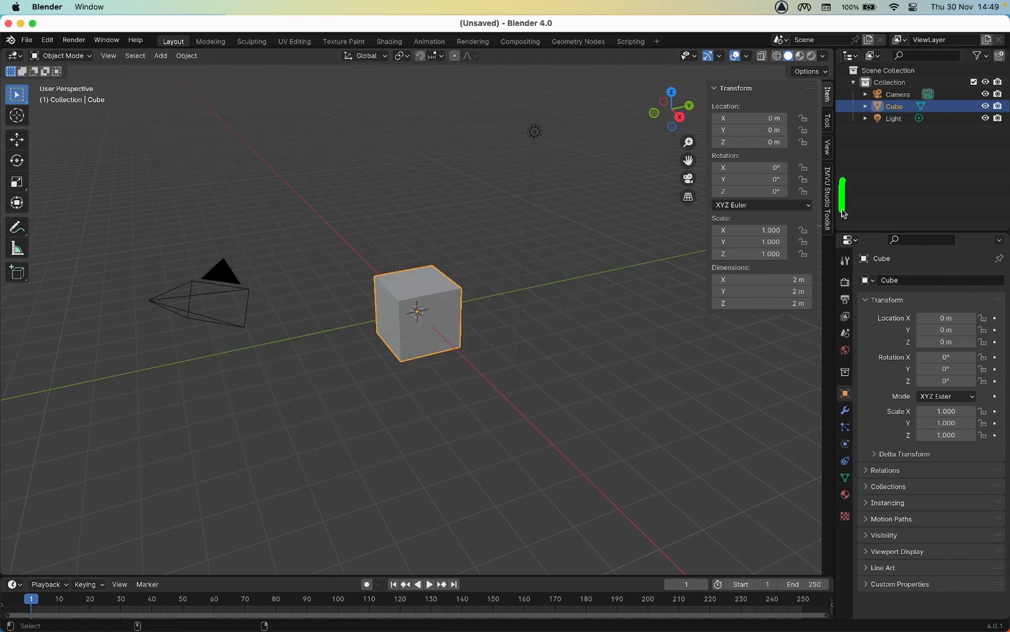
left_click(829, 192)
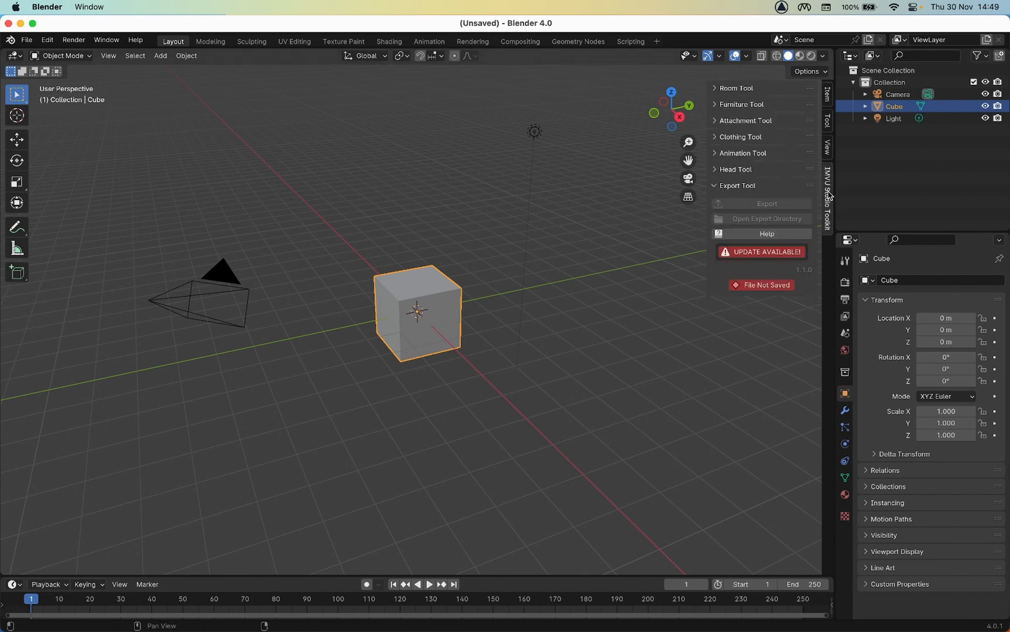
left_click(741, 104)
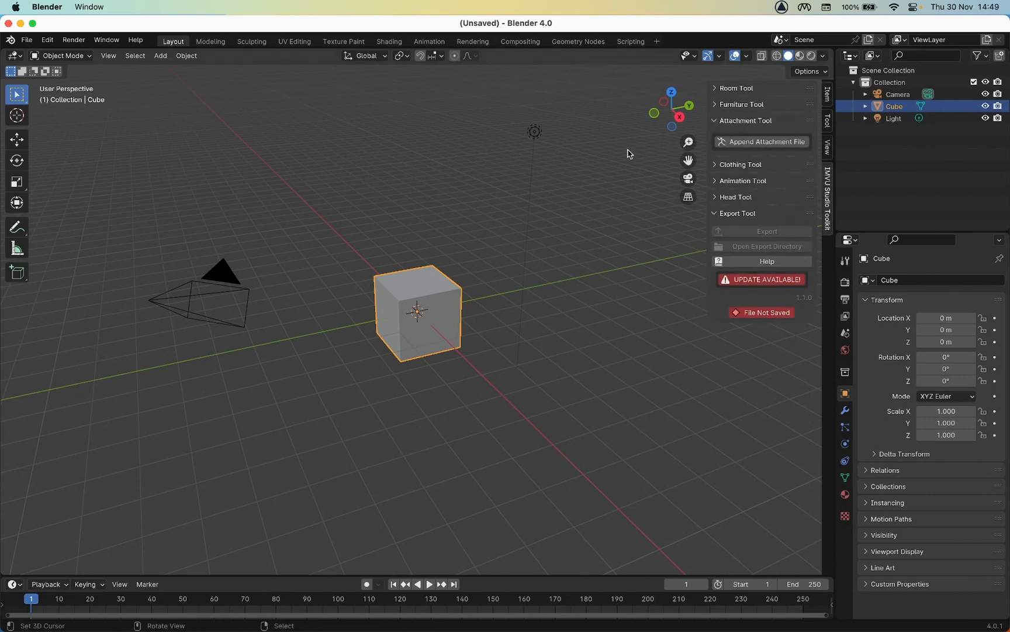
mouse_move(633, 159)
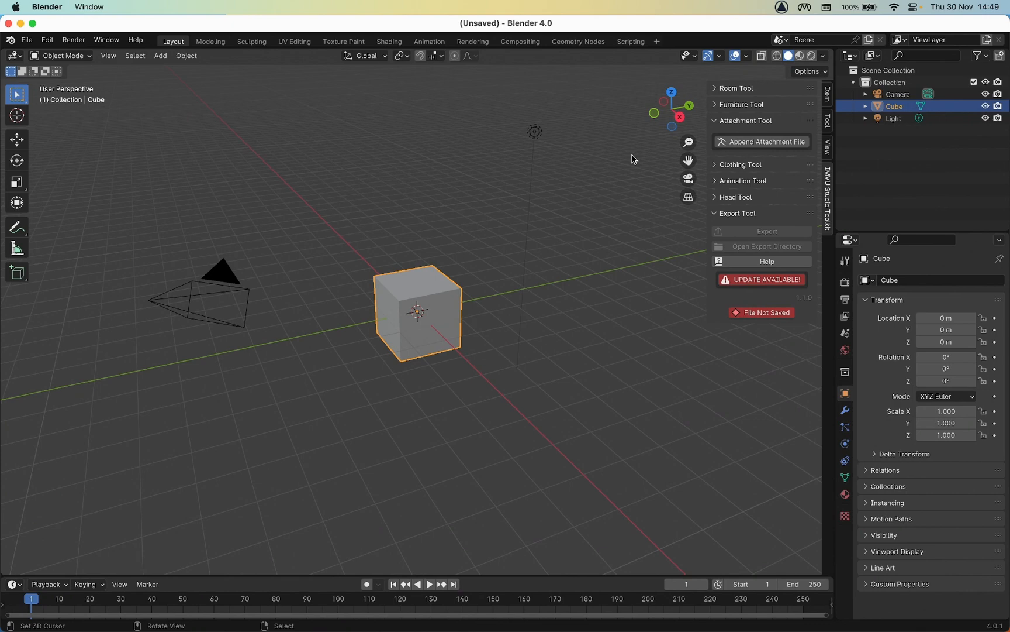
mouse_move(653, 165)
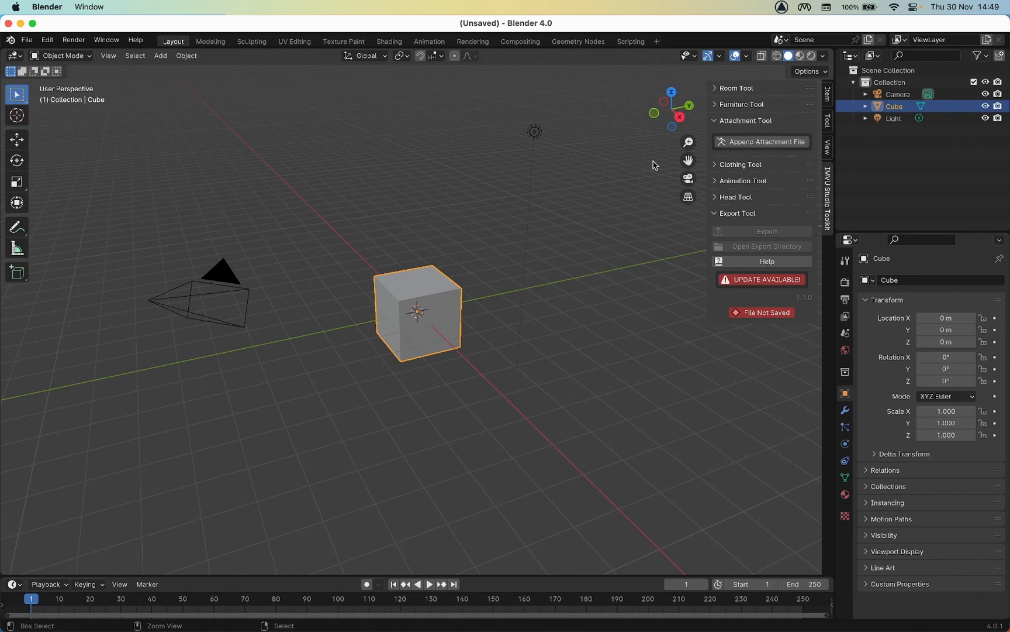
left_click(765, 141)
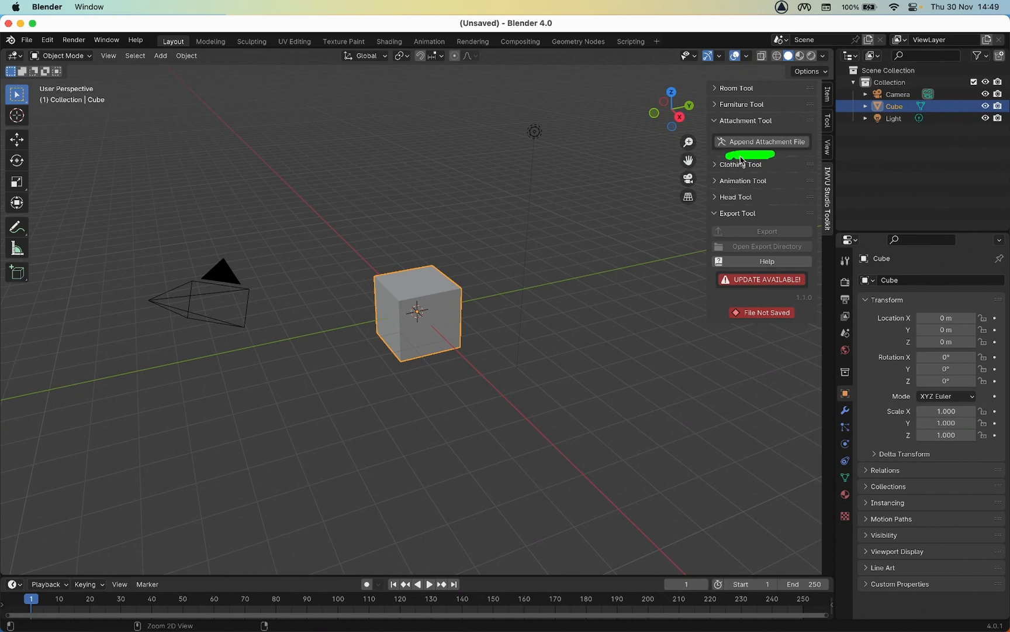
left_click(766, 141)
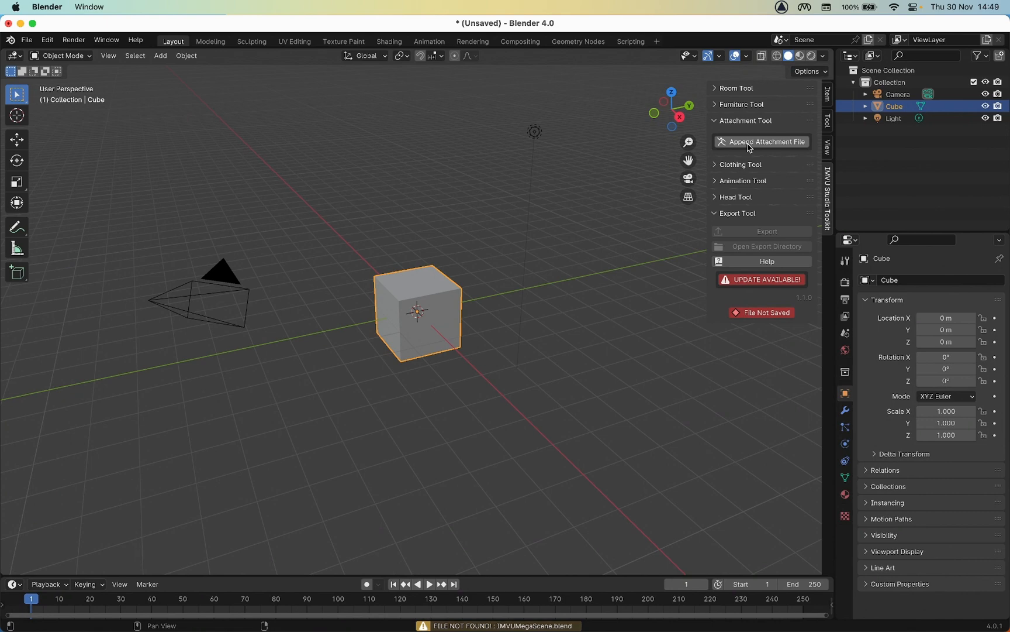
mouse_move(587, 186)
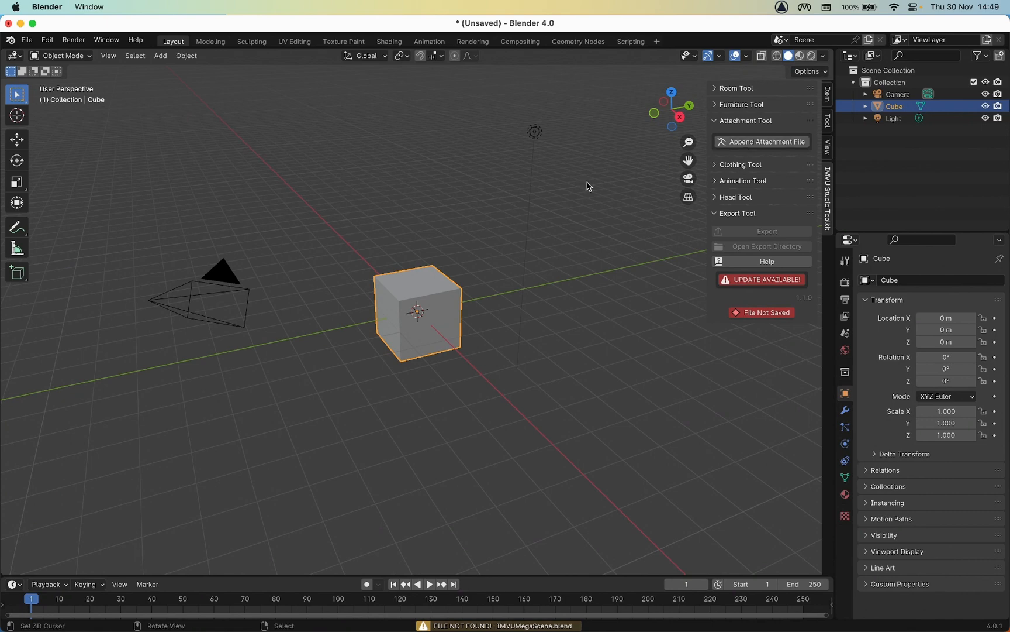
mouse_move(440, 286)
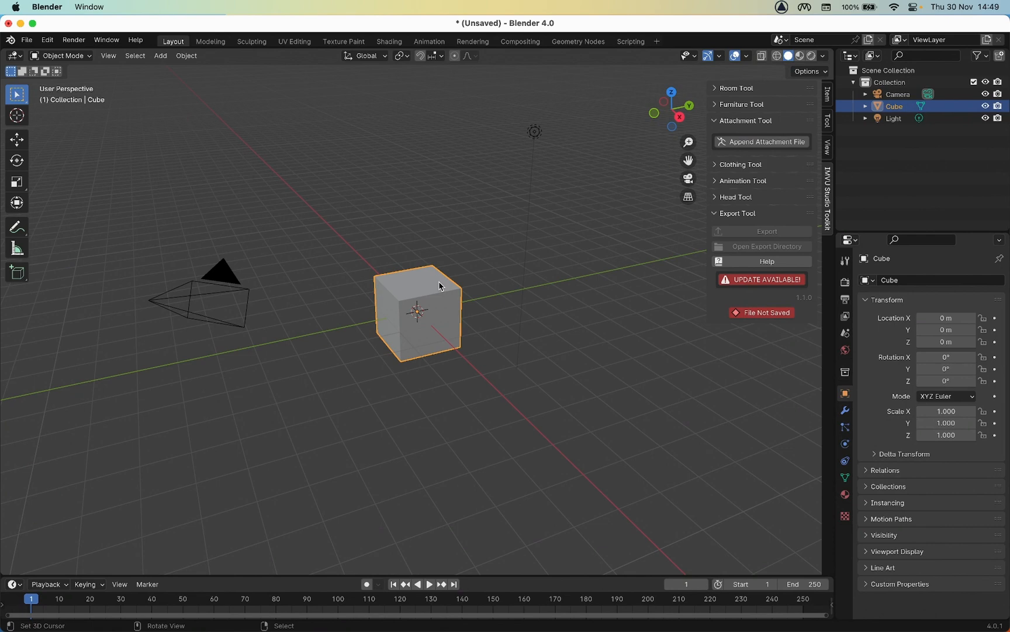
mouse_move(476, 323)
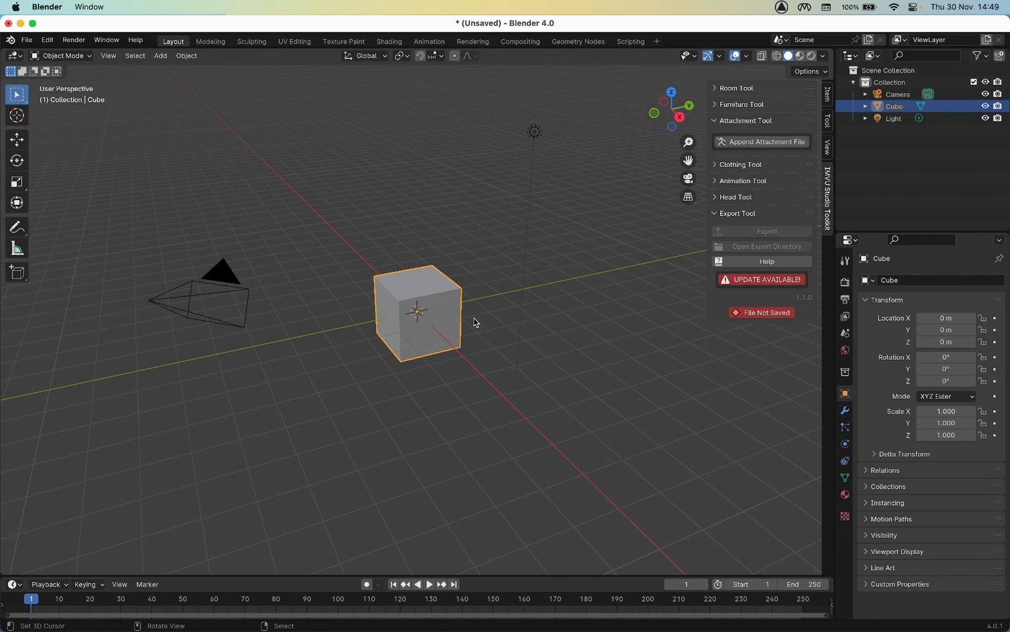
left_click(762, 142)
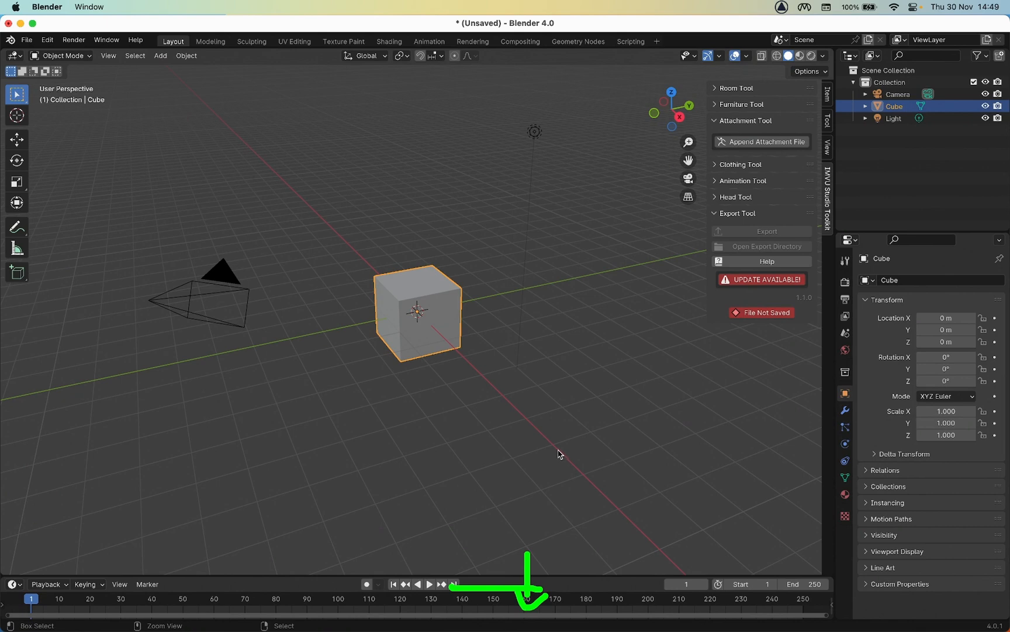
mouse_move(532, 202)
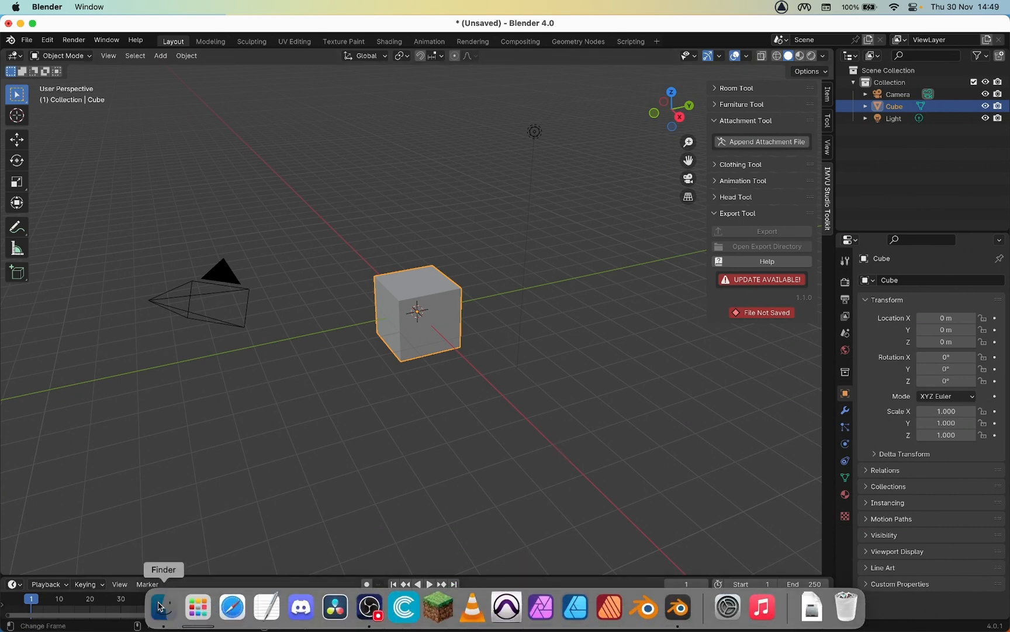
In Finder, copy the IMVU-Studio-Toolkit-Blender2 folder from Downloads.
left_click(160, 605)
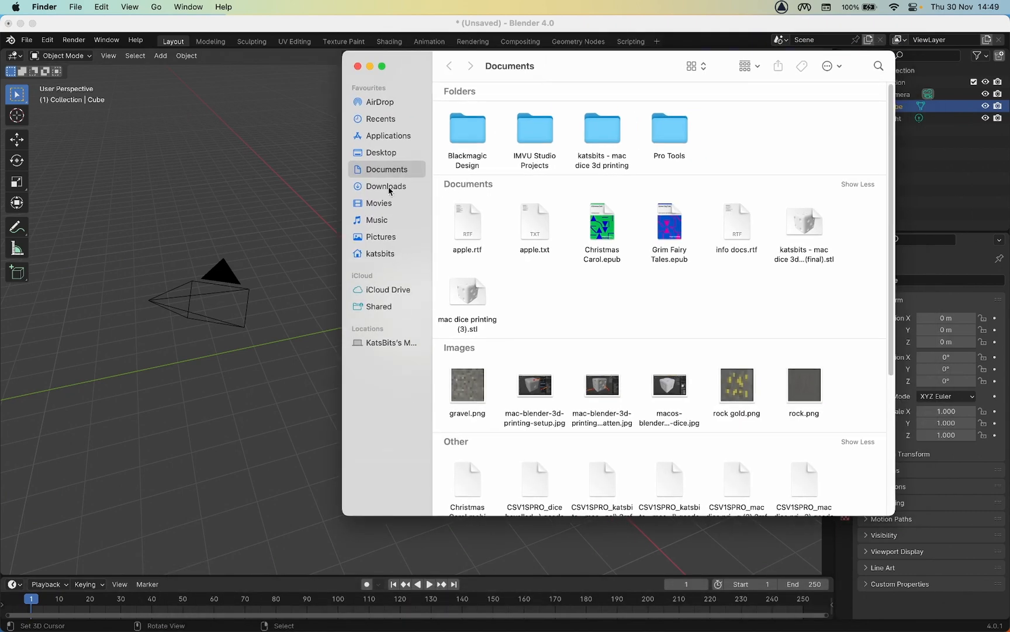
left_click(389, 186)
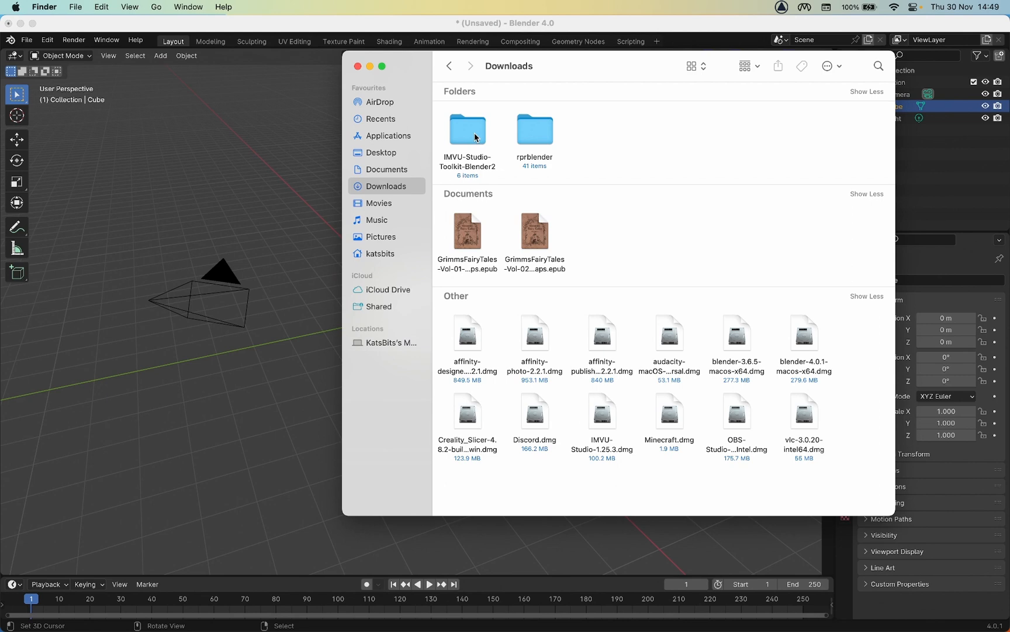
right_click(466, 128)
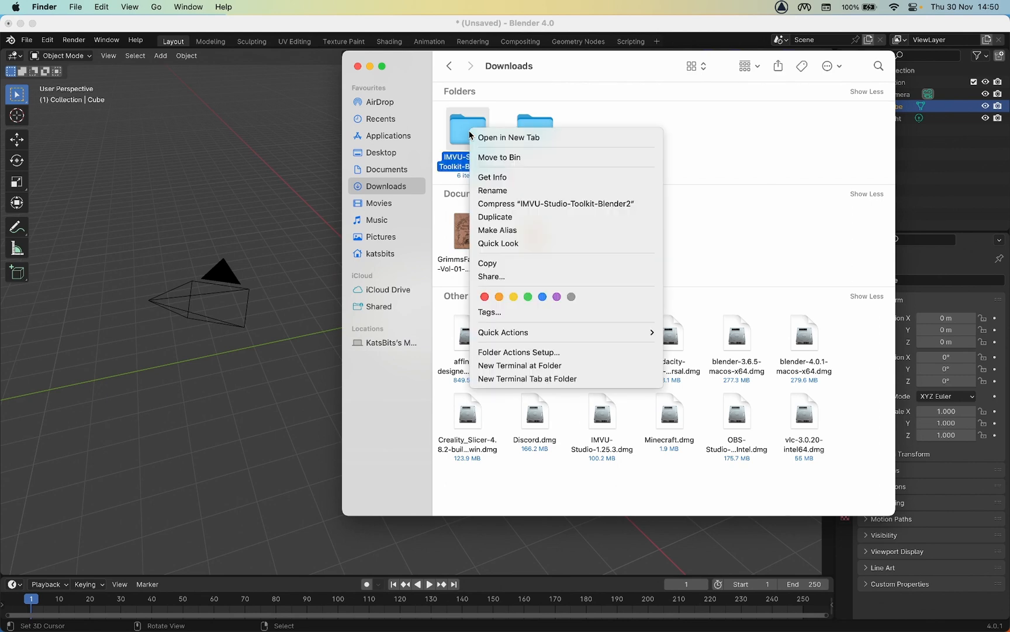
mouse_move(642, 126)
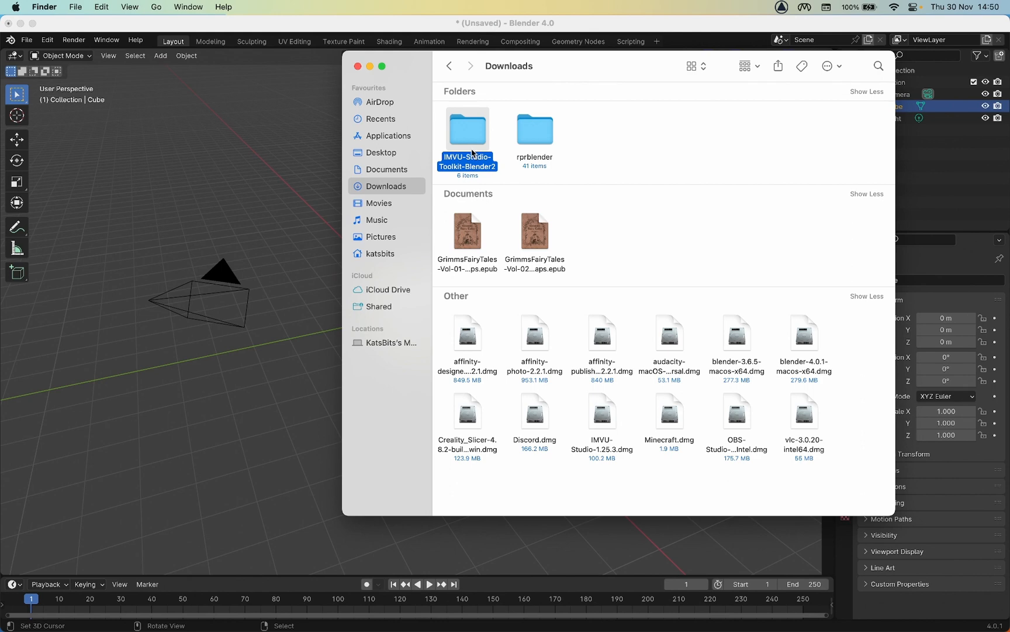
mouse_move(457, 140)
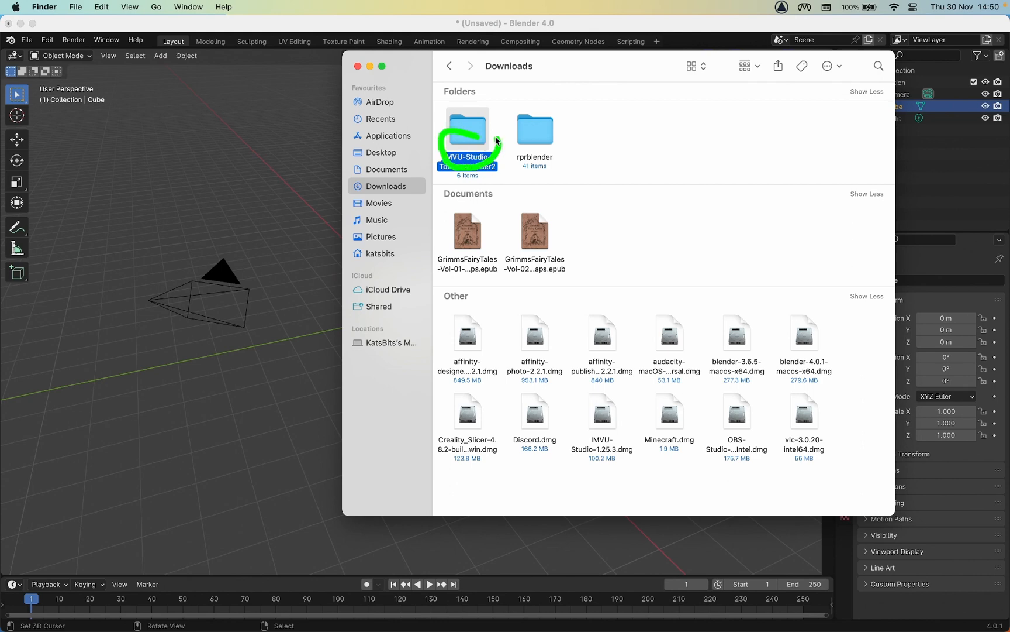
right_click(466, 132)
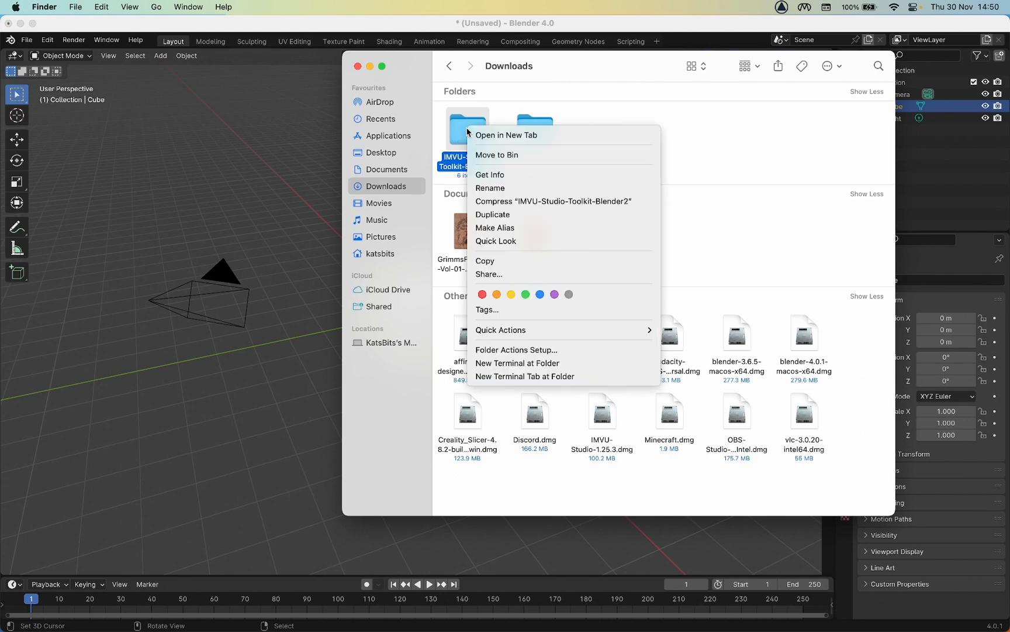
mouse_move(496, 241)
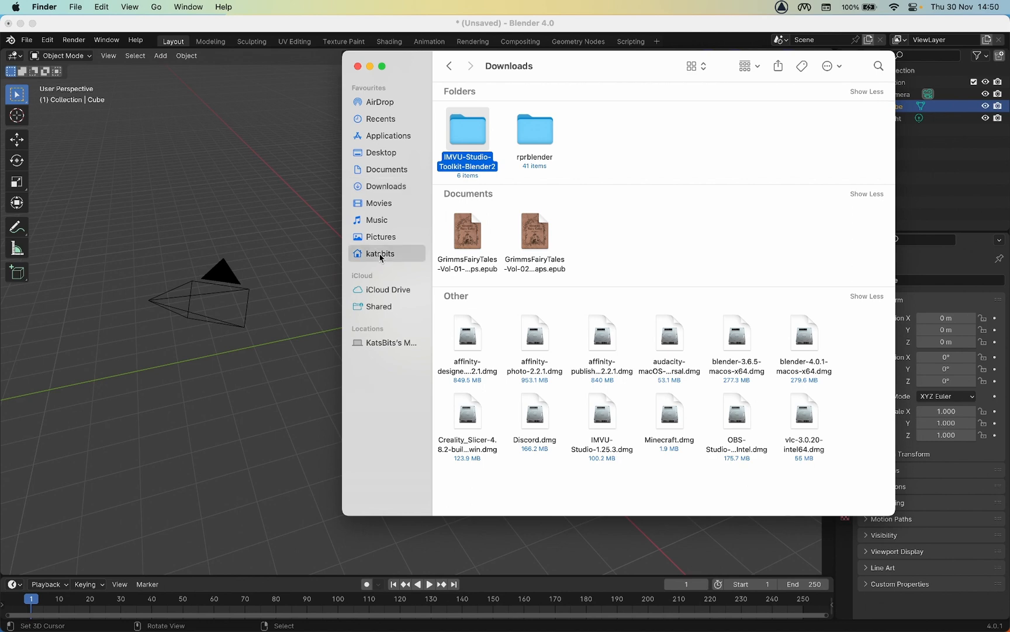
Go to the home folder and show its view options so Library is listed.
left_click(380, 253)
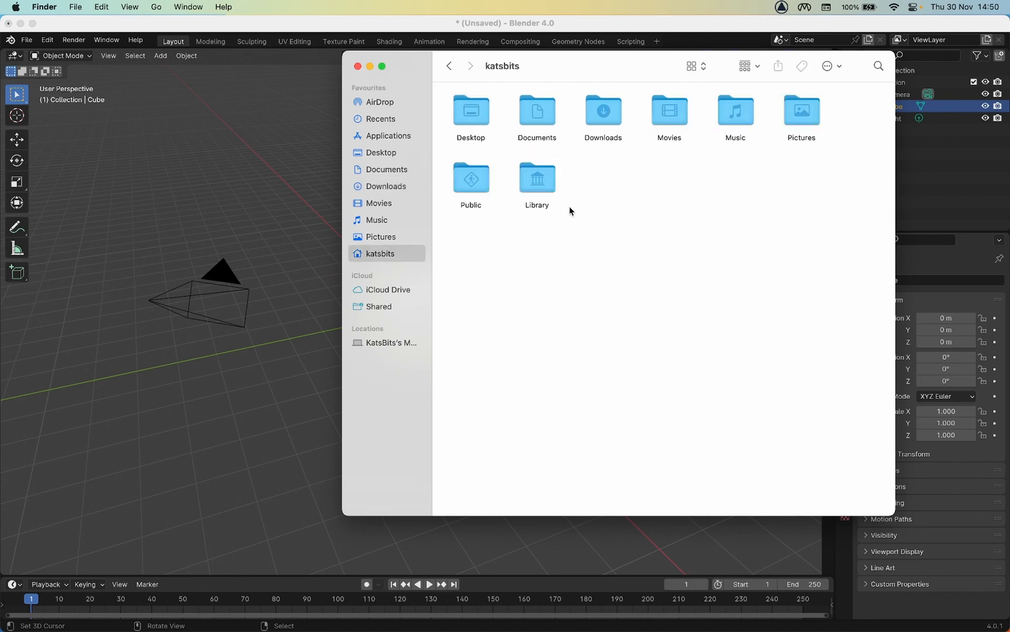
mouse_move(539, 222)
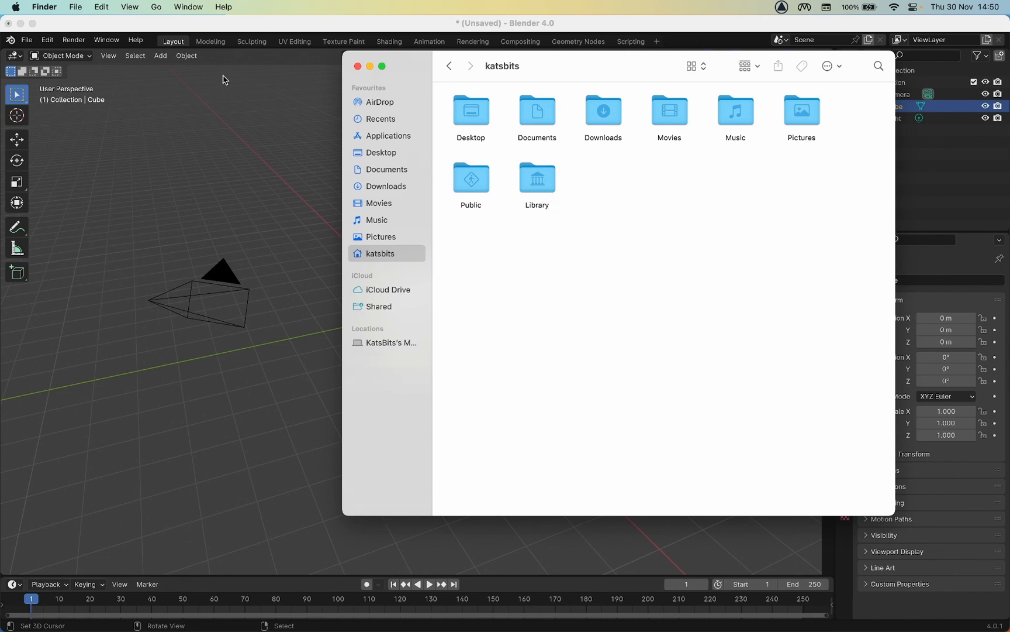
mouse_move(570, 263)
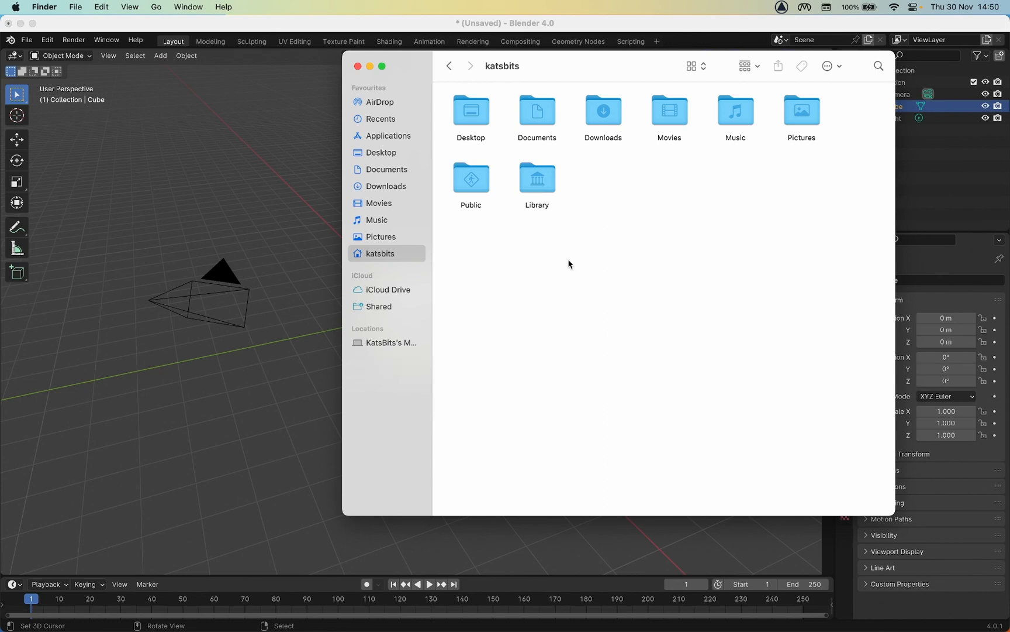
right_click(569, 263)
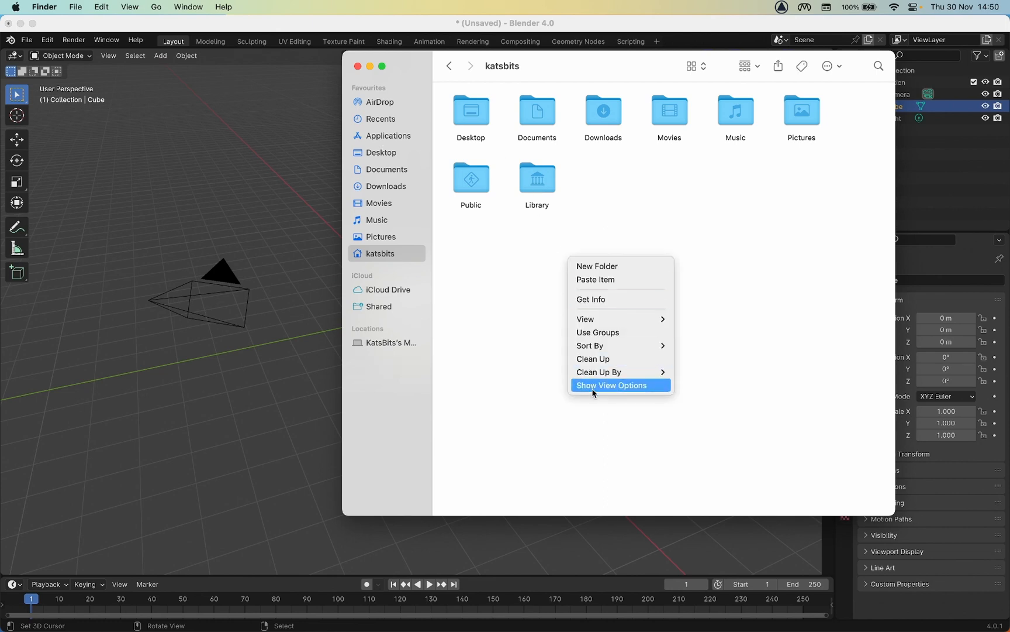
mouse_move(619, 391)
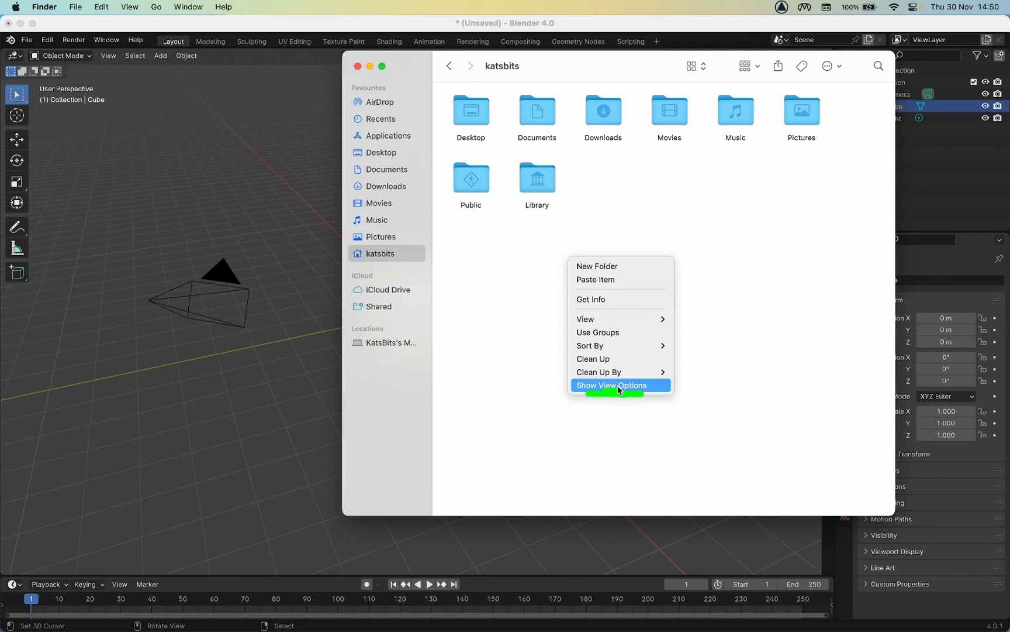
left_click(611, 385)
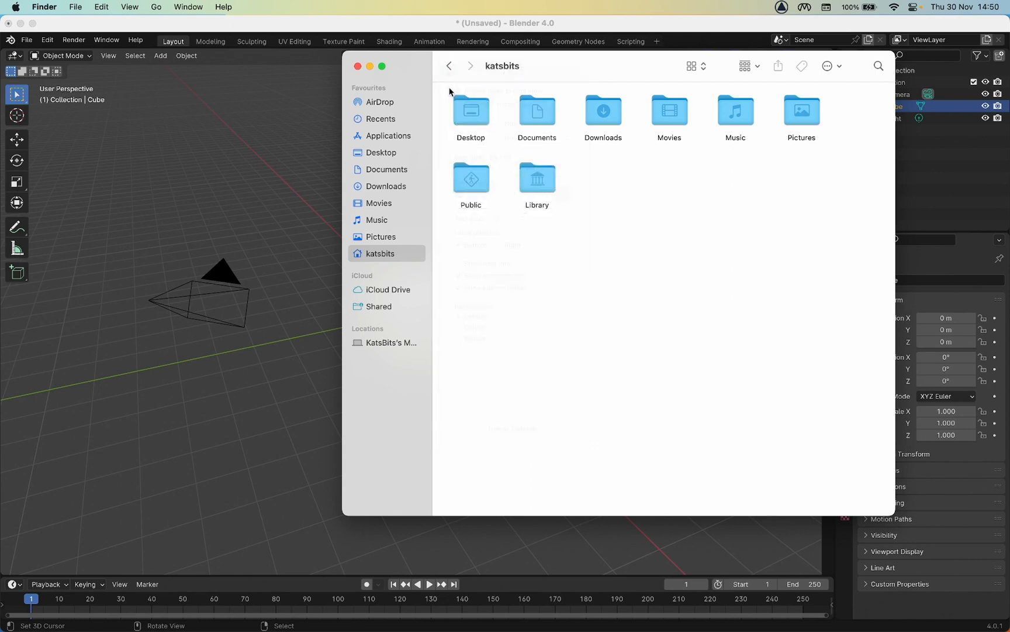
Navigate Library > Application Support > Blender > 4.0 > scripts > addons.
double_click(537, 178)
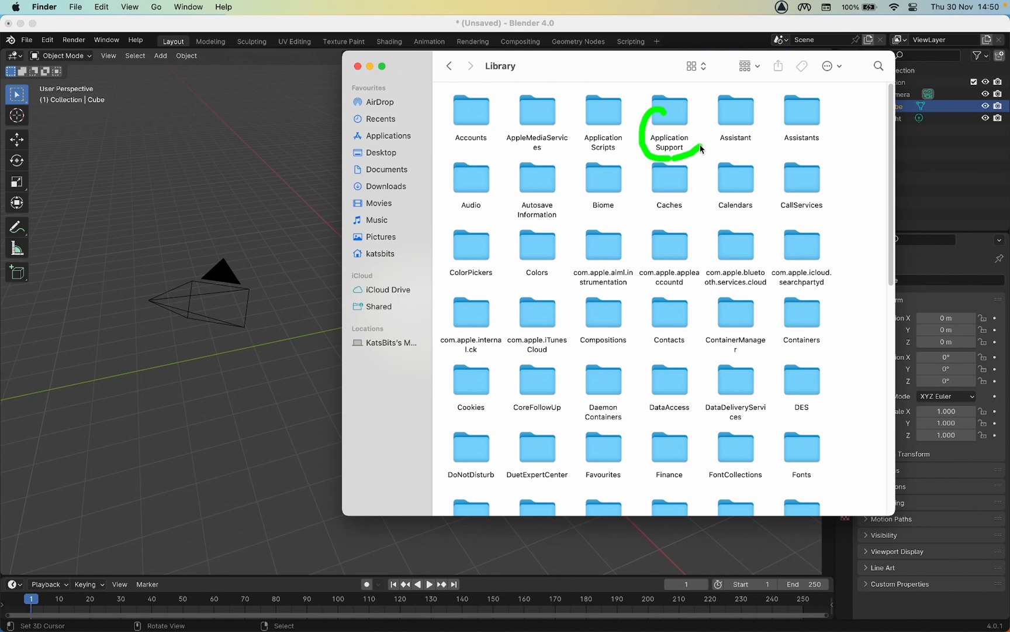
left_click(669, 112)
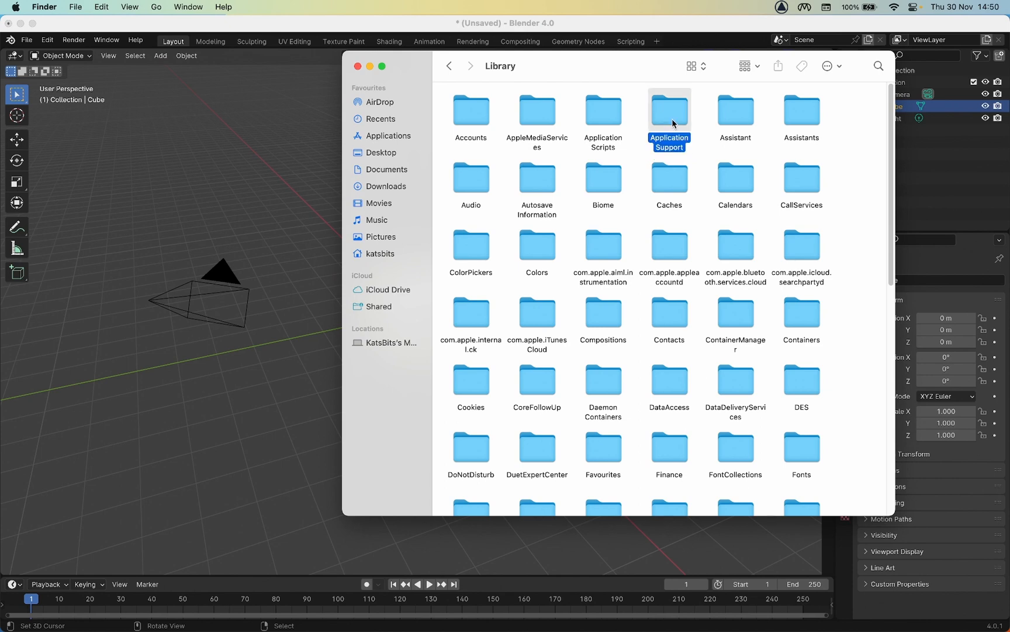
double_click(669, 110)
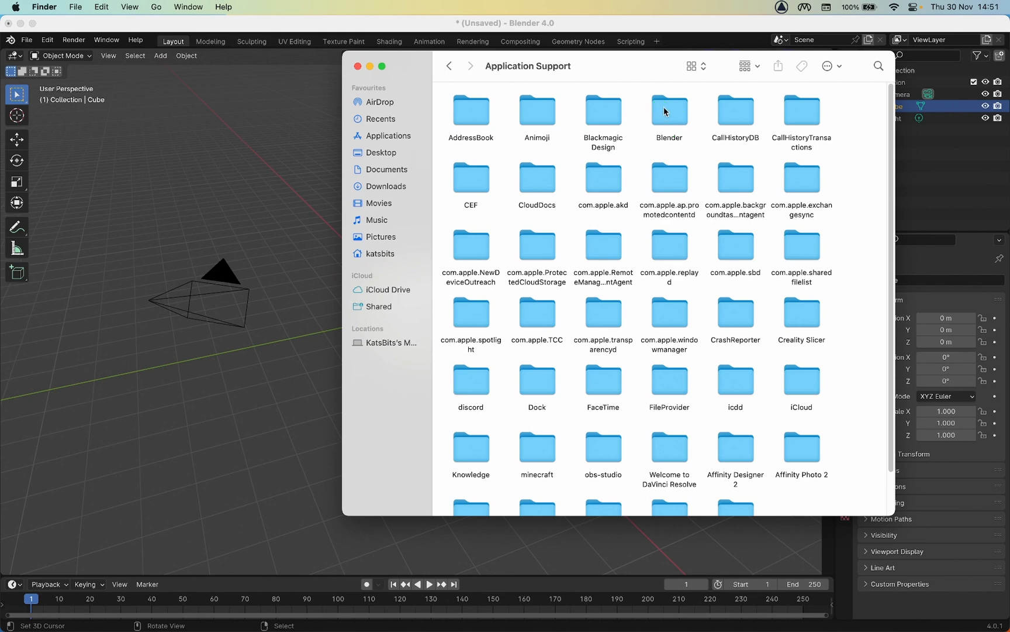
double_click(669, 111)
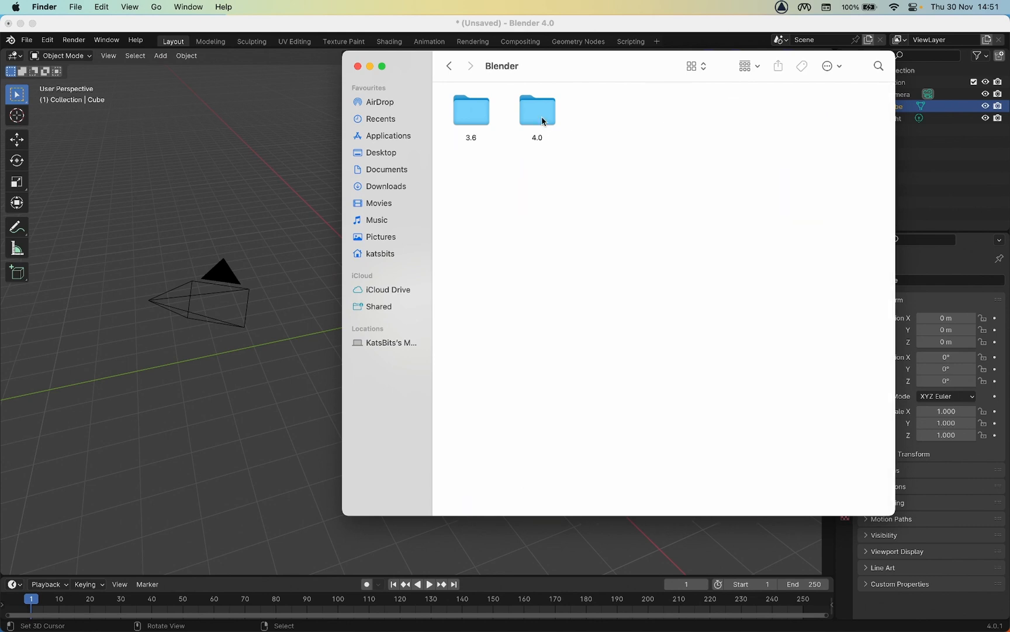
double_click(537, 110)
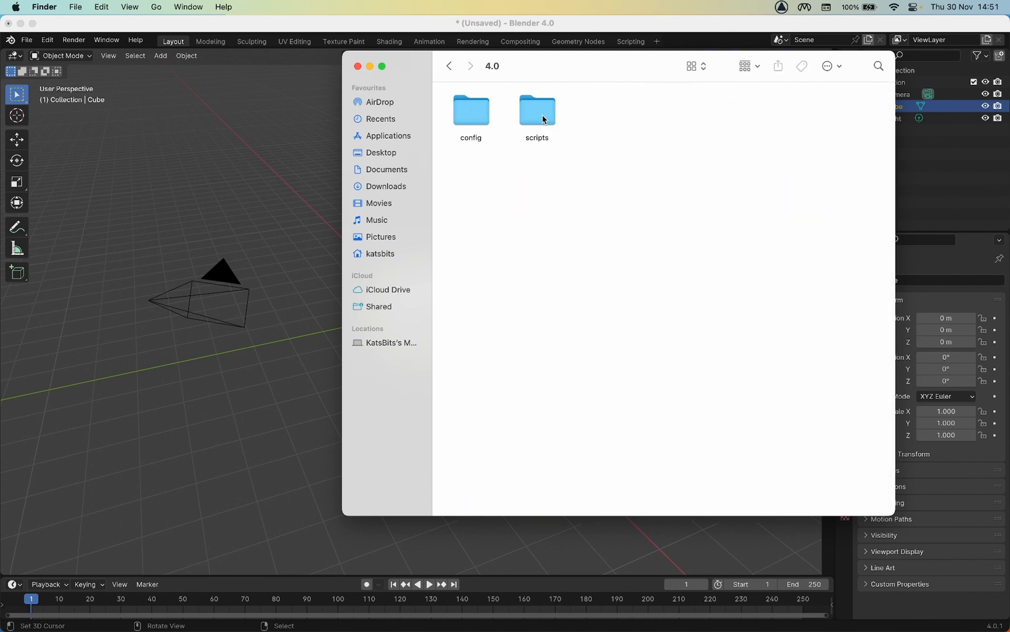
double_click(537, 110)
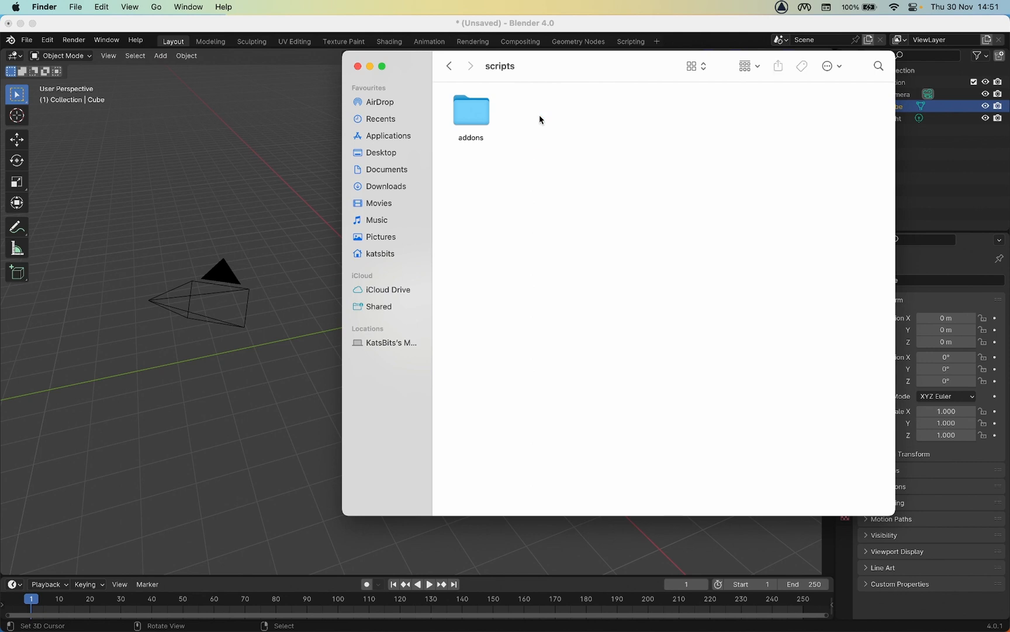
double_click(471, 110)
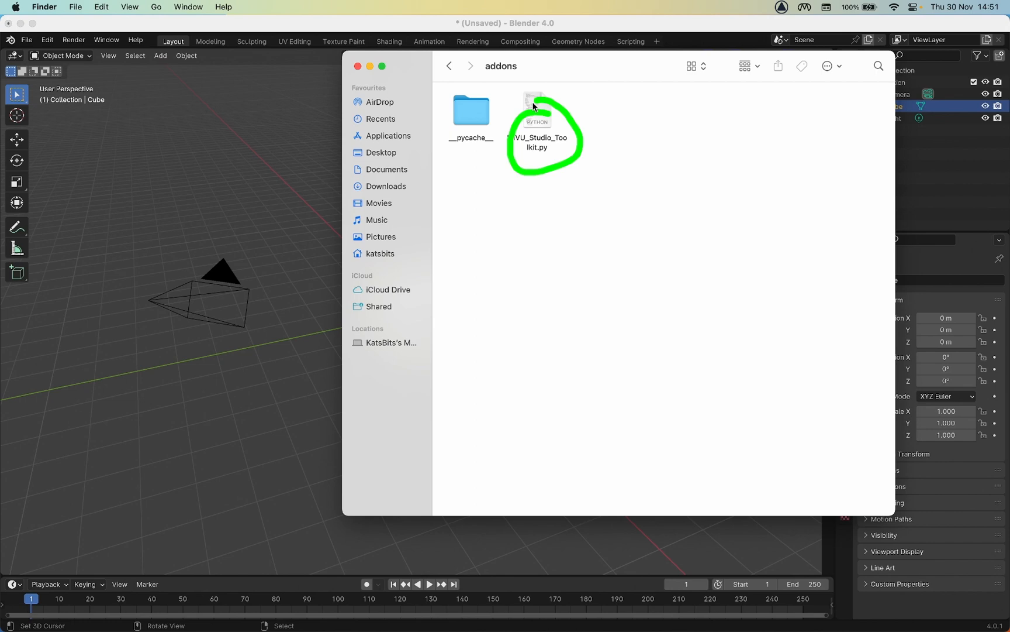
mouse_move(575, 177)
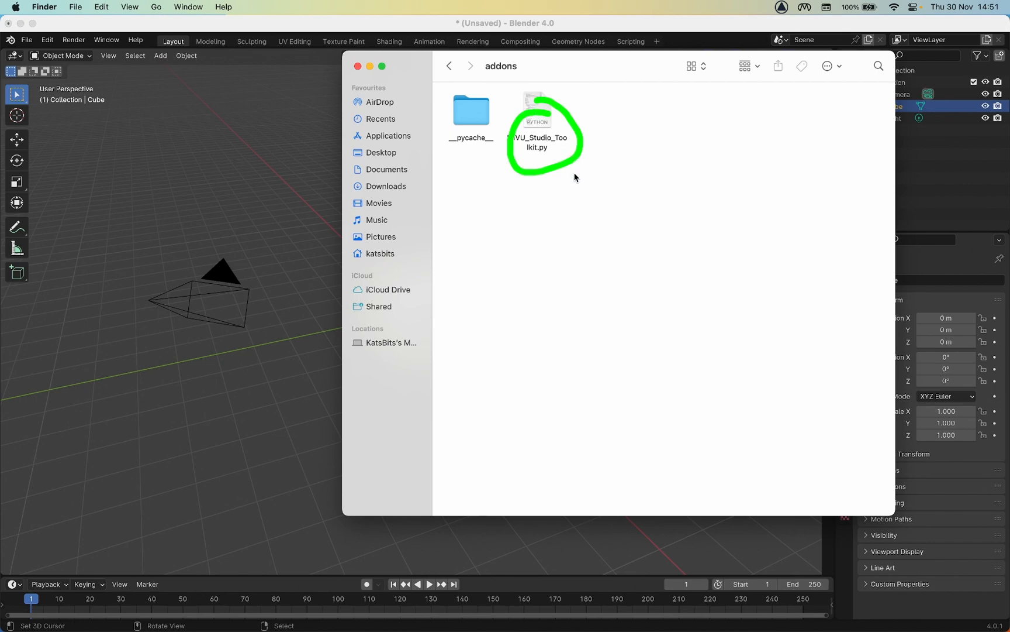
Paste the copied toolkit folder into the addons folder beside IMVU_Studio_Toolkit.py.
right_click(625, 172)
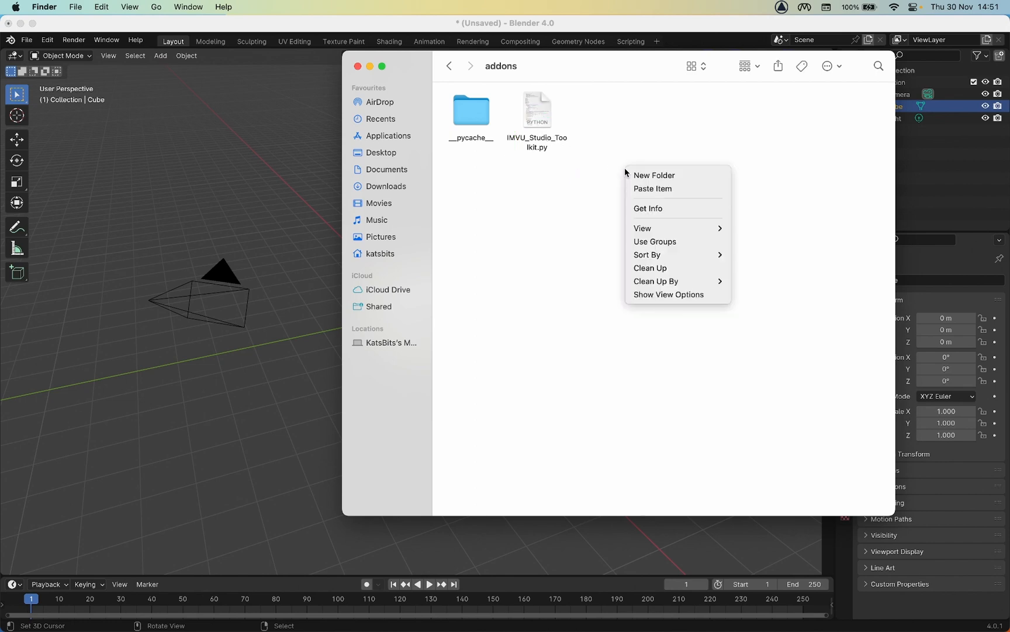
mouse_move(652, 188)
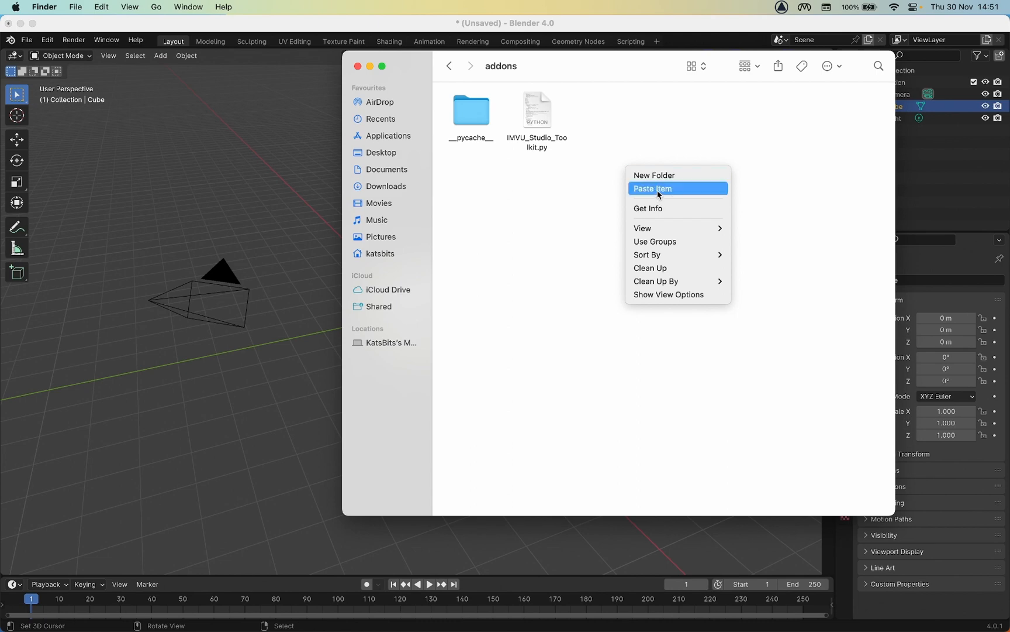
left_click(652, 188)
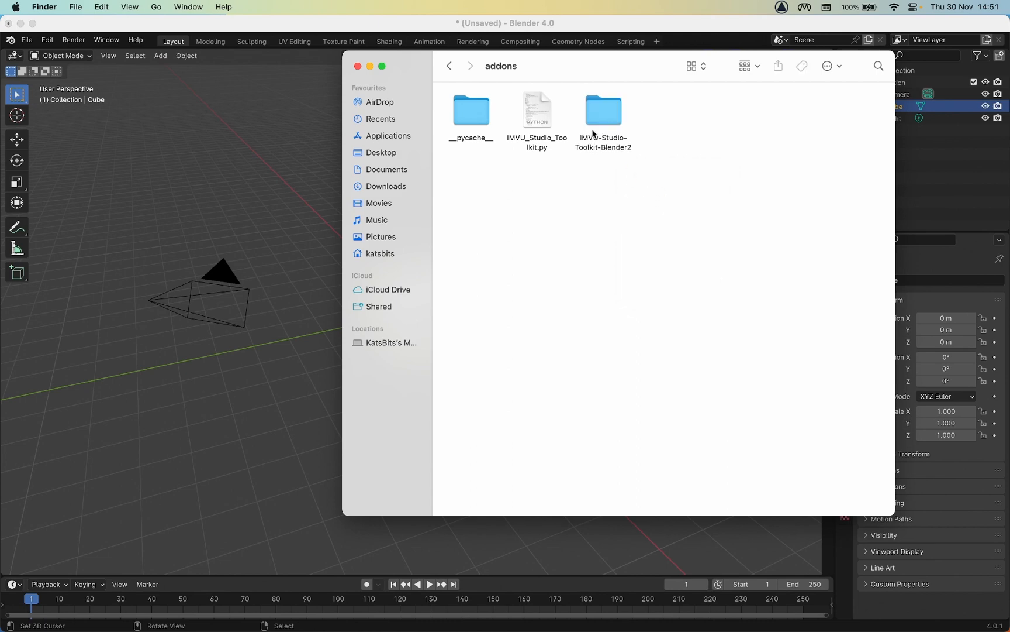
mouse_move(614, 136)
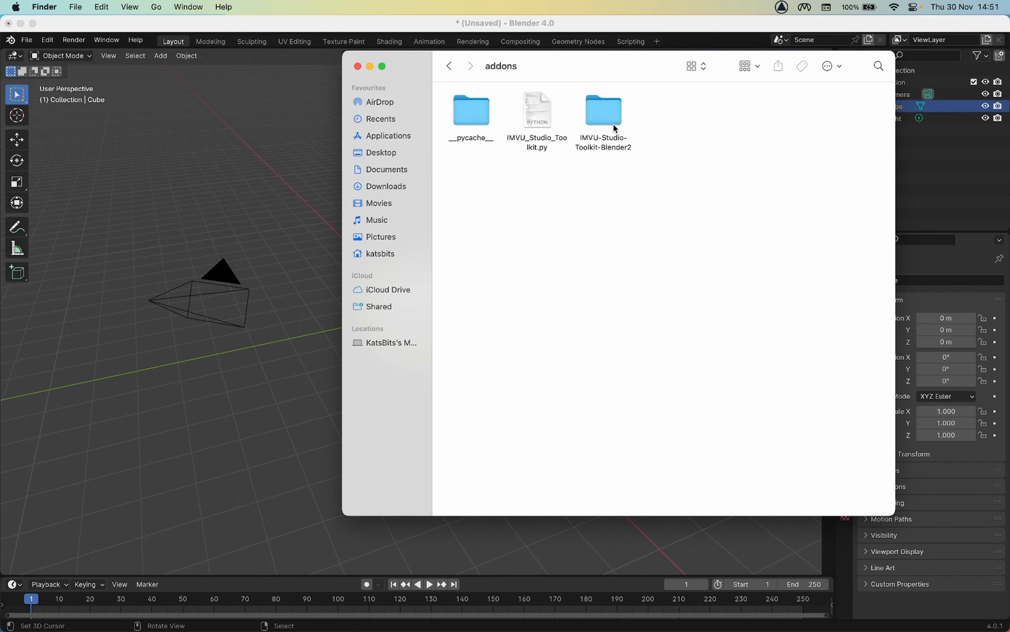
mouse_move(618, 151)
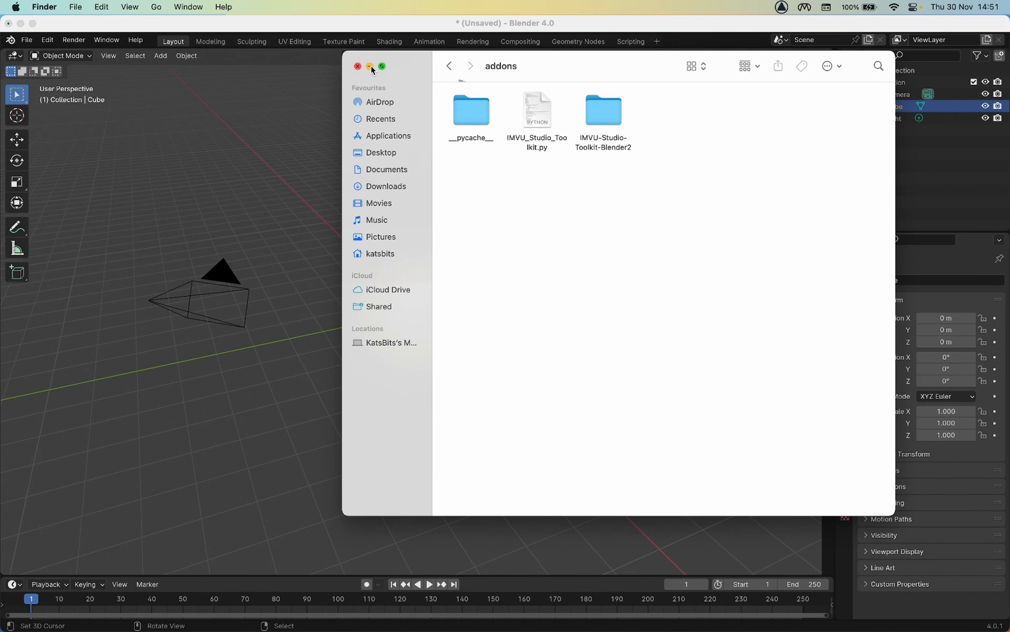
Relaunch Blender and show the IMVU Studio Toolkit sidebar with Clothing Tool expanded.
left_click(358, 65)
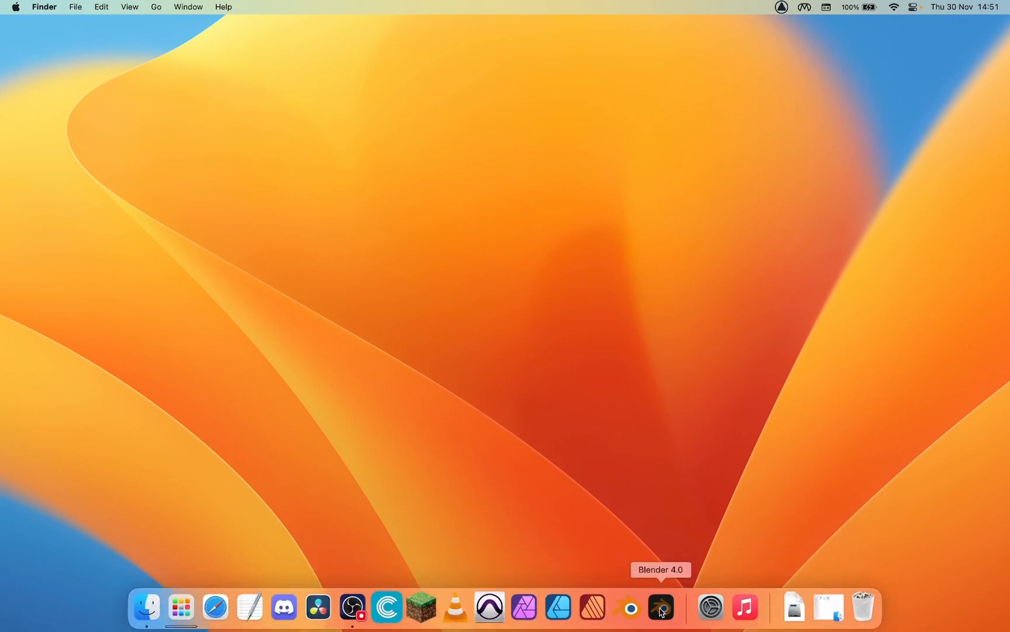
left_click(660, 607)
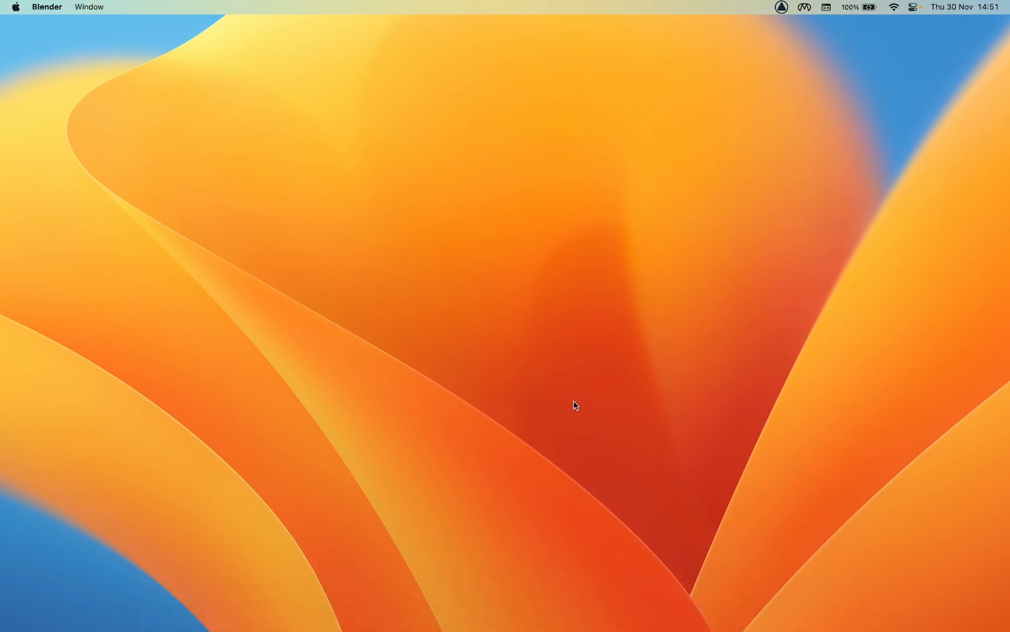
left_click(88, 7)
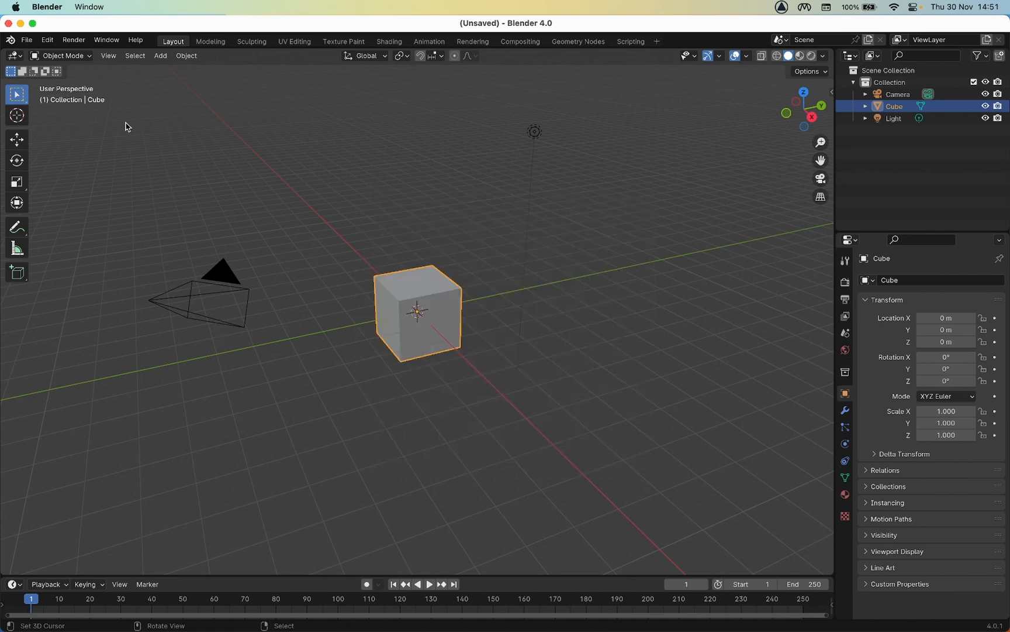
key("n")
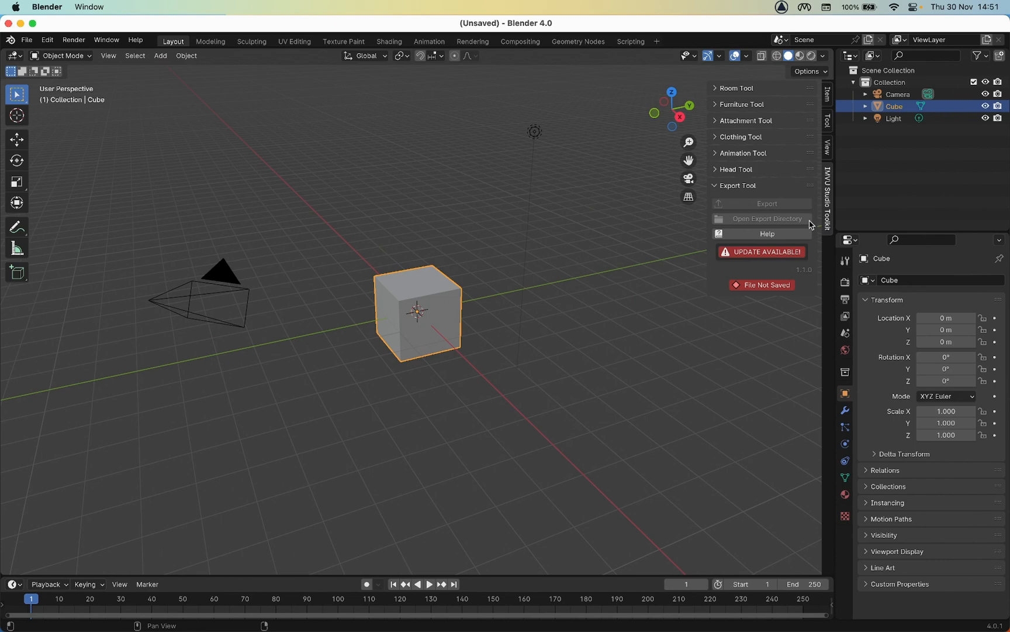
left_click(740, 137)
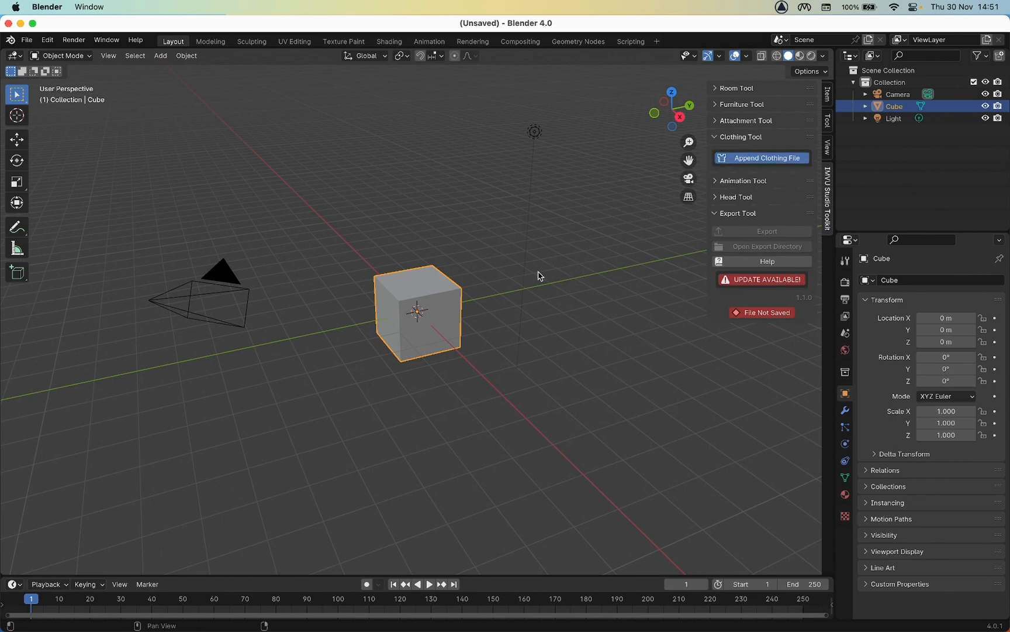
Append the clothing reference avatar, switch it to Male then Female 1.5, and reach File for a new scene.
left_click(766, 158)
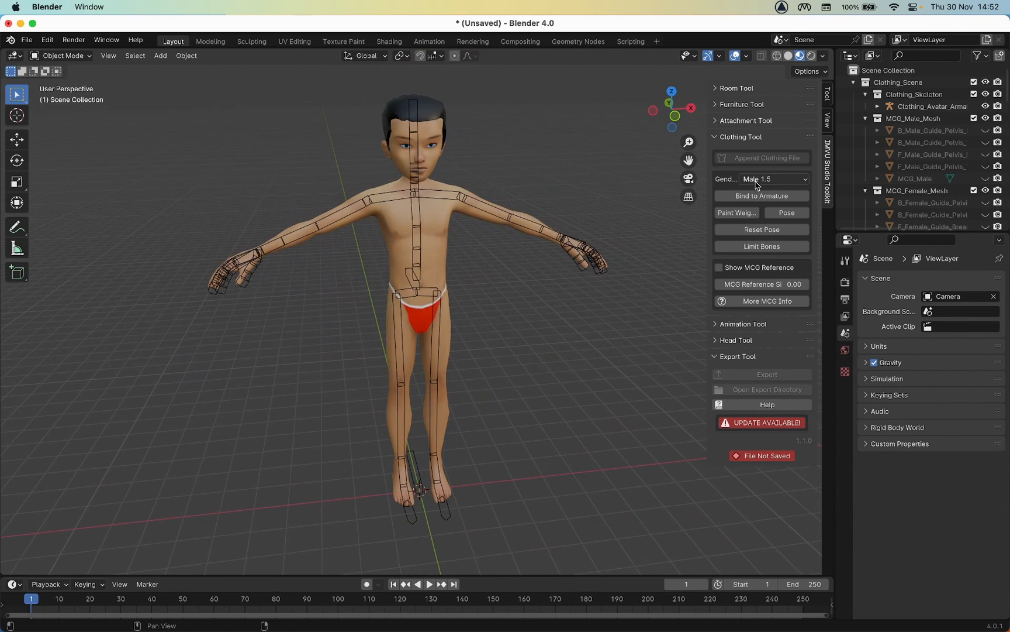
left_click(773, 179)
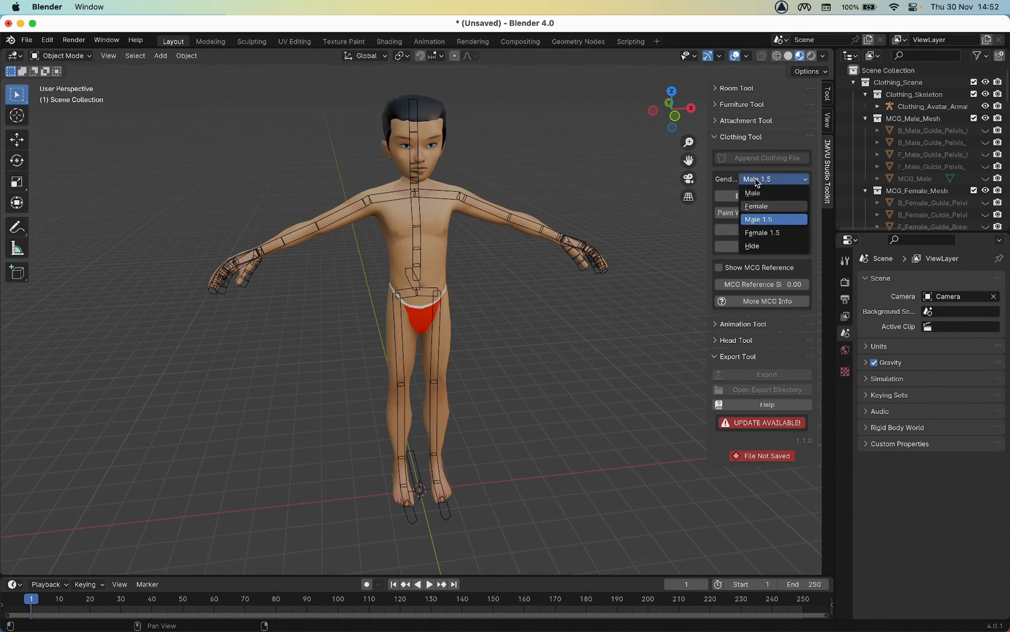
left_click(757, 206)
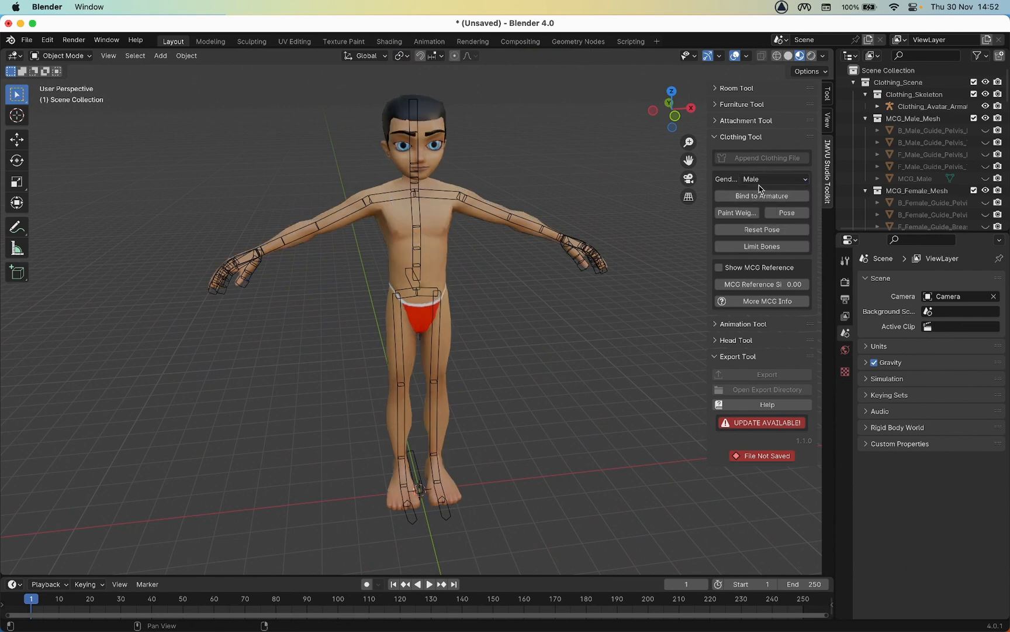
left_click(761, 179)
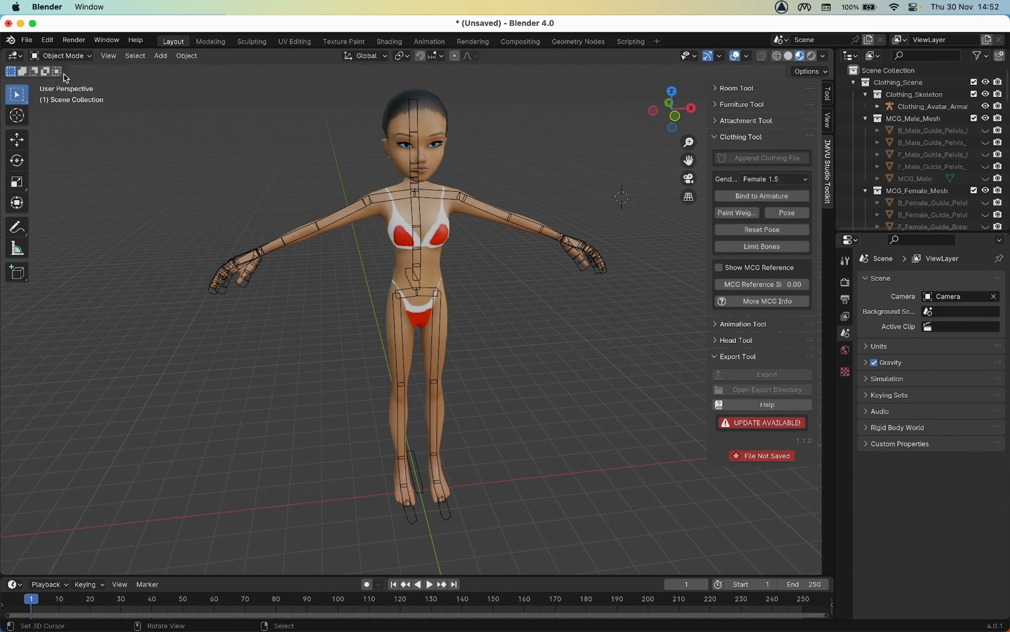
left_click(27, 39)
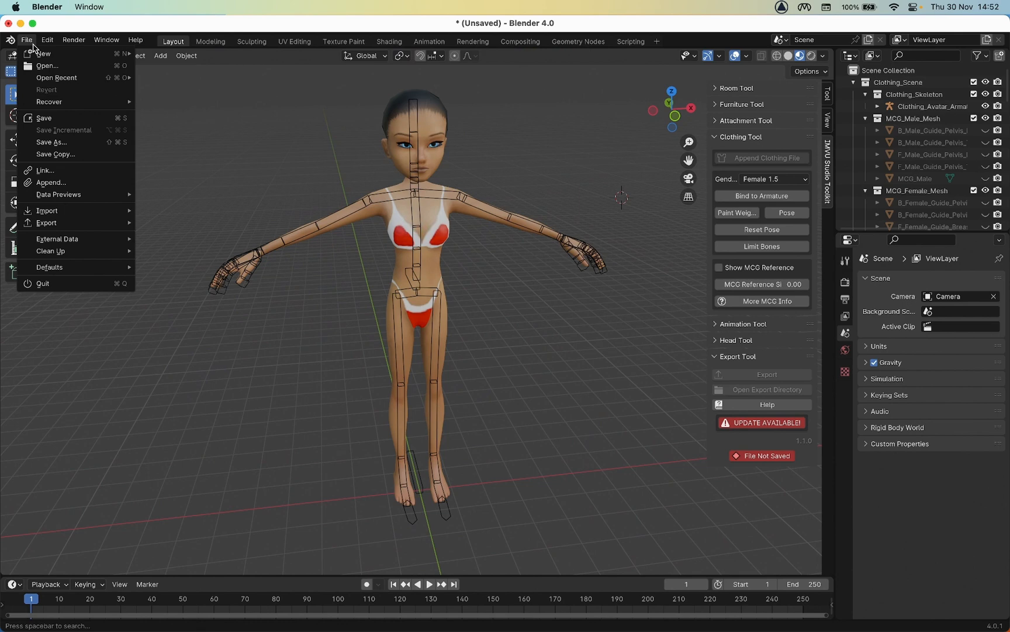
mouse_move(47, 65)
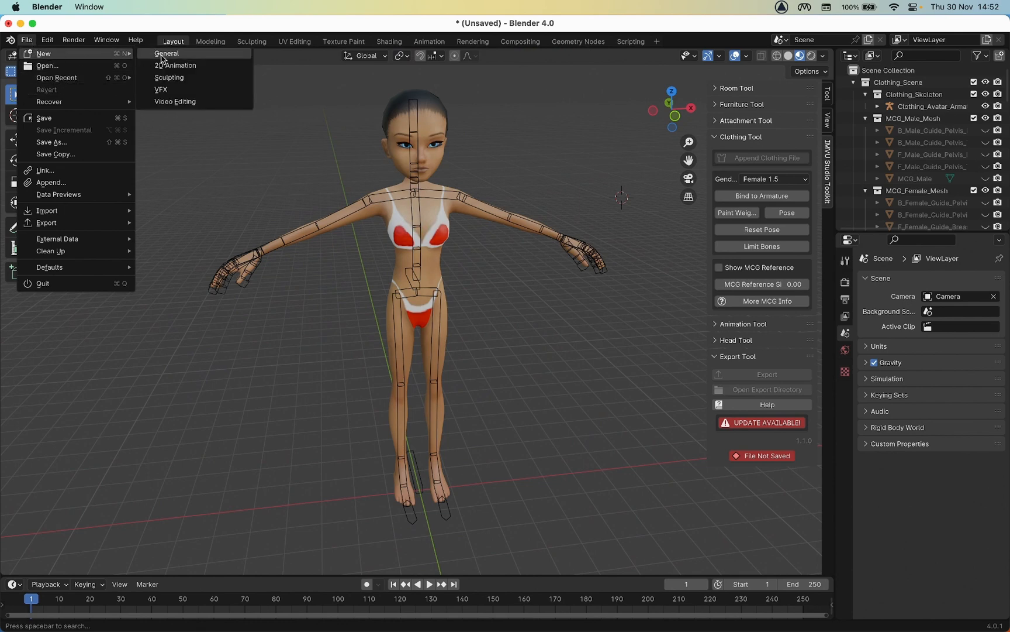
Start a fresh General scene and show the add-on sidebar again.
left_click(167, 52)
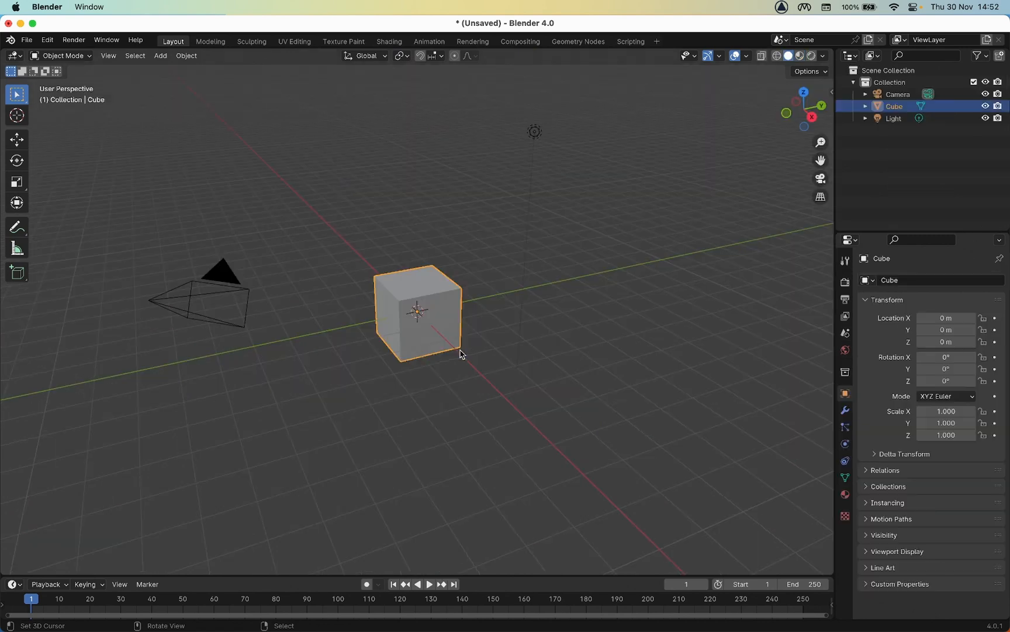
left_click(109, 55)
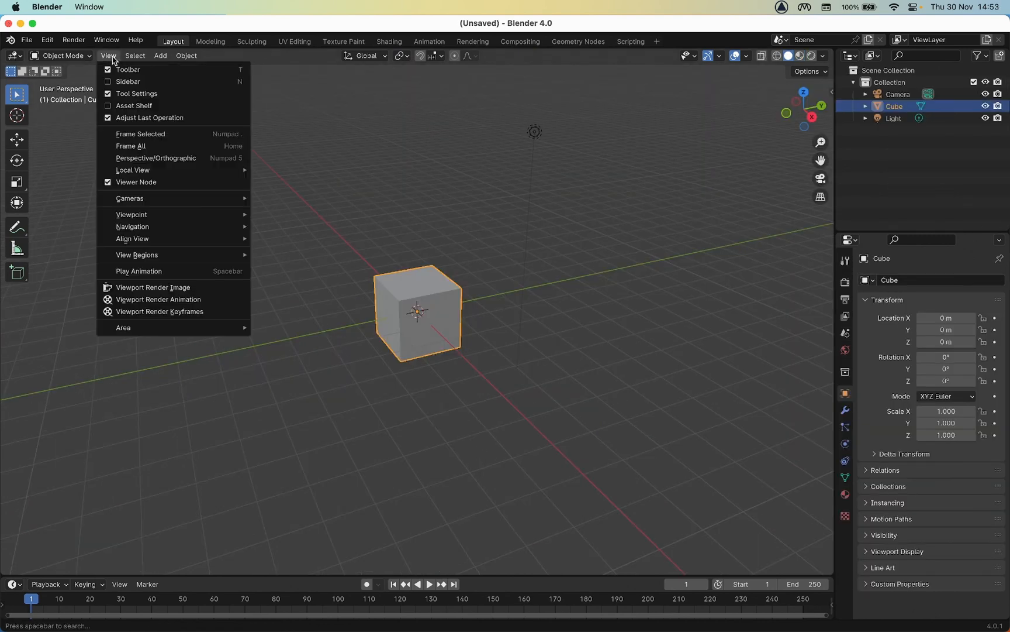
left_click(127, 81)
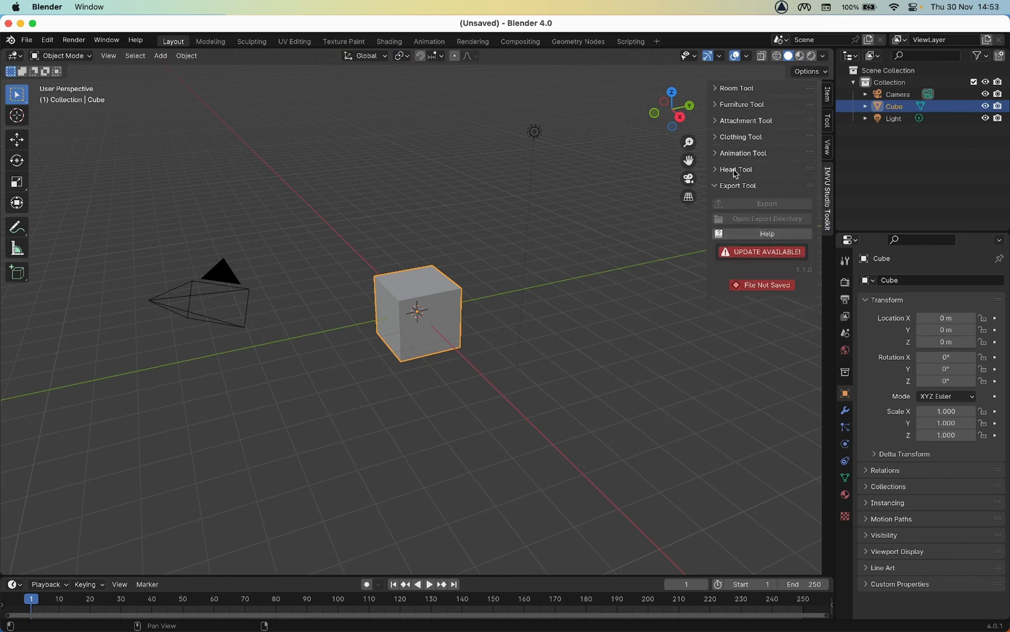
Append the IMVU animation rig avatar from Animation Tool and turn on Auto Key.
left_click(743, 154)
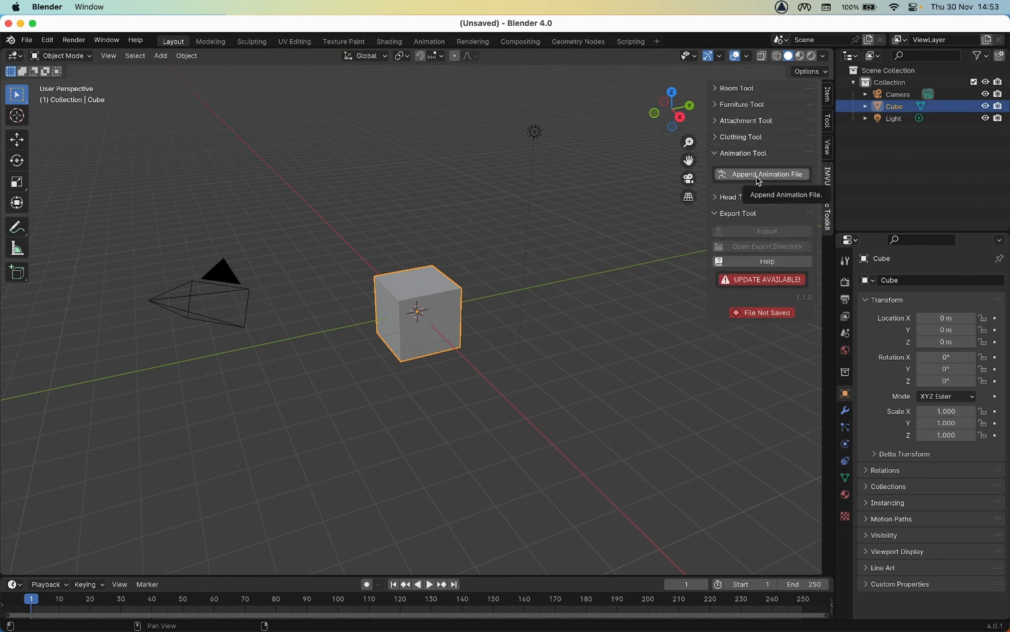
left_click(766, 174)
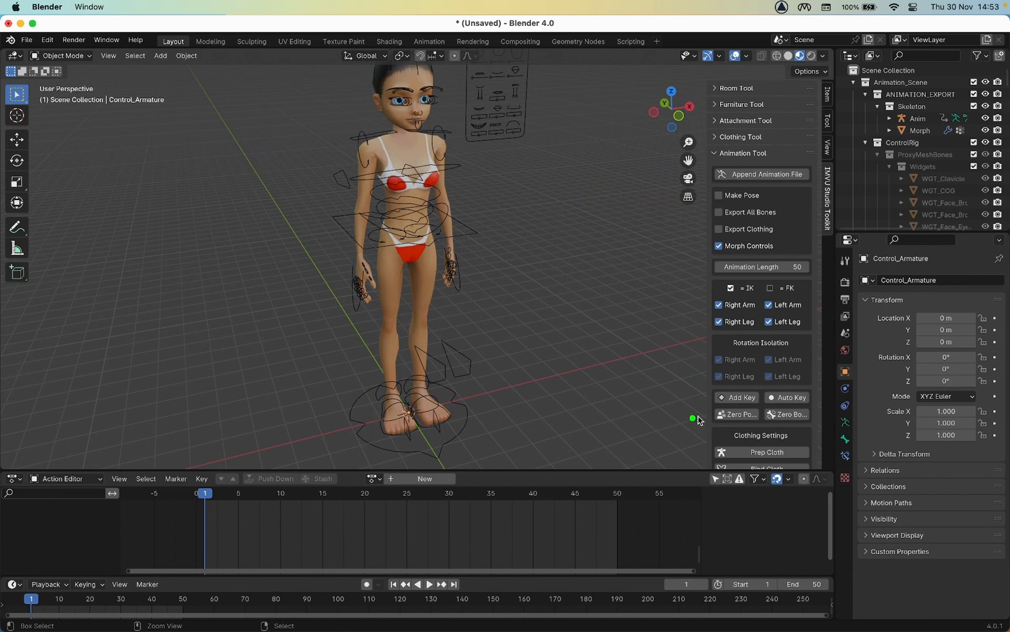
mouse_move(787, 414)
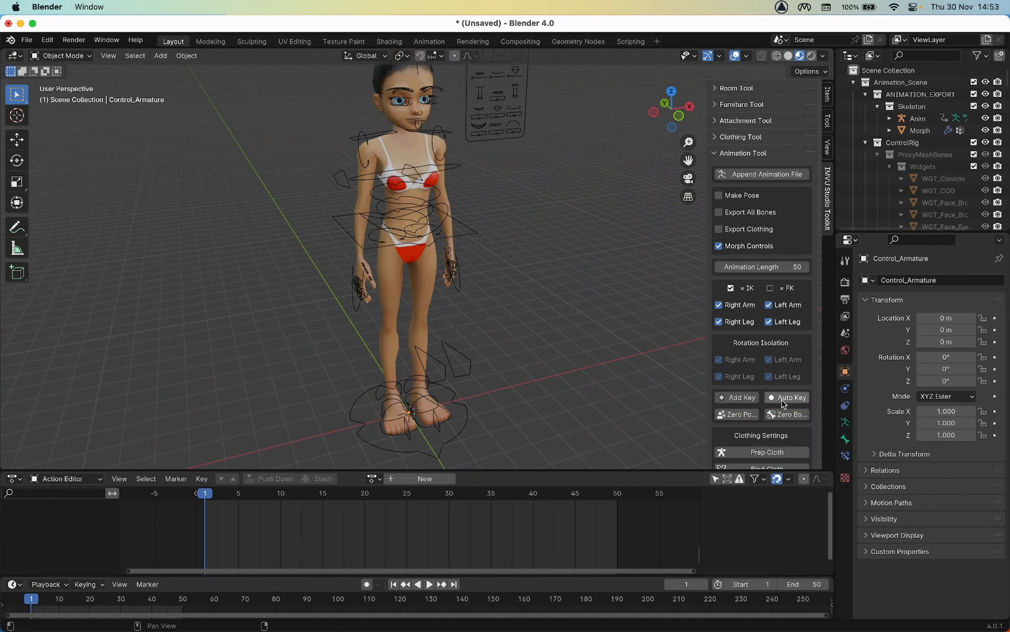
left_click(791, 396)
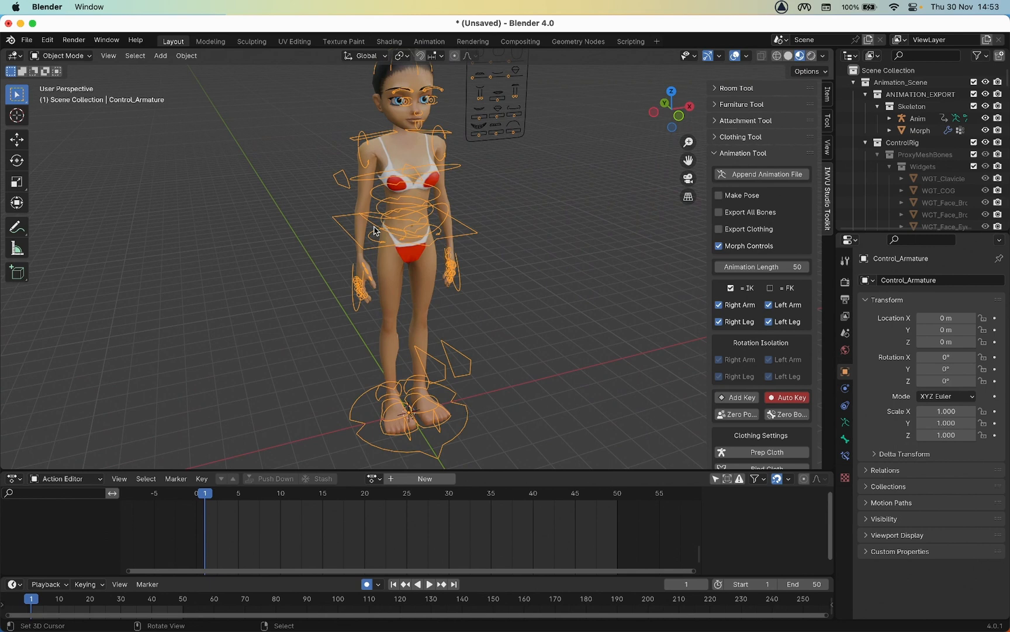
mouse_move(424, 245)
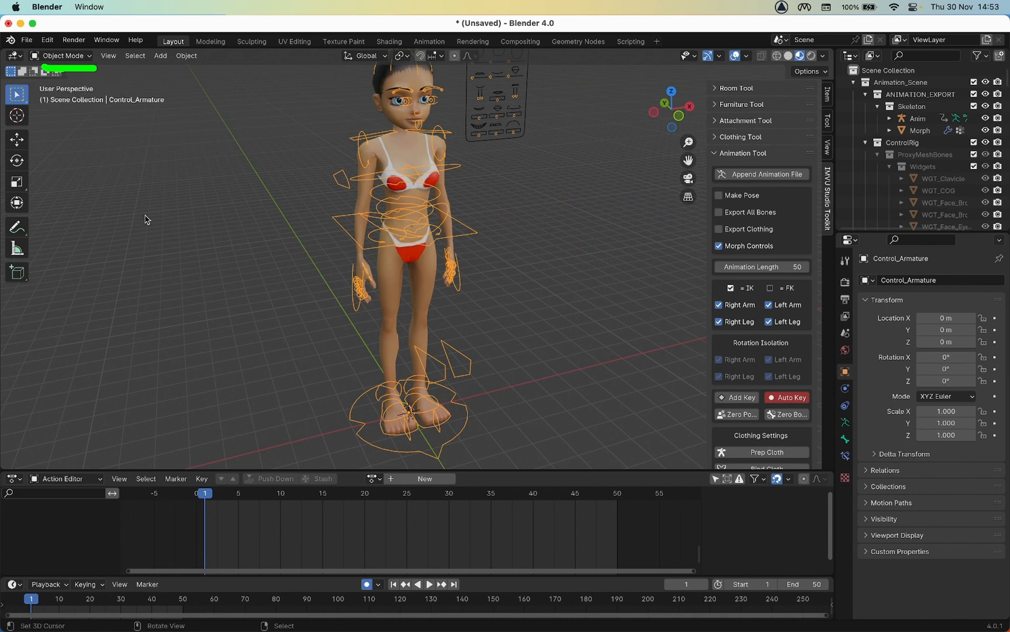
Switch the control armature into Pose Mode so its IK bones can be moved.
left_click(60, 55)
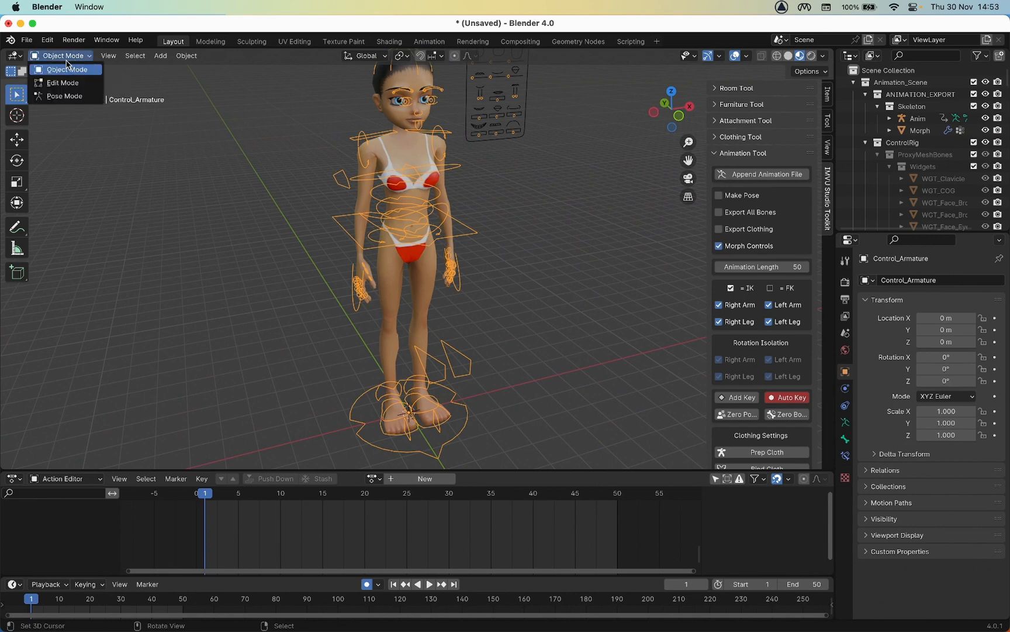
mouse_move(64, 96)
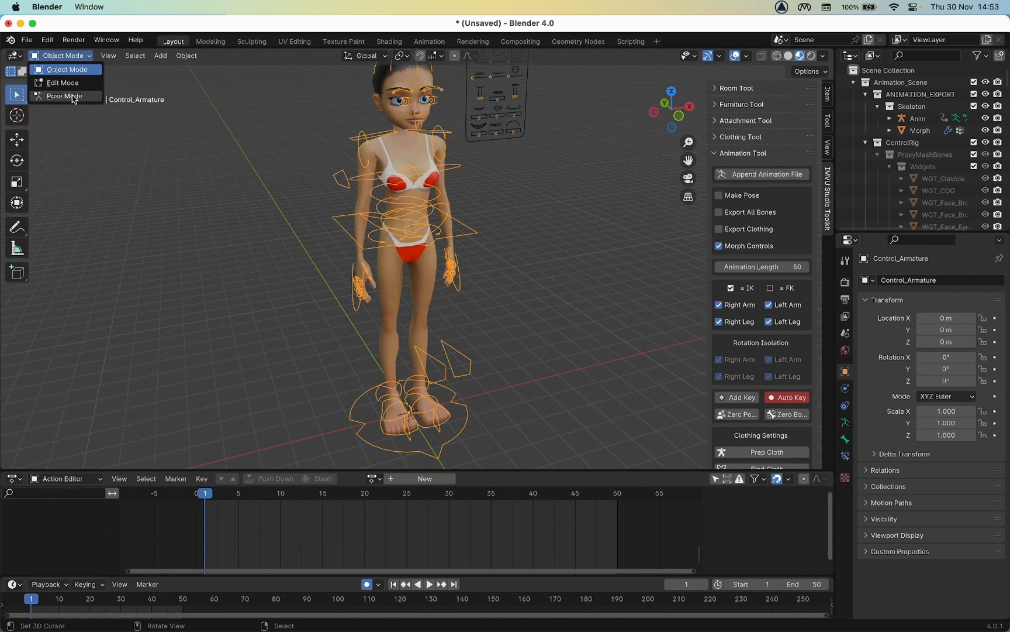
left_click(63, 96)
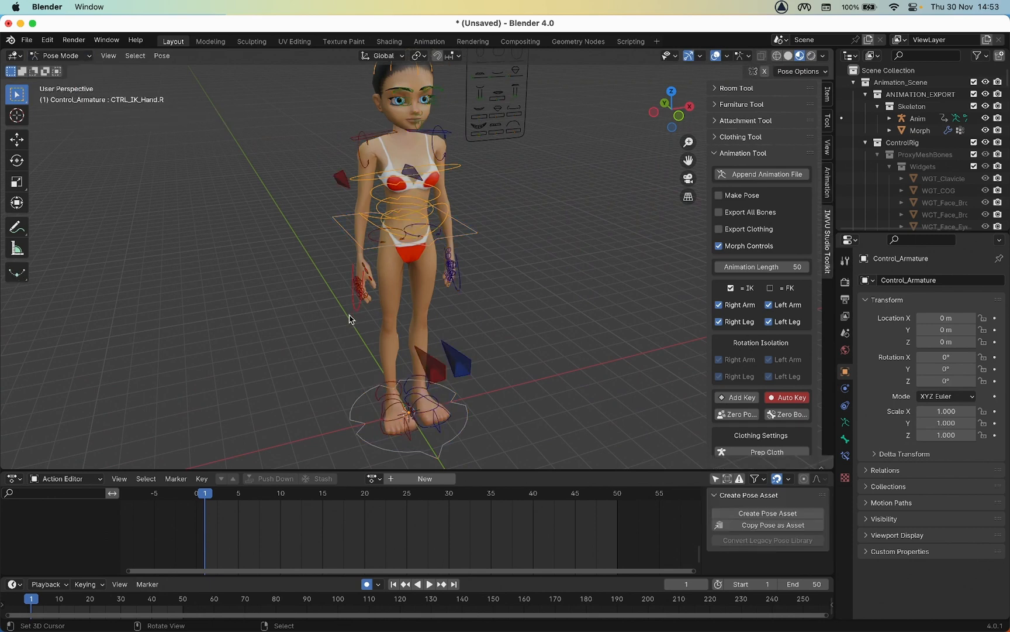
mouse_move(363, 325)
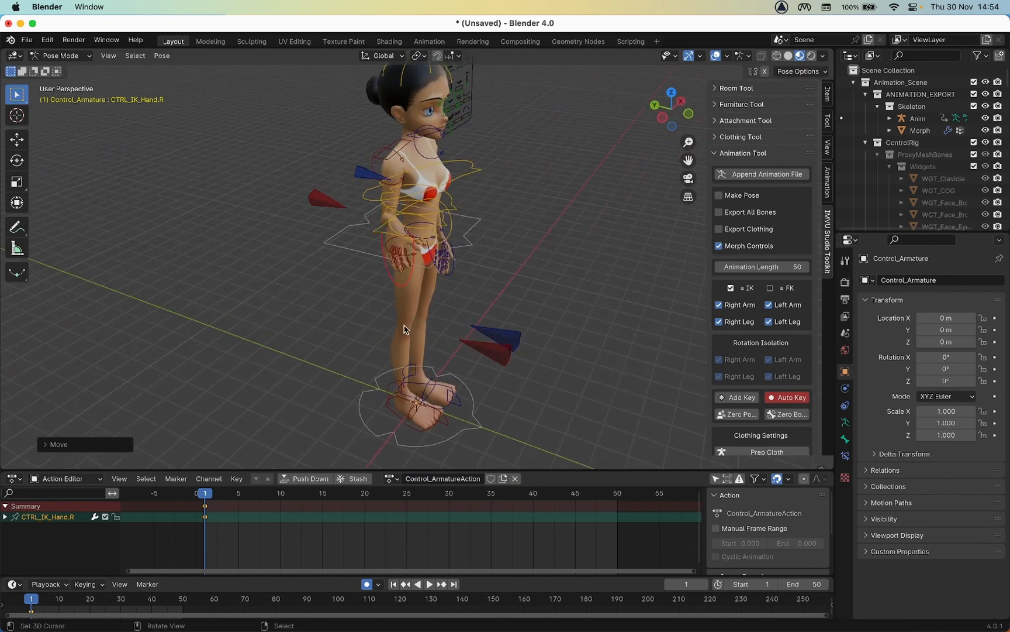
Move and rotate the IK hand controls so both hands sit in front of her face.
key("r")
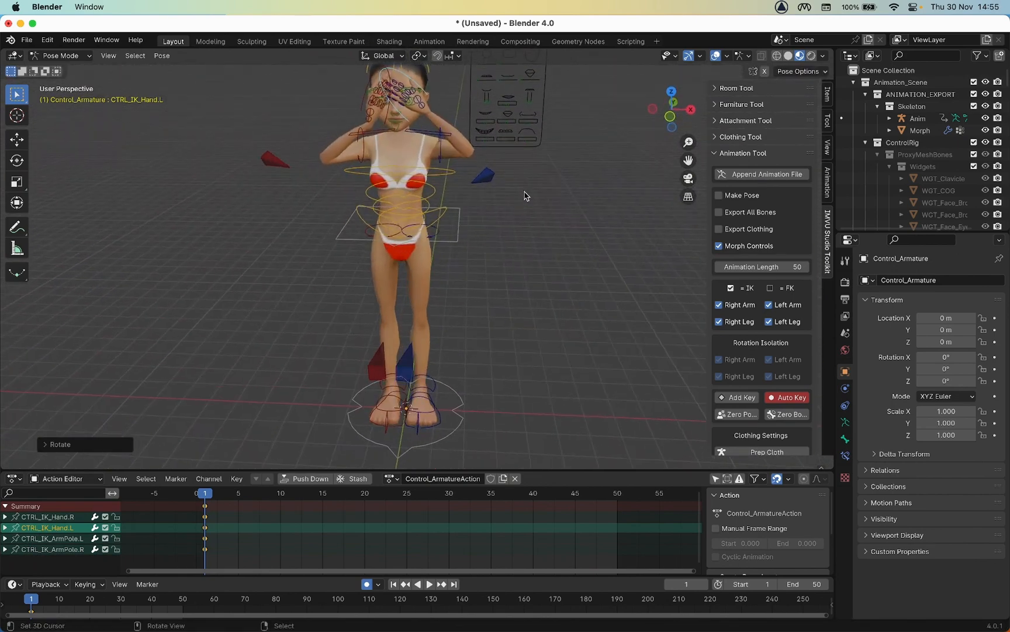
key("r")
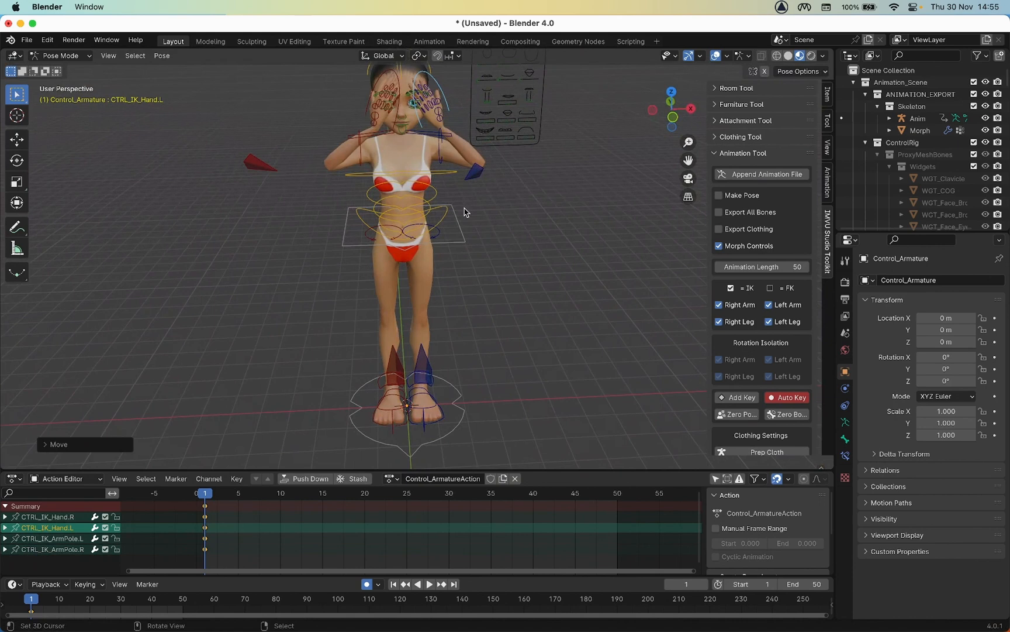
key("g")
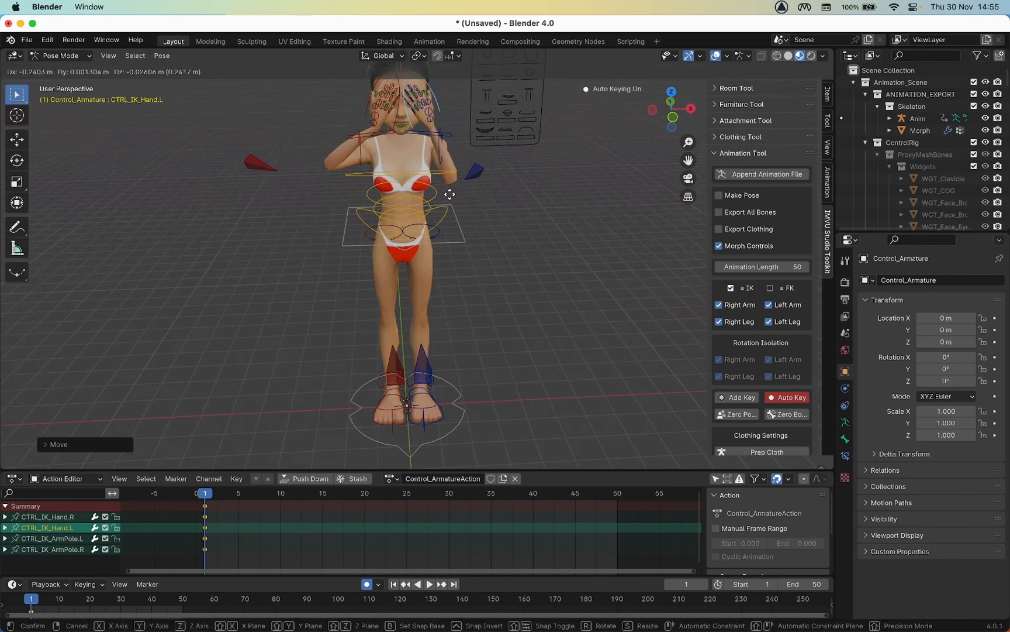
left_click(473, 171)
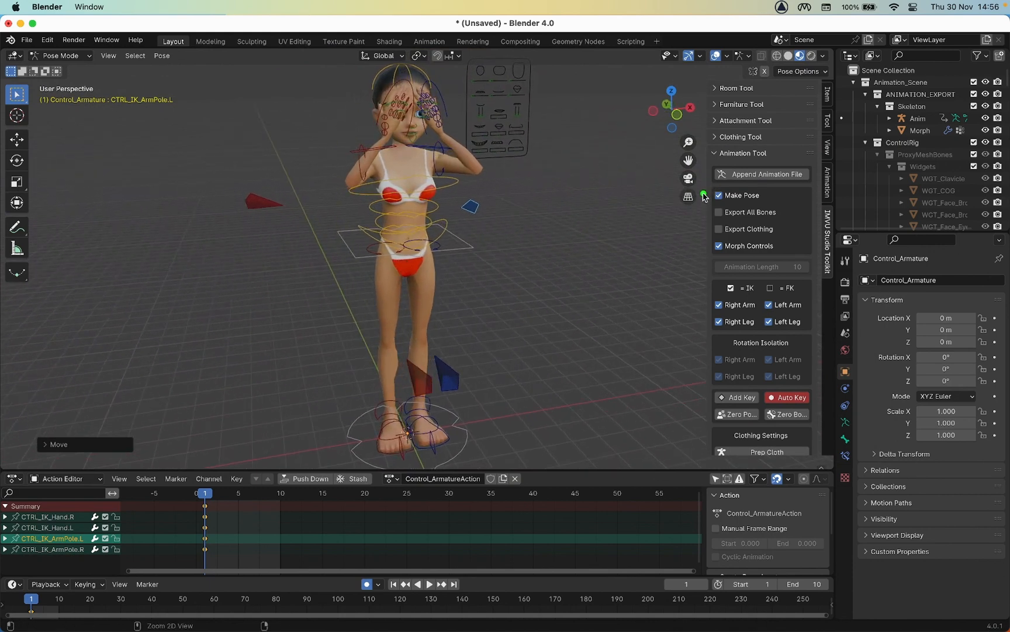
Enable Export All Bones in the Animation Tool panel and bring up the File menu.
left_click(718, 194)
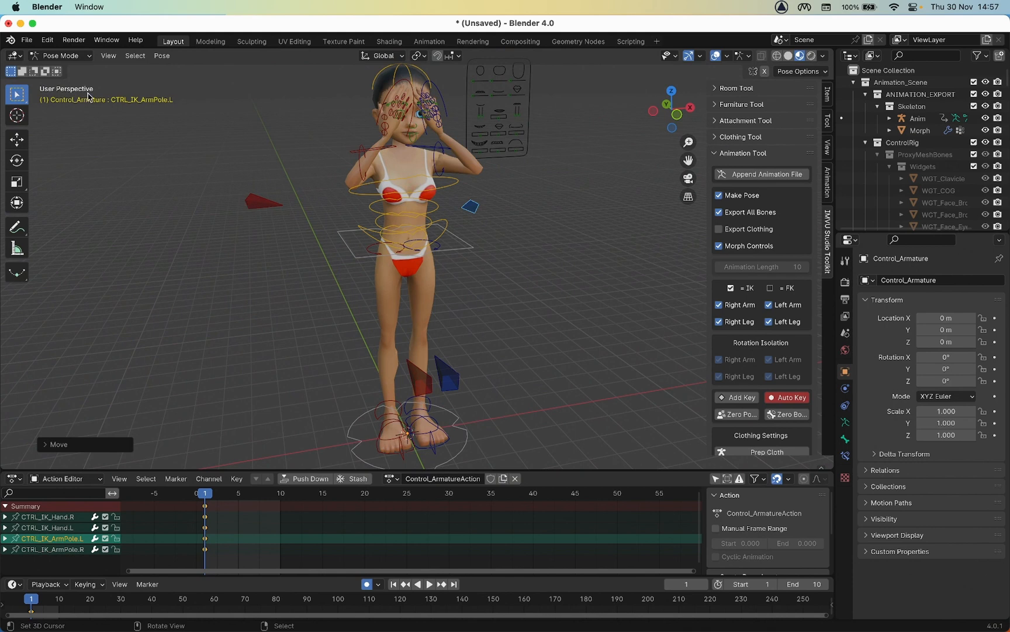
left_click(27, 40)
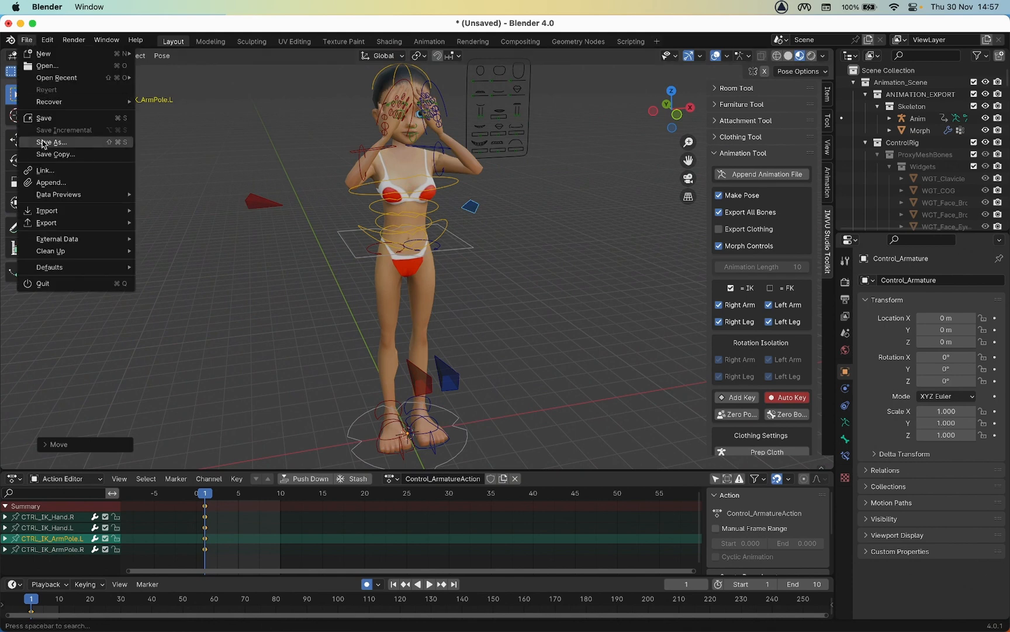
Save the scene as 'bleender 40 pose test.blend' in Documents via Save As.
left_click(49, 141)
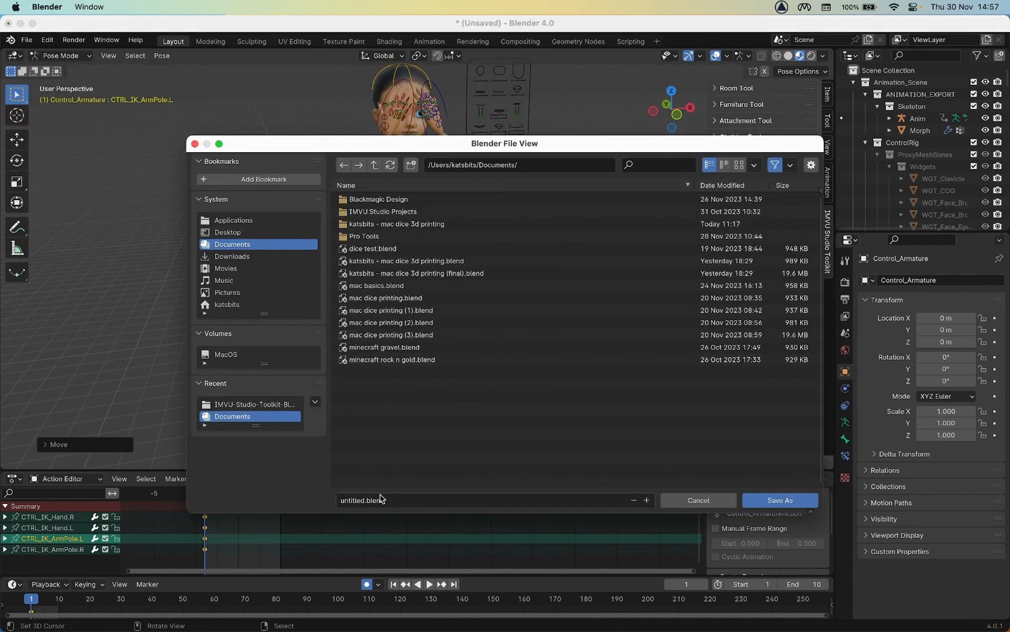
left_click(362, 500)
type("bleender 4")
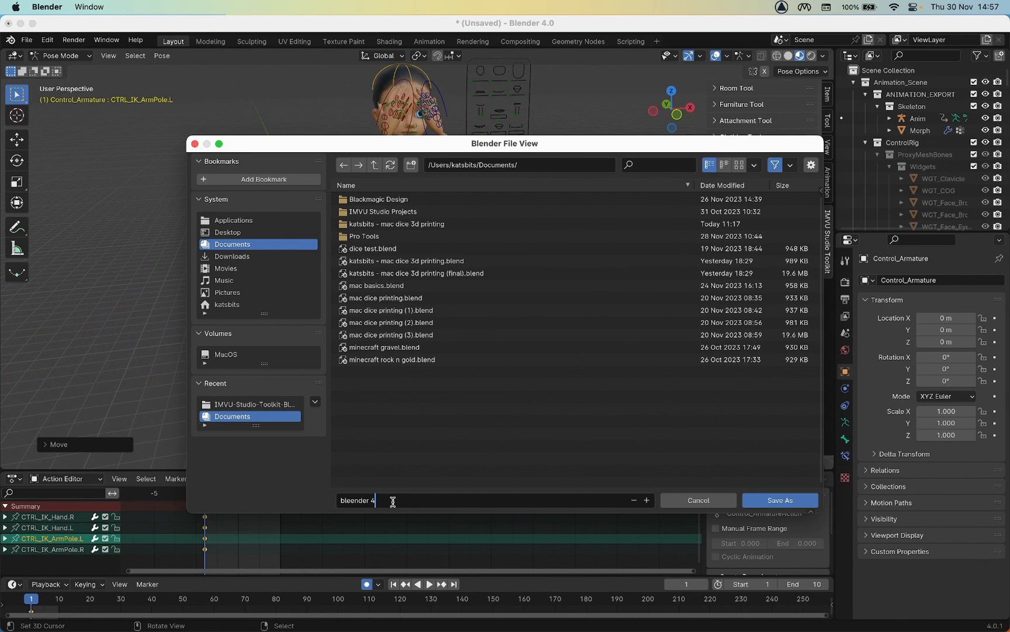
type("0 pose t")
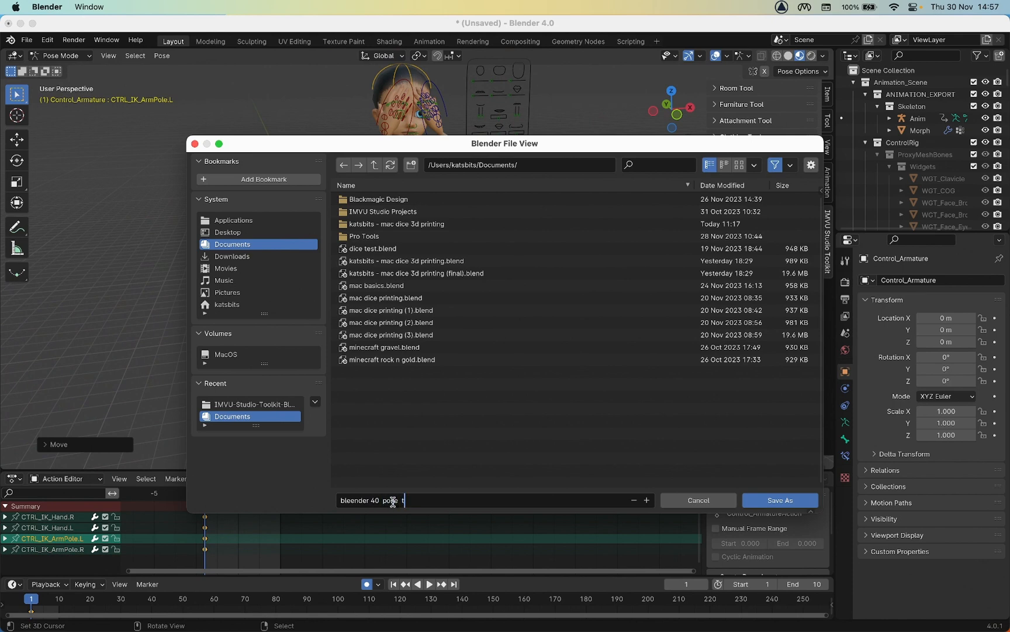
type("est.blend")
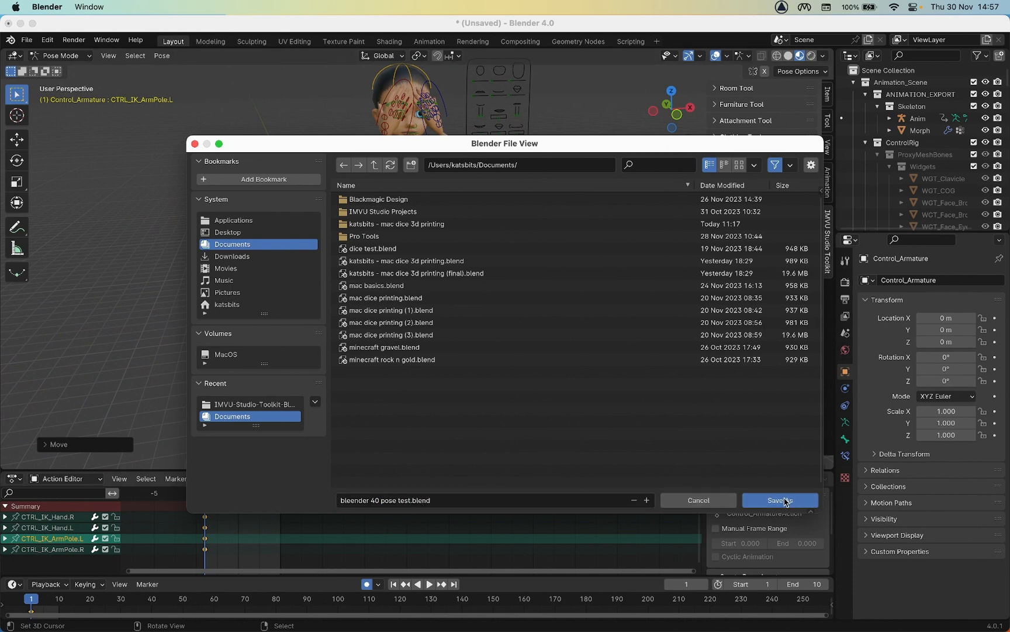
left_click(779, 500)
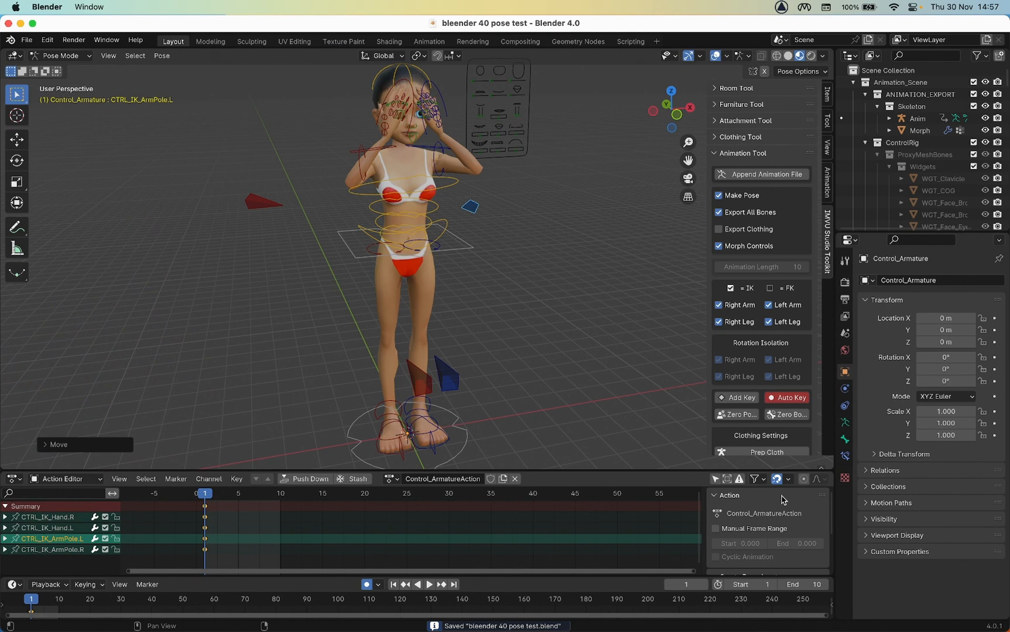
mouse_move(640, 365)
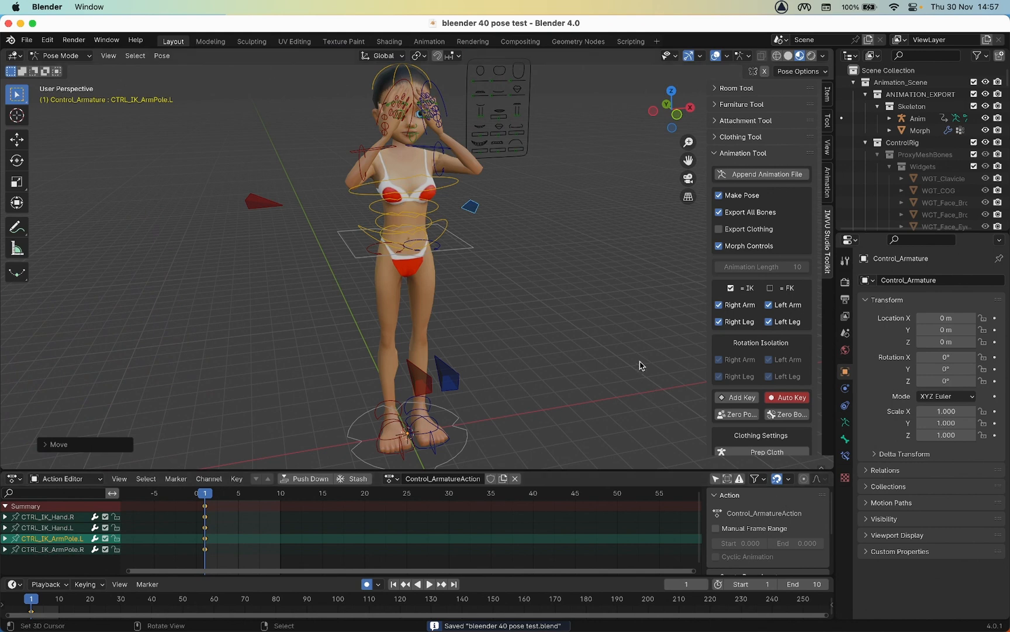
mouse_move(731, 349)
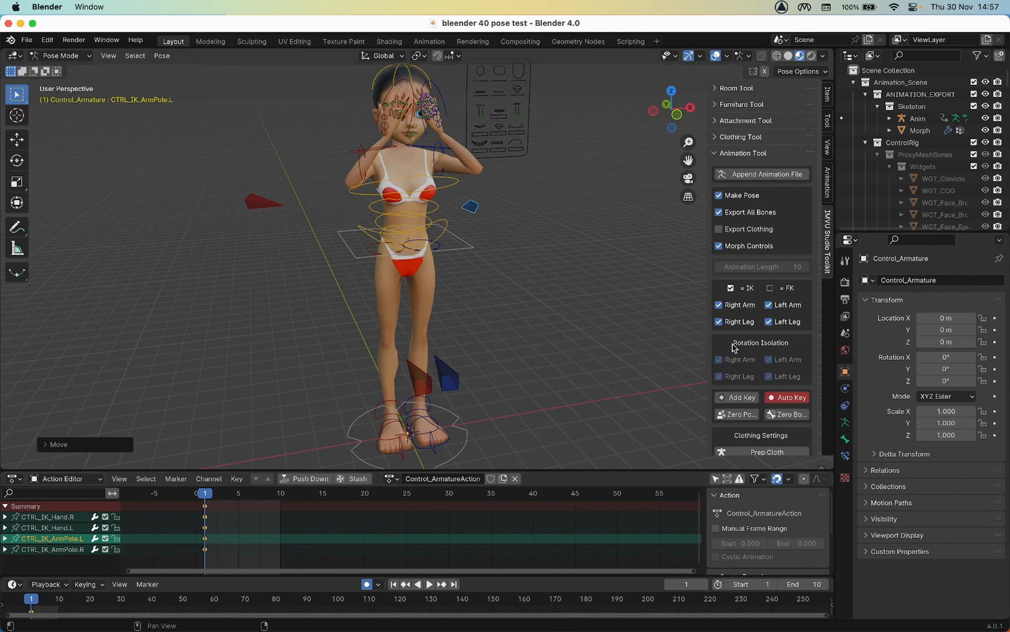
Export the pose with the Export Tool, then check it at frames 10 and 6.
scroll("down", 3)
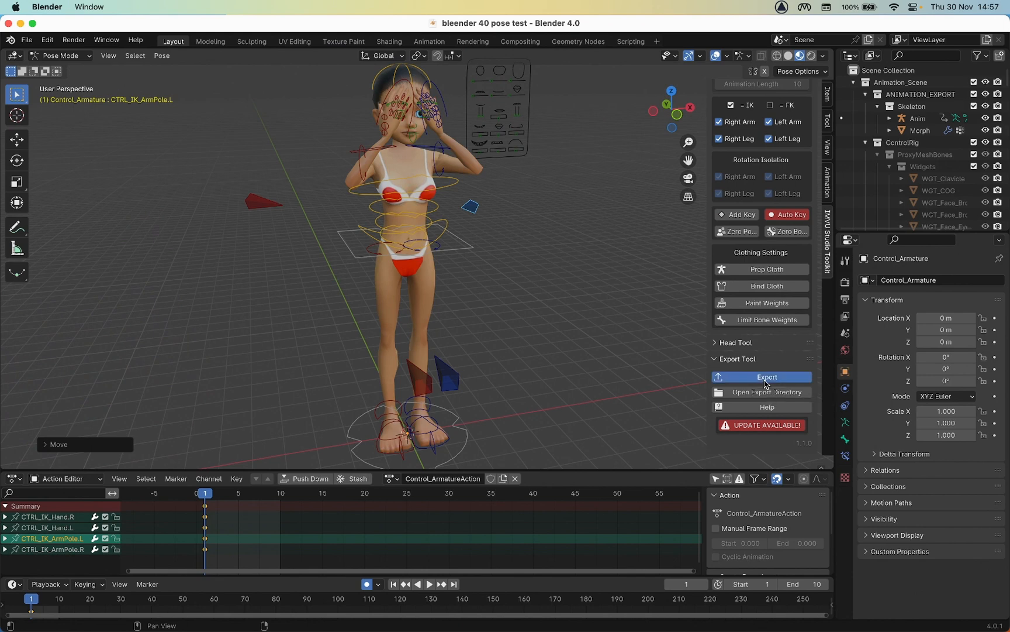
left_click(767, 377)
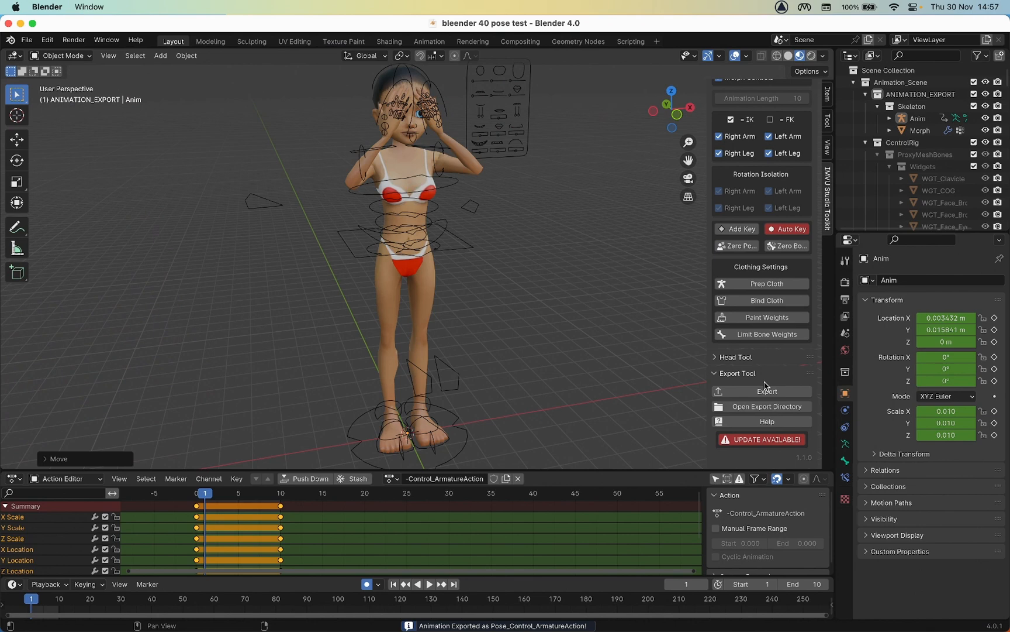
mouse_move(290, 493)
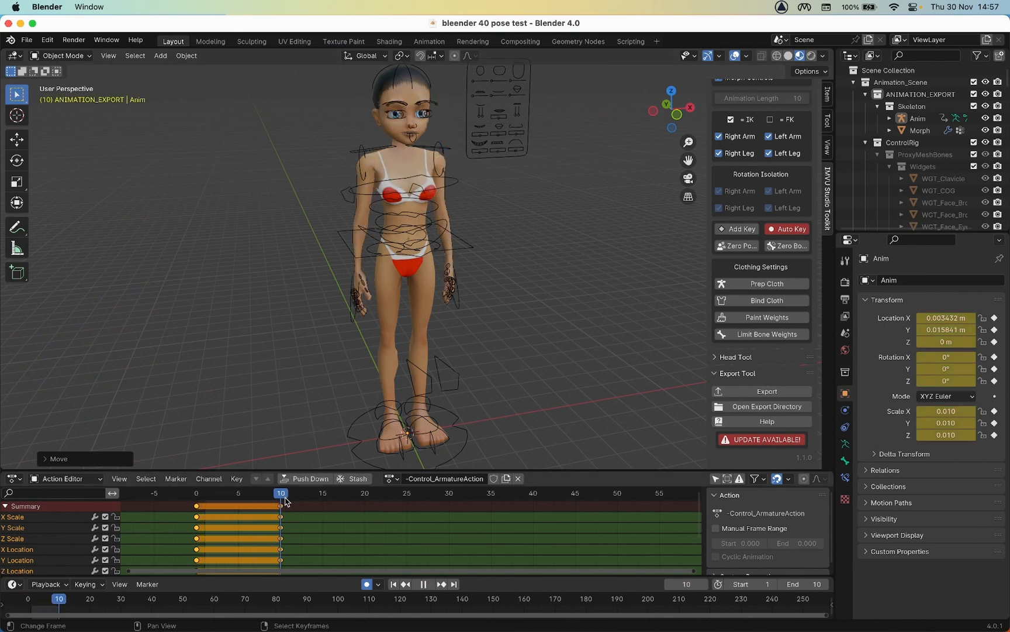
left_click(247, 493)
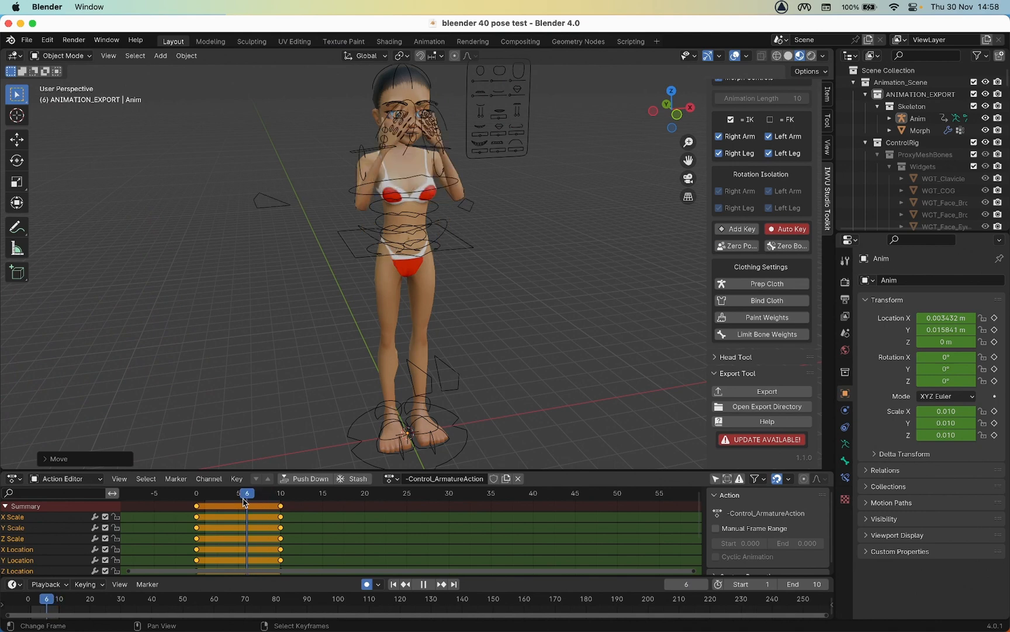
left_click(197, 493)
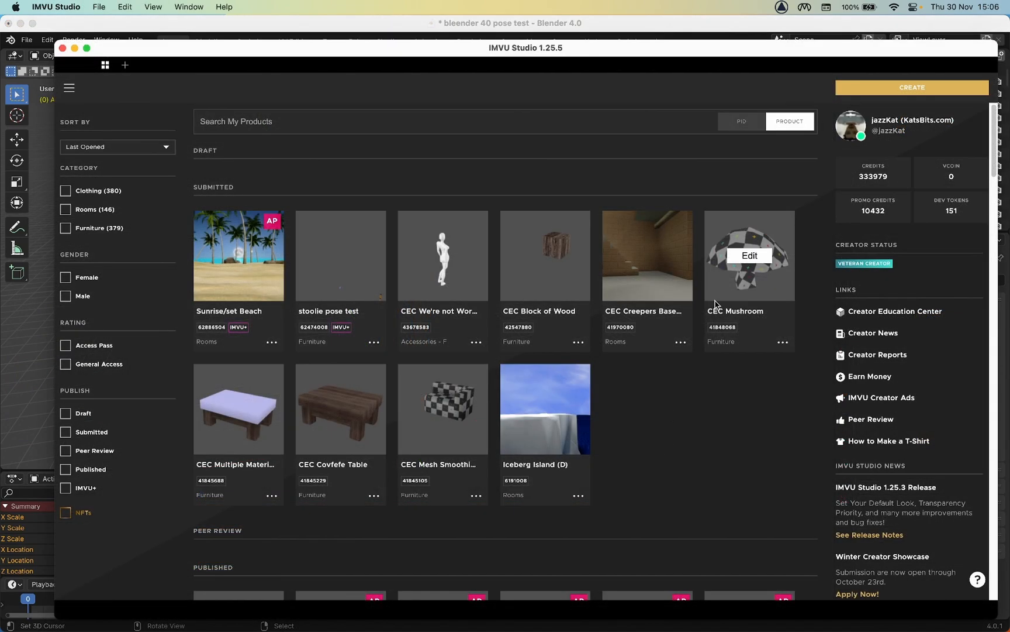
mouse_move(911, 71)
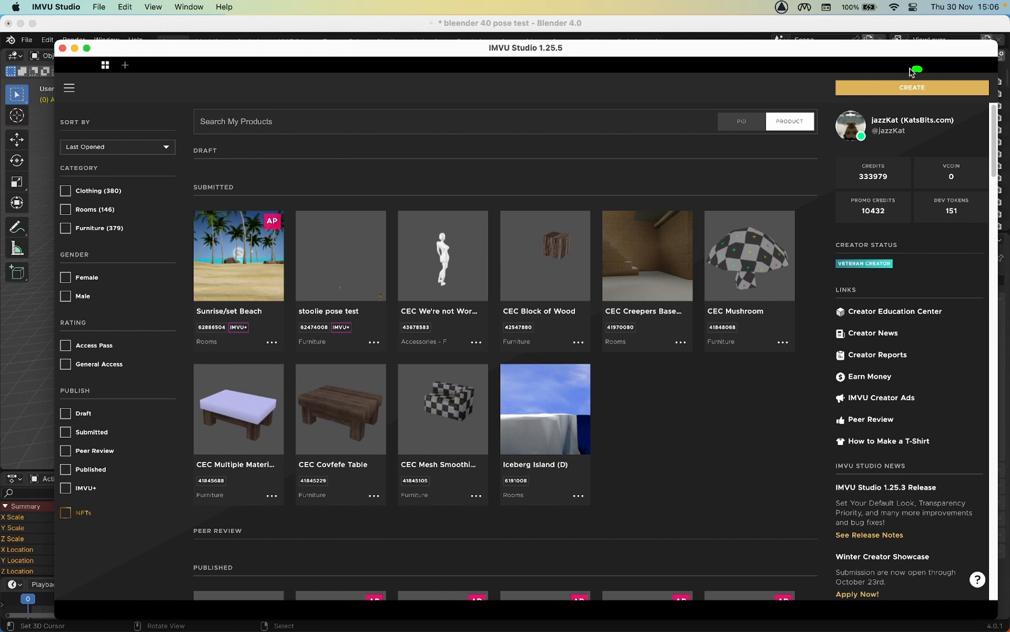
mouse_move(911, 87)
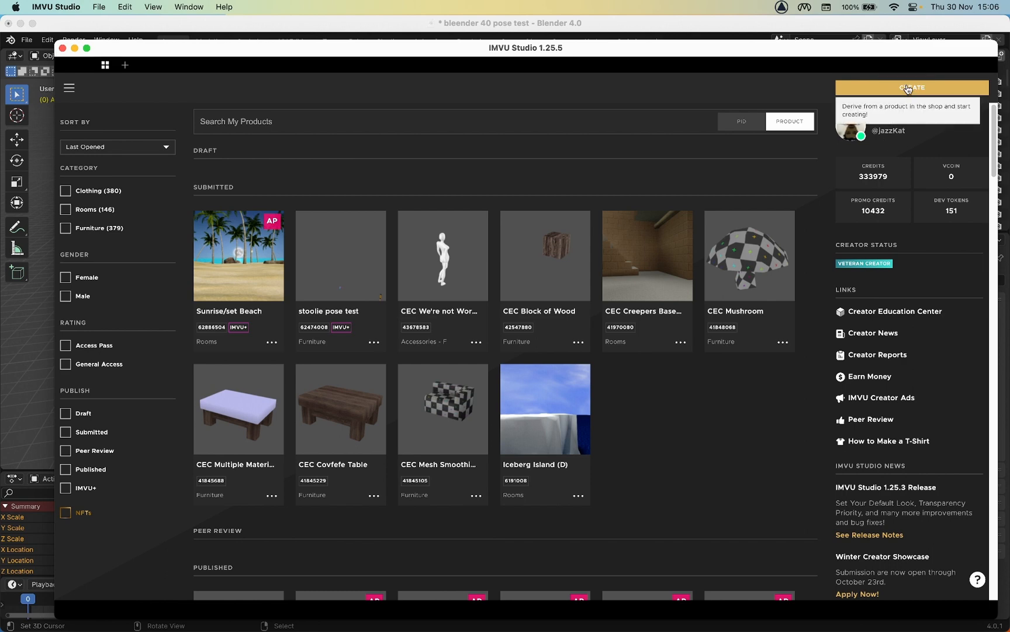
Start a new derived product with CREATE, showing the Choose a Base Product catalog.
left_click(911, 87)
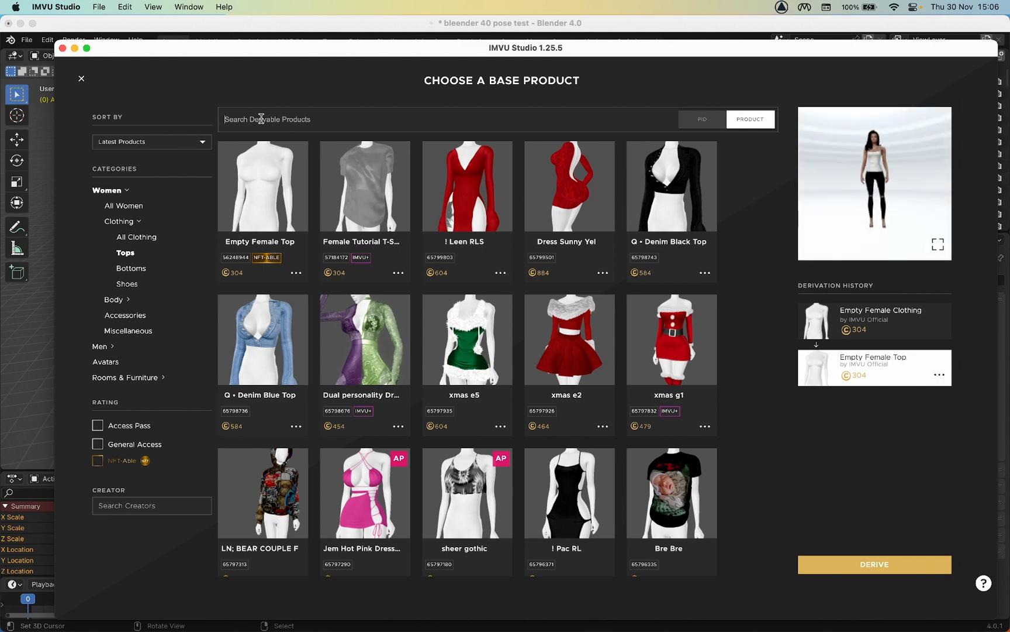
Search PID 10945930, select Empty Mood and derive a new project from it.
type("10945930")
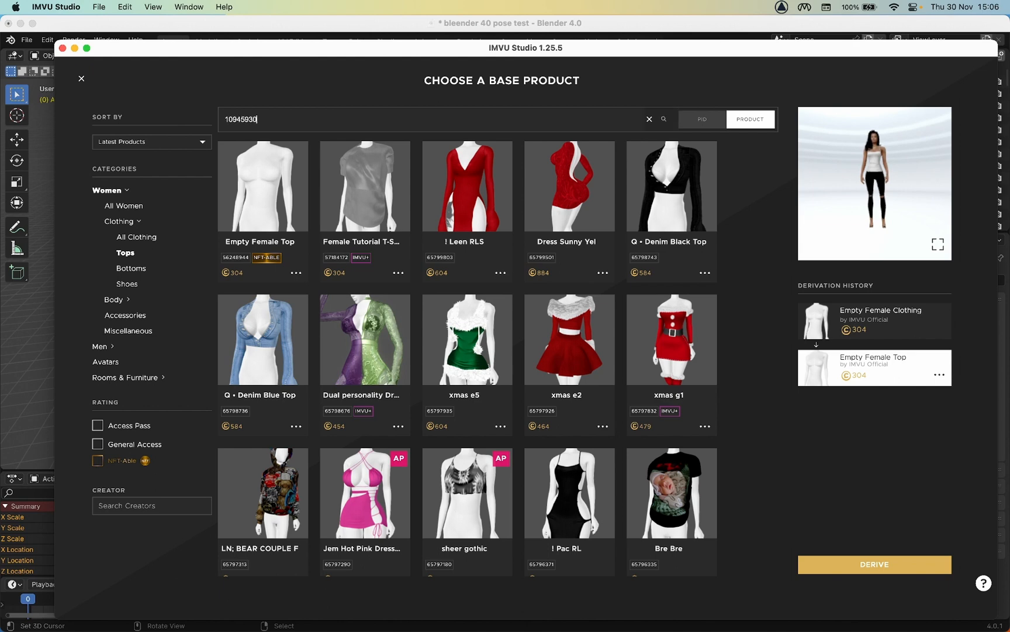
mouse_move(698, 148)
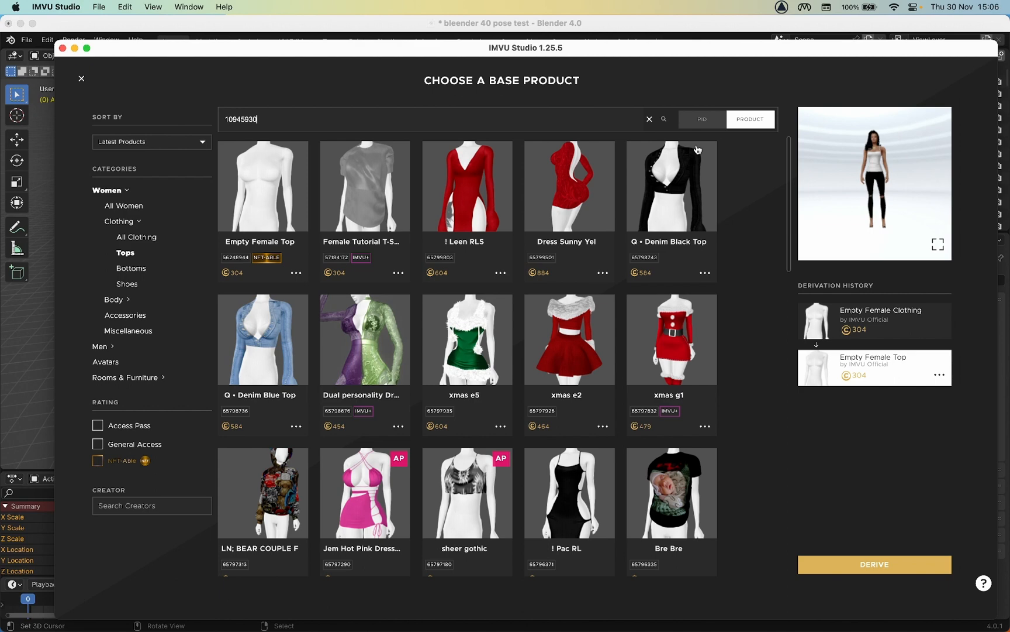
left_click(702, 120)
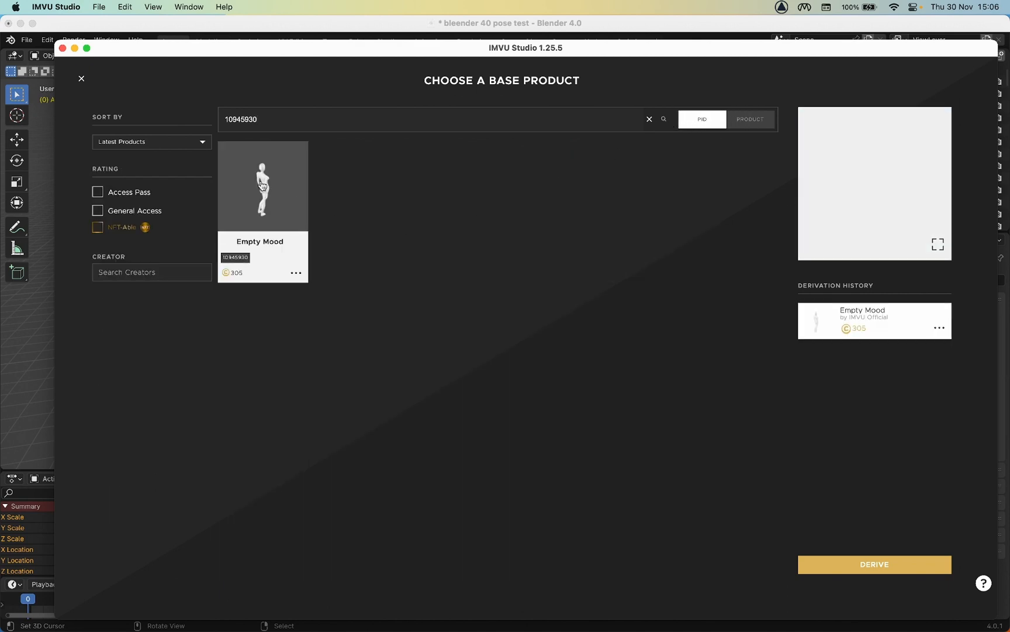
left_click(262, 186)
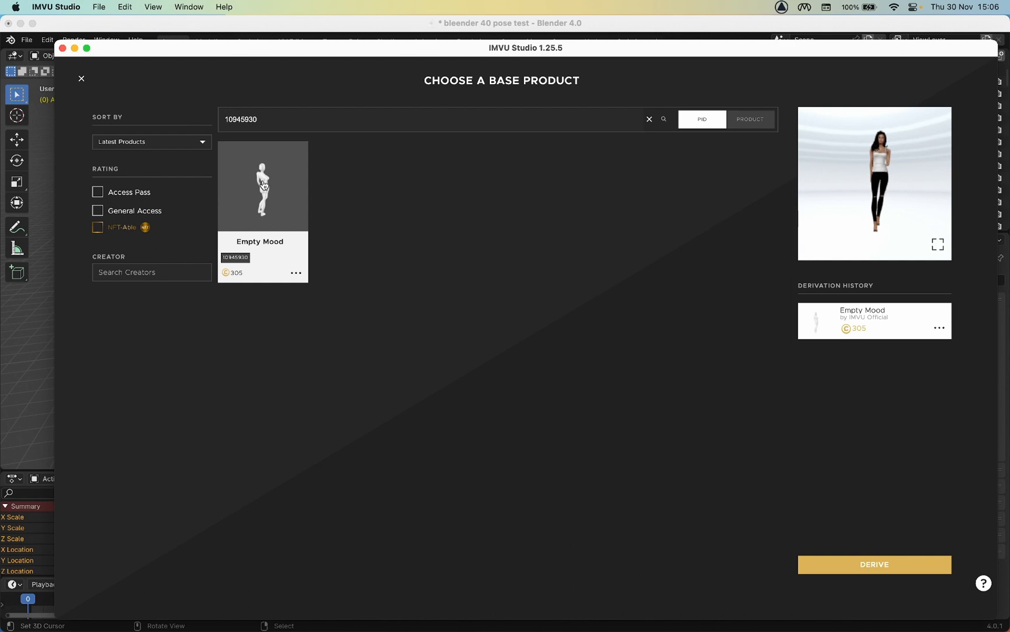
mouse_move(622, 449)
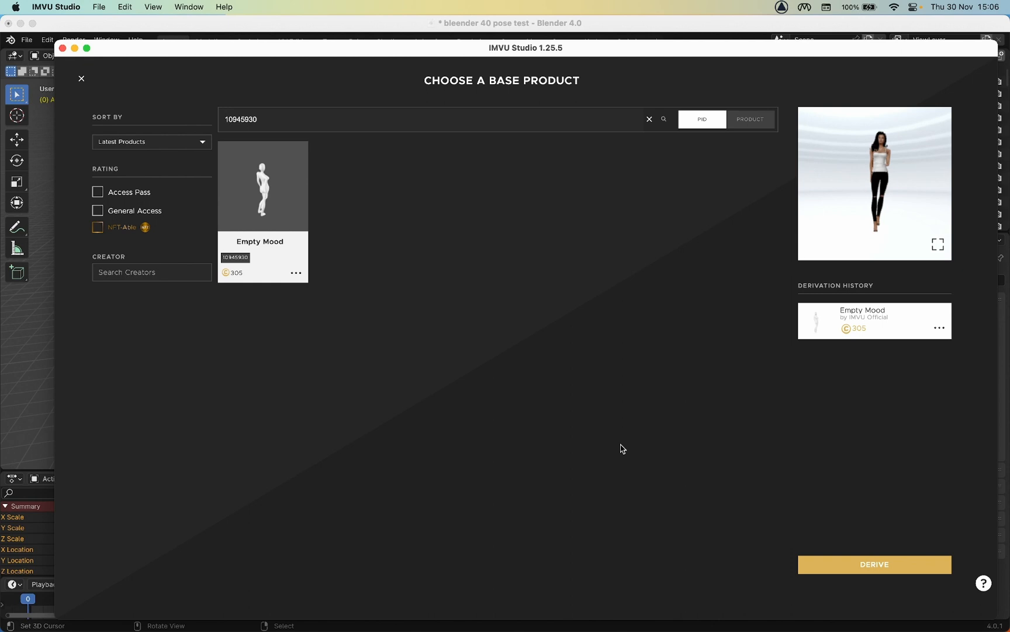
mouse_move(873, 566)
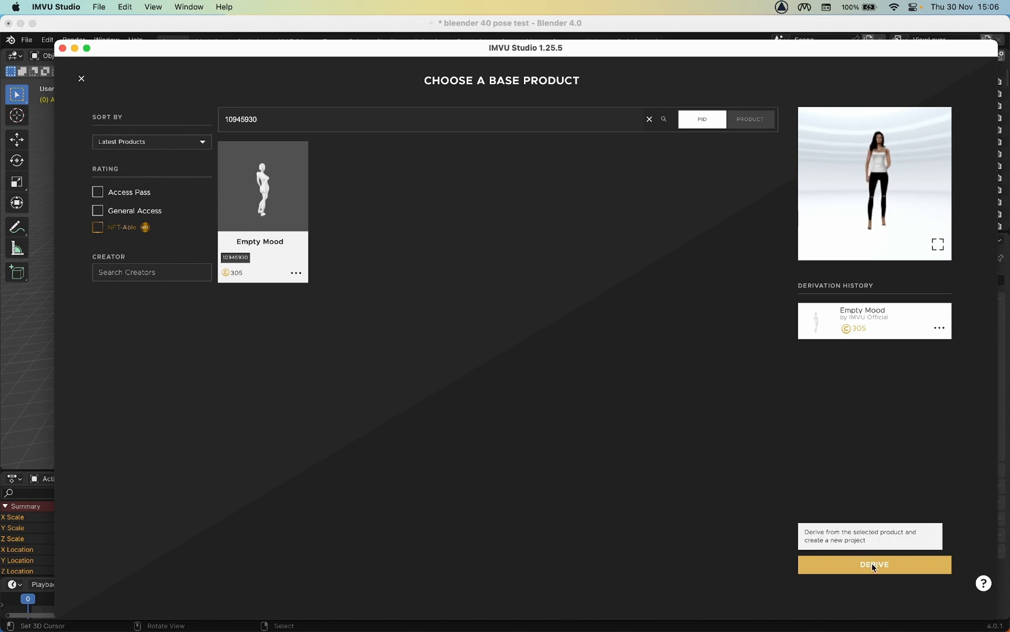
left_click(873, 564)
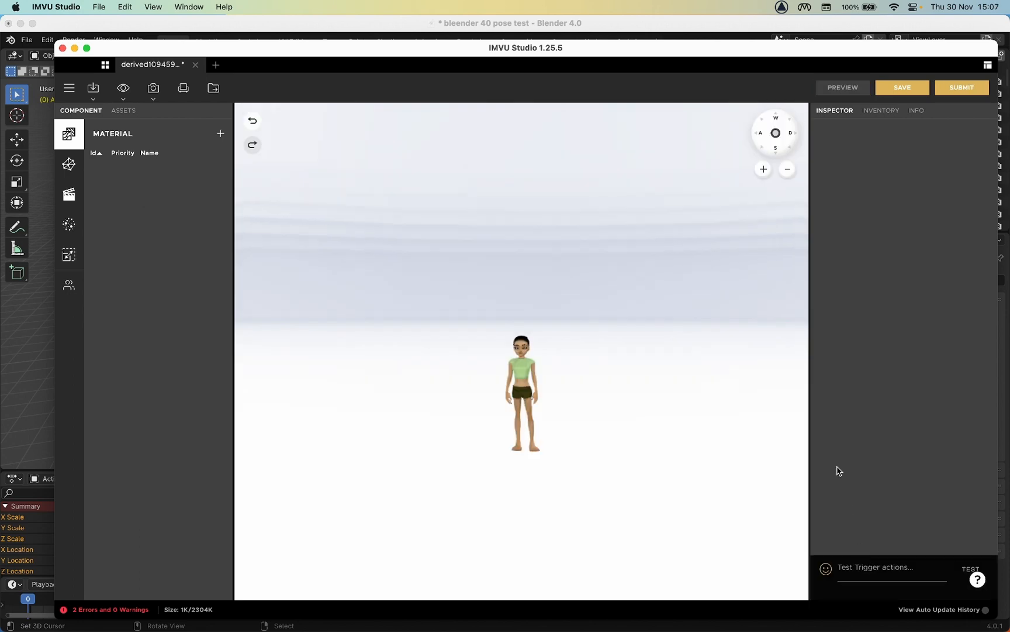
Choose Import FBX from the project's import options.
scroll("up", 3)
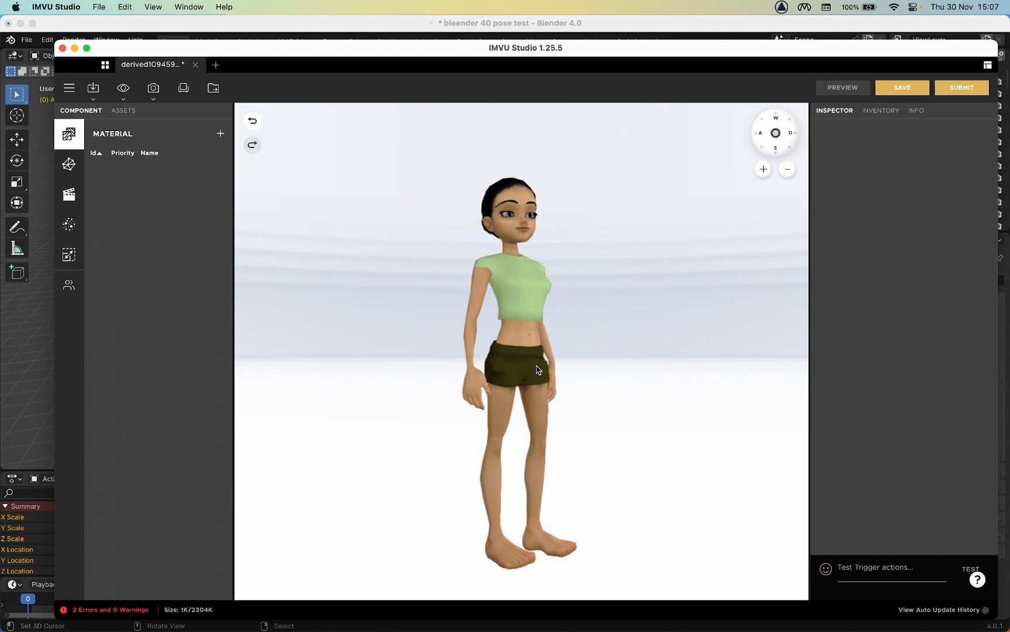
left_click(93, 88)
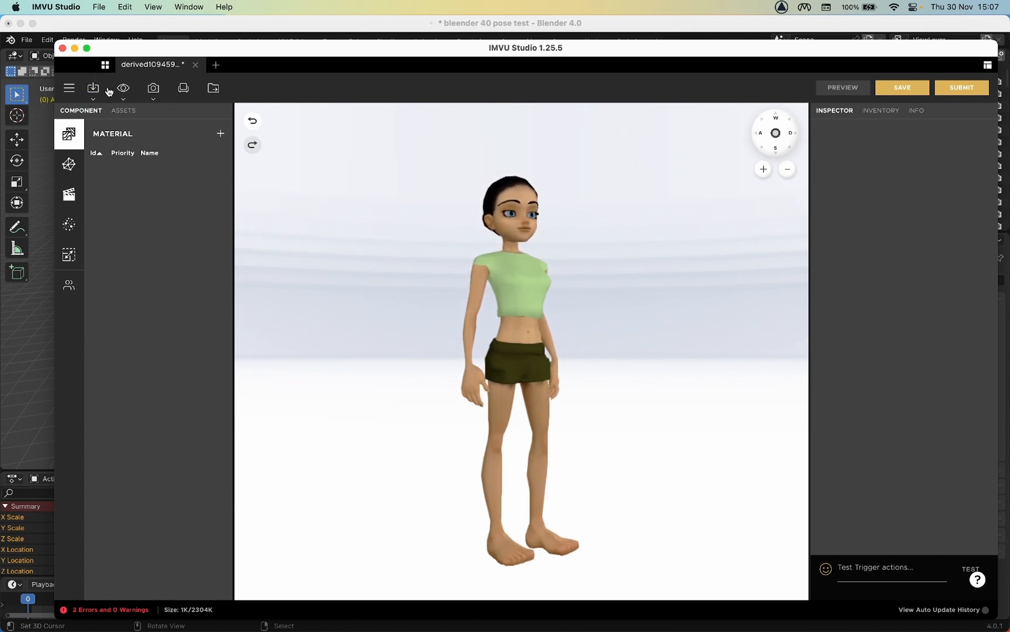
left_click(94, 88)
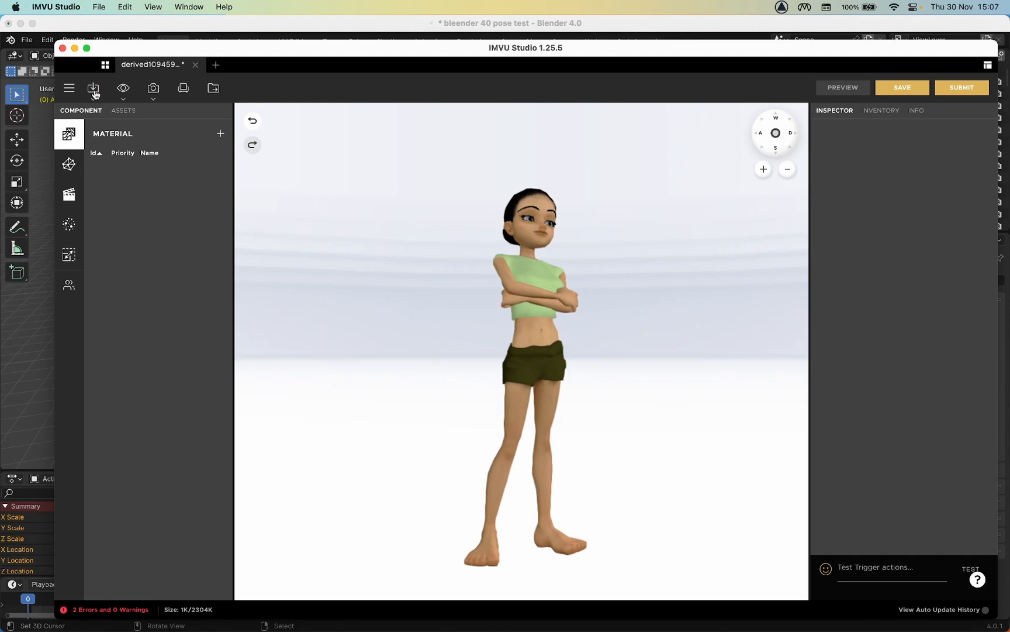
left_click(94, 88)
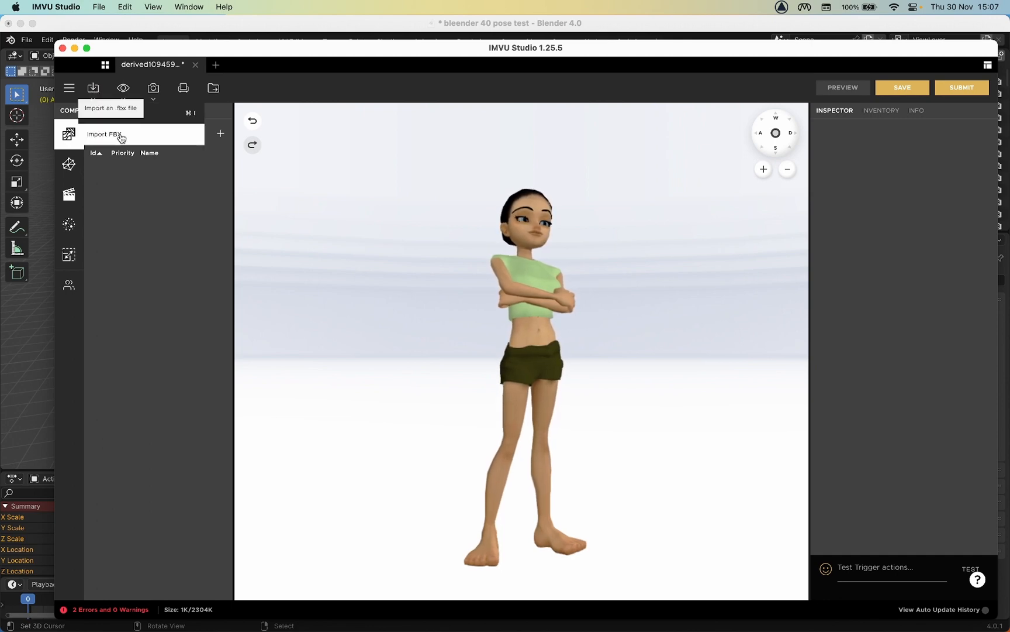
left_click(102, 135)
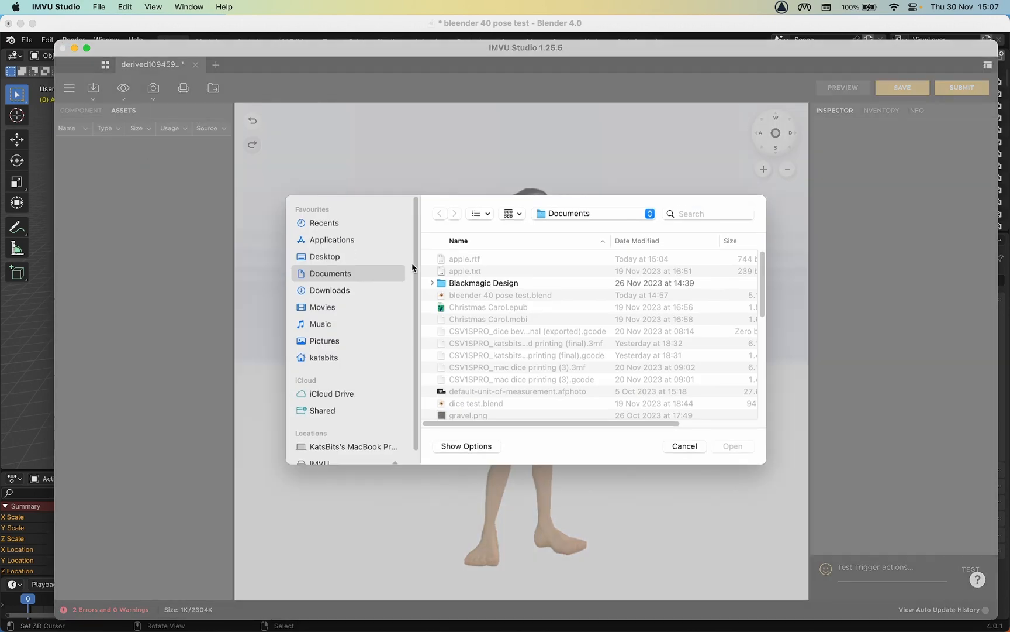
mouse_move(532, 435)
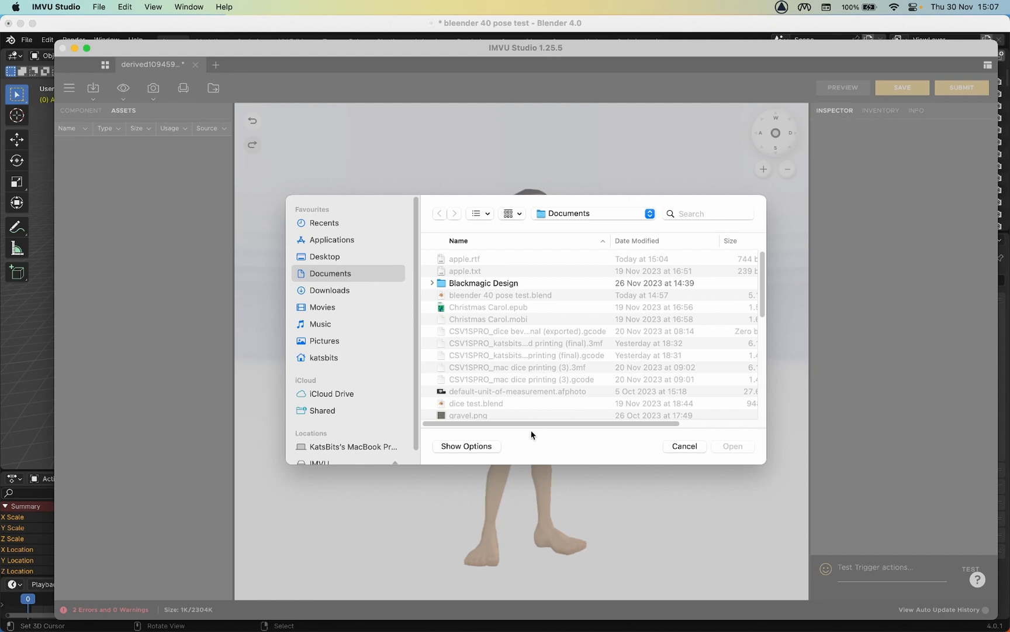
mouse_move(764, 459)
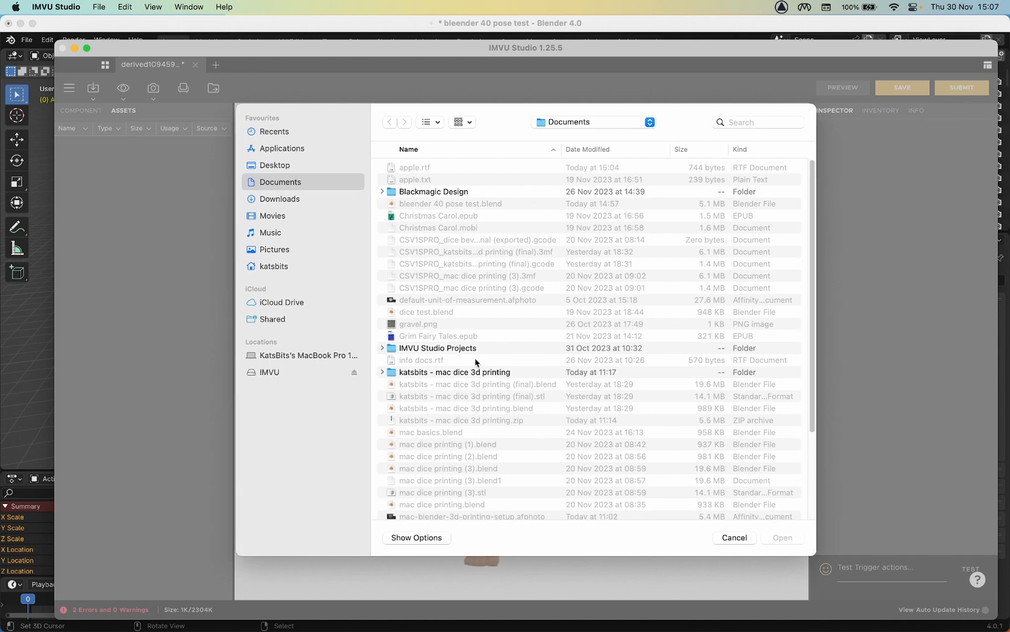
Select Pose_Control_ArmatureAction.fbx in Documents and open it for import.
scroll("down", 3)
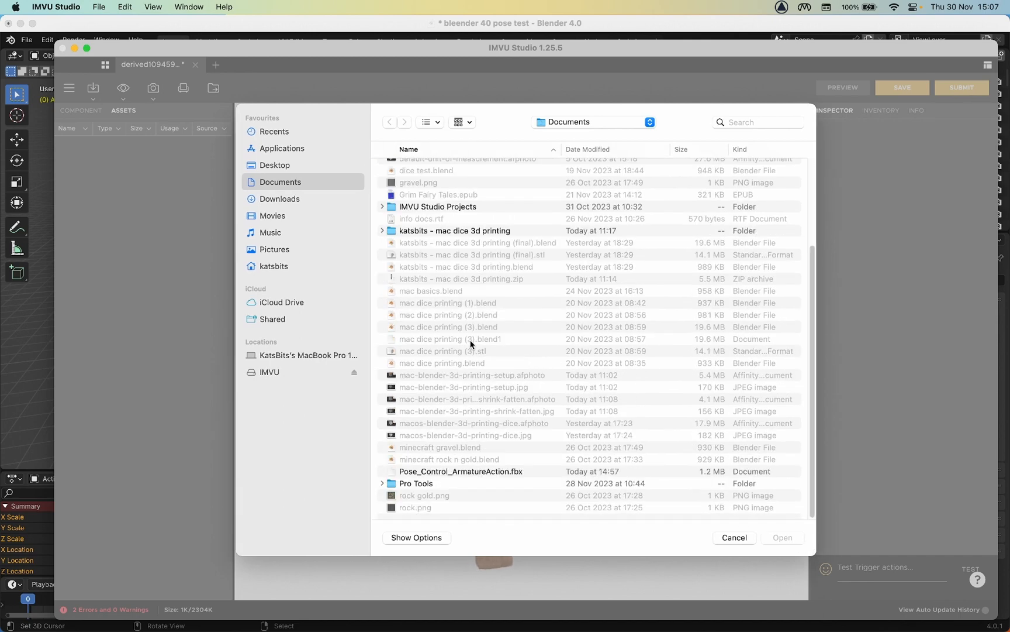
mouse_move(462, 487)
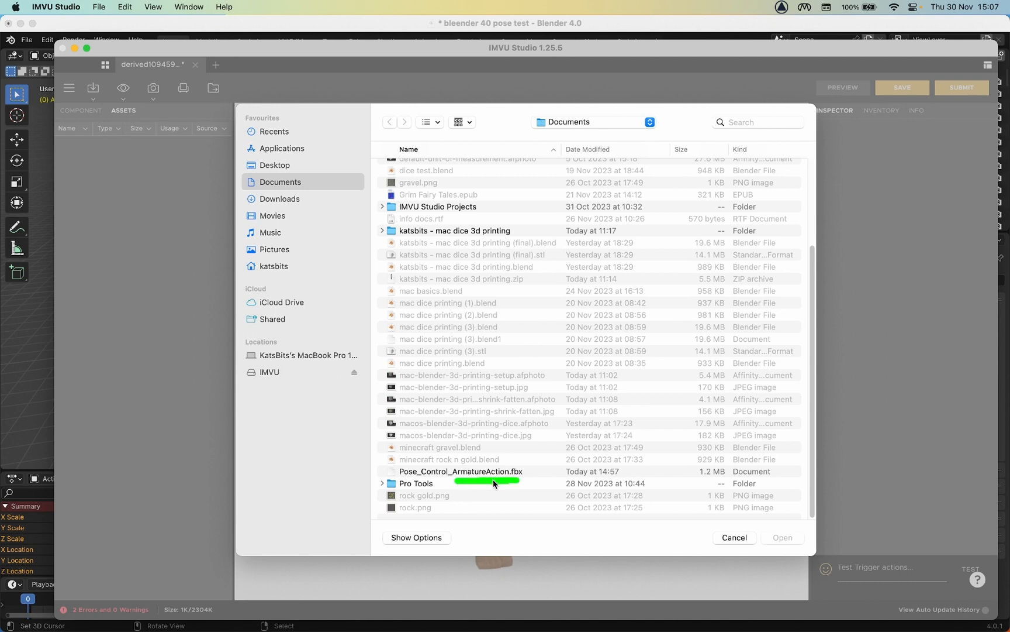
left_click(460, 472)
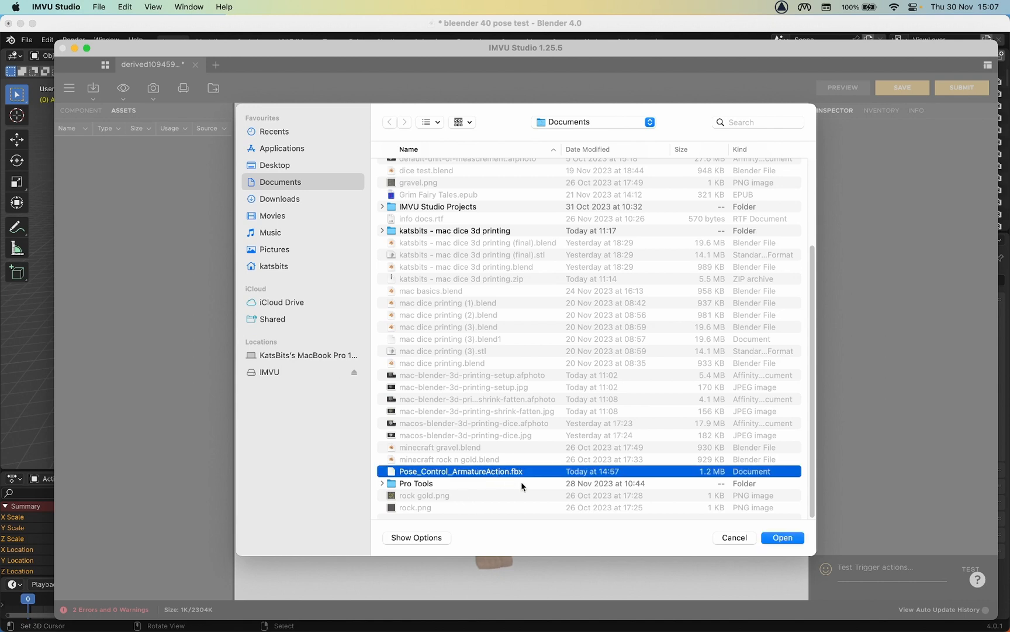
left_click(781, 536)
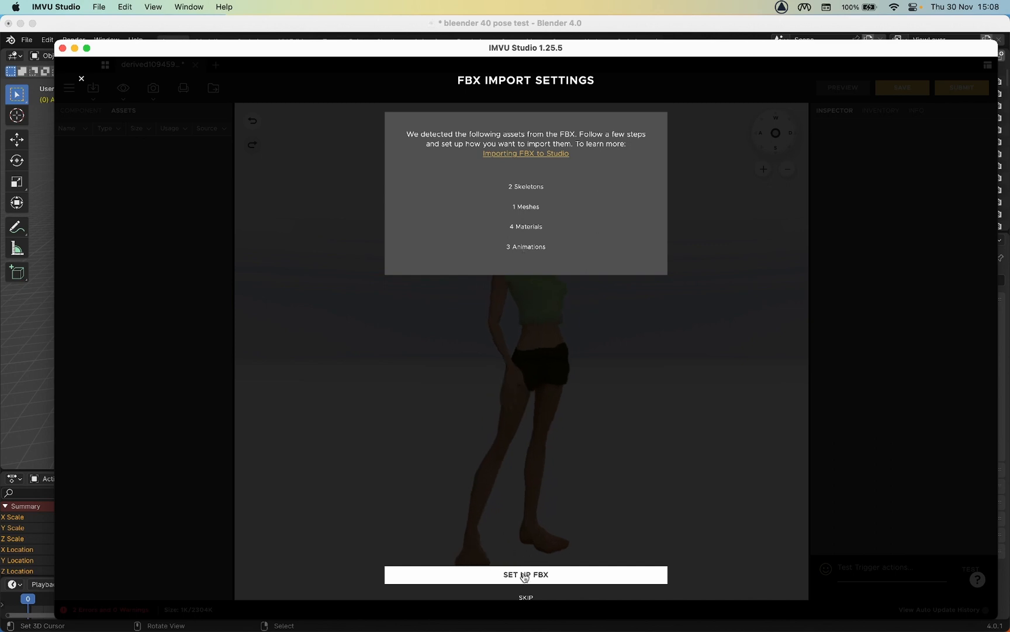
In Set Up FBX, exclude the mesh and disable Overwrite Meshes, keeping the skeleton.
left_click(525, 575)
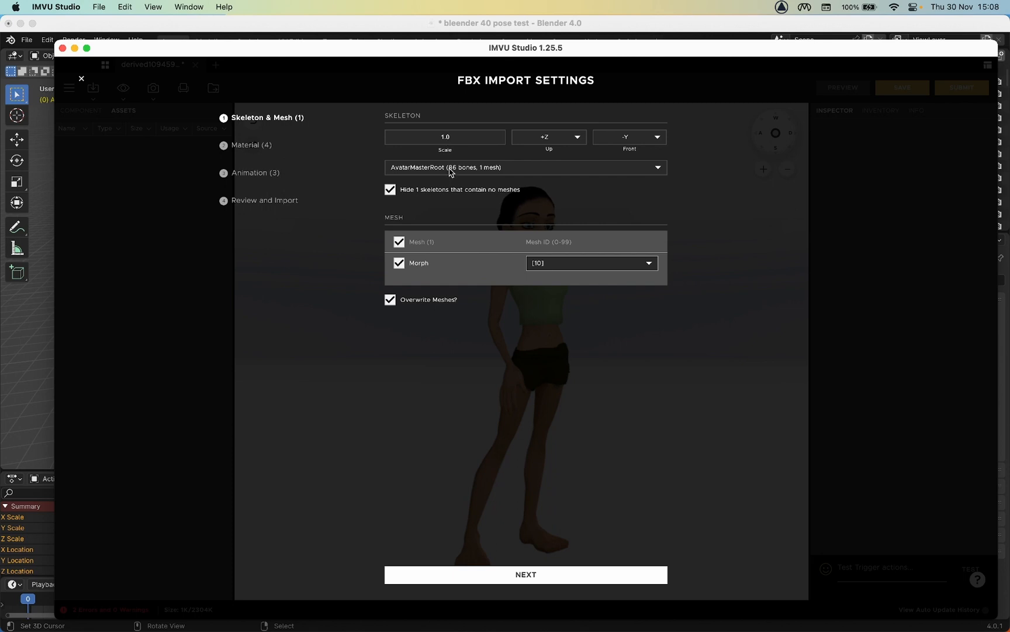
left_click(525, 168)
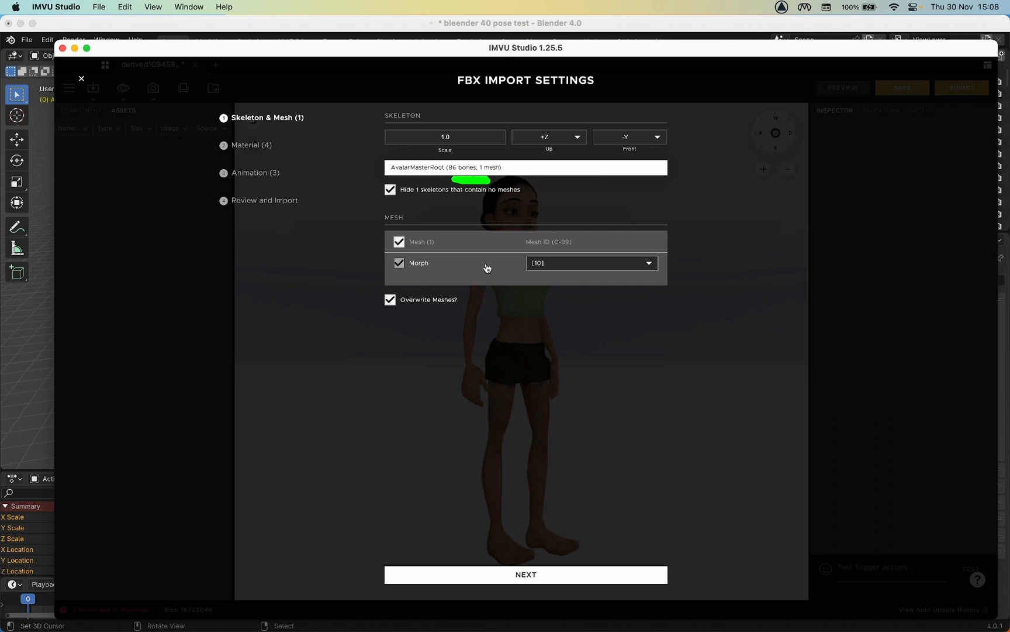
mouse_move(453, 256)
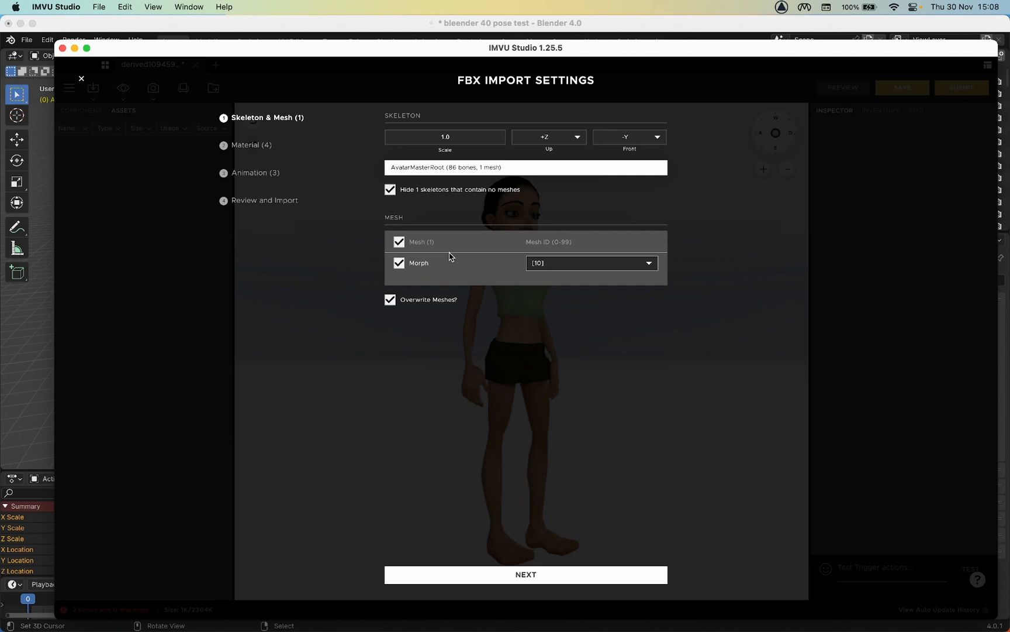
left_click(399, 241)
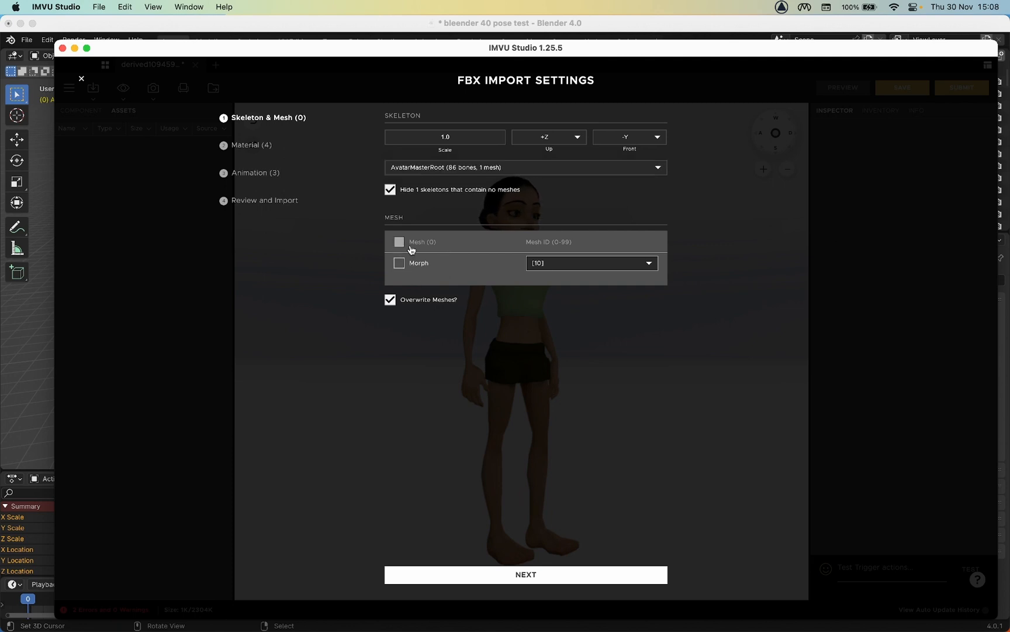
left_click(389, 299)
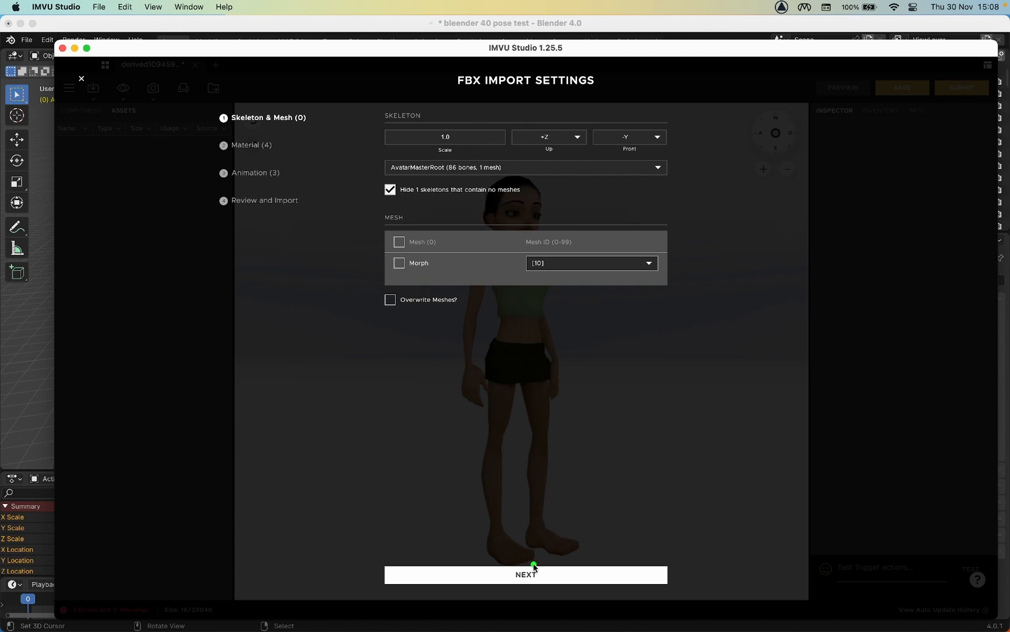
left_click(525, 574)
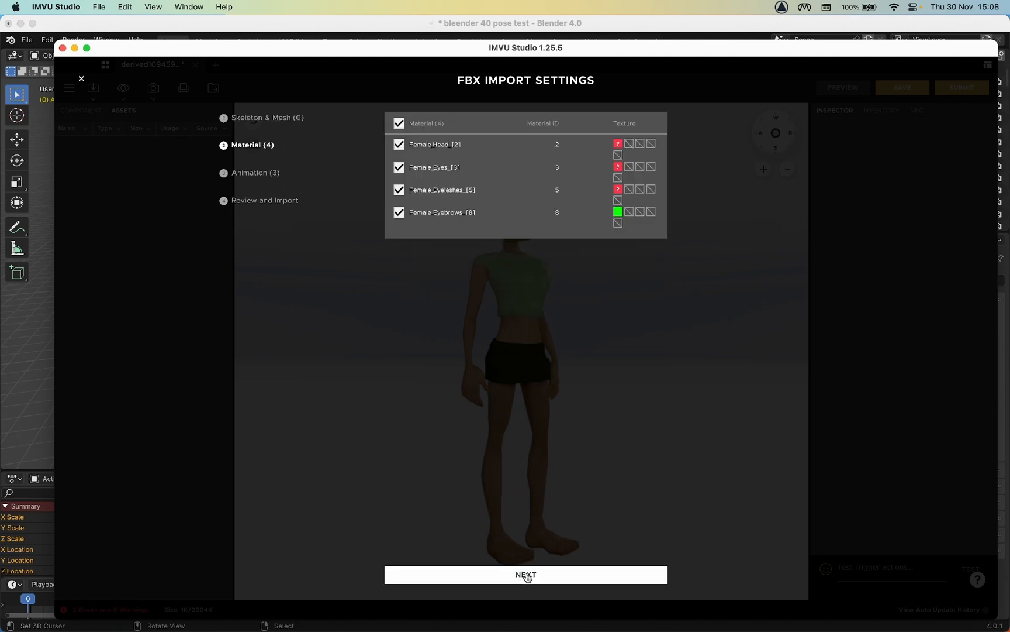
Exclude all four materials, keep the three animations, review and import.
left_click(399, 123)
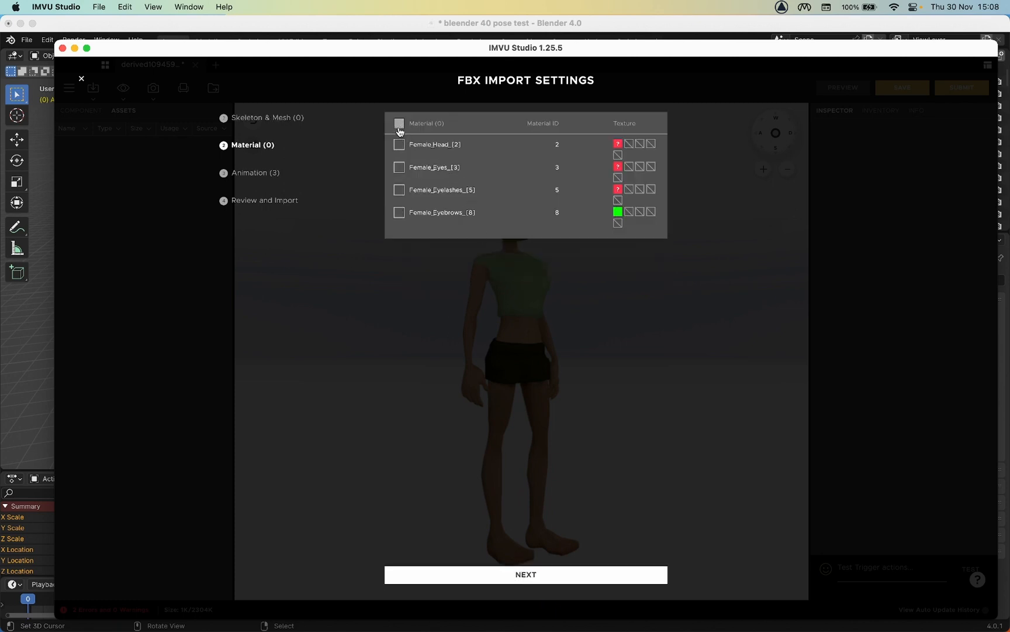
left_click(525, 574)
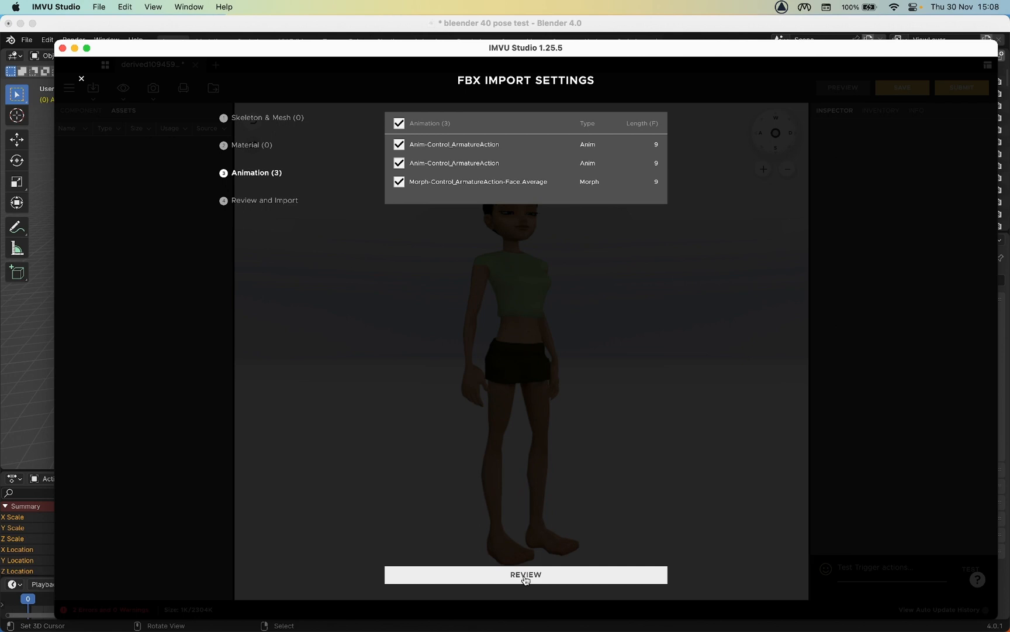
mouse_move(459, 199)
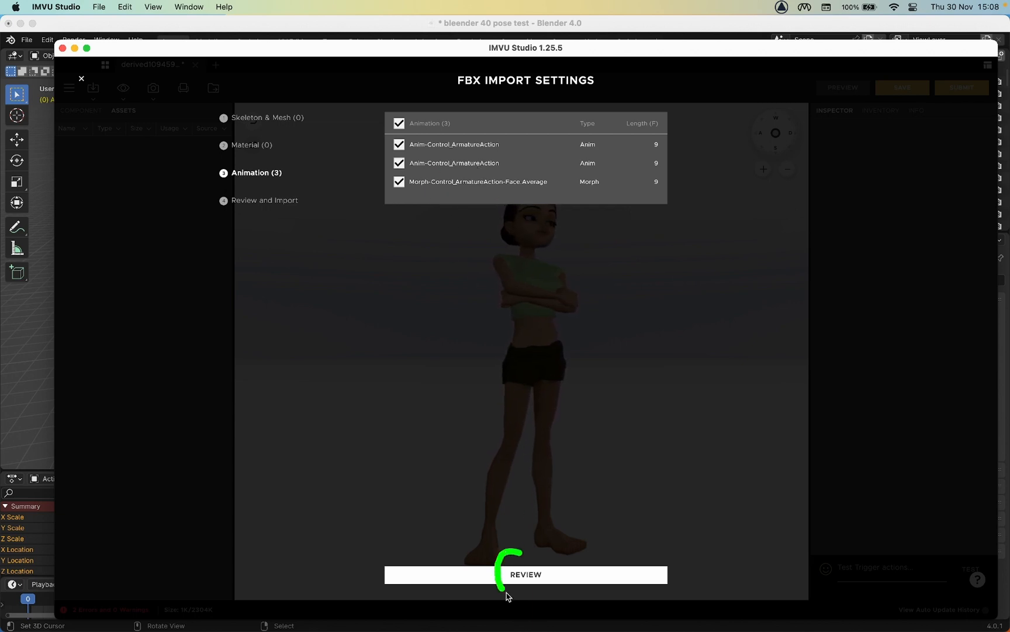
left_click(525, 573)
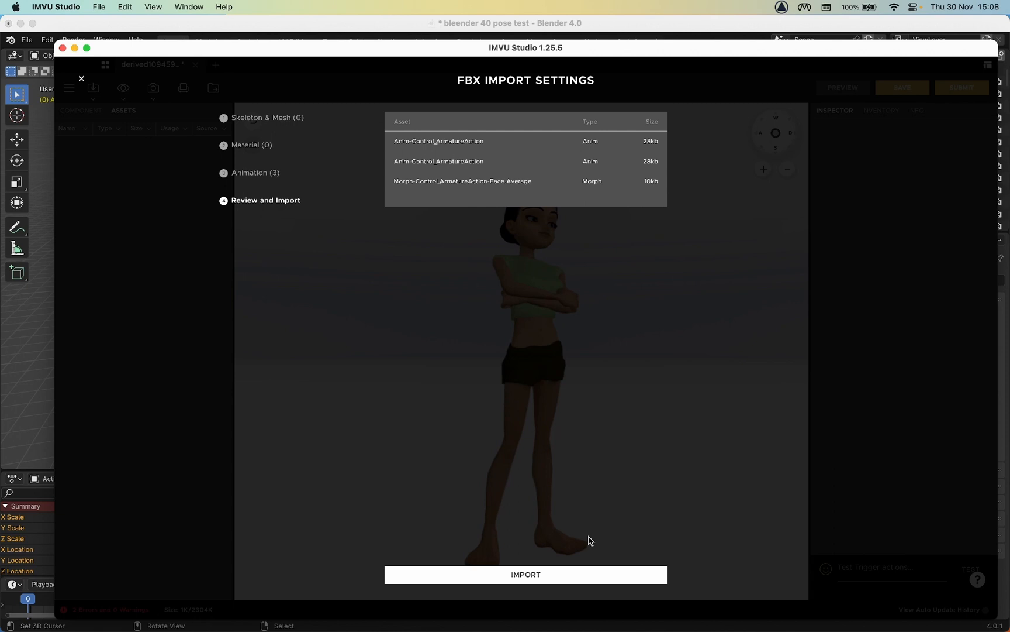
left_click(525, 573)
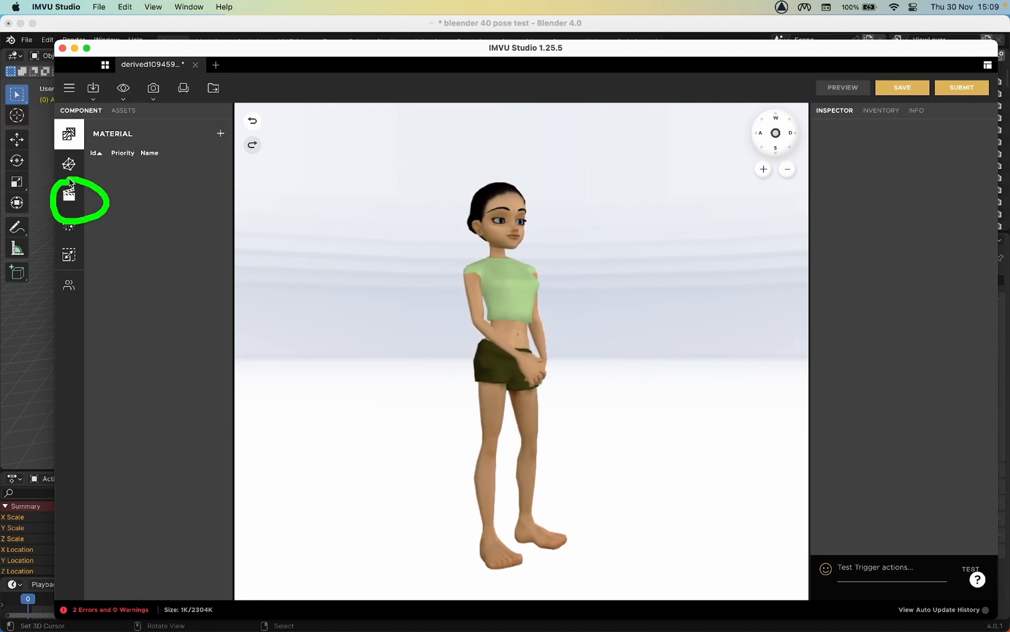
Add a new action in the Action component and name it stance.Idle.
left_click(69, 194)
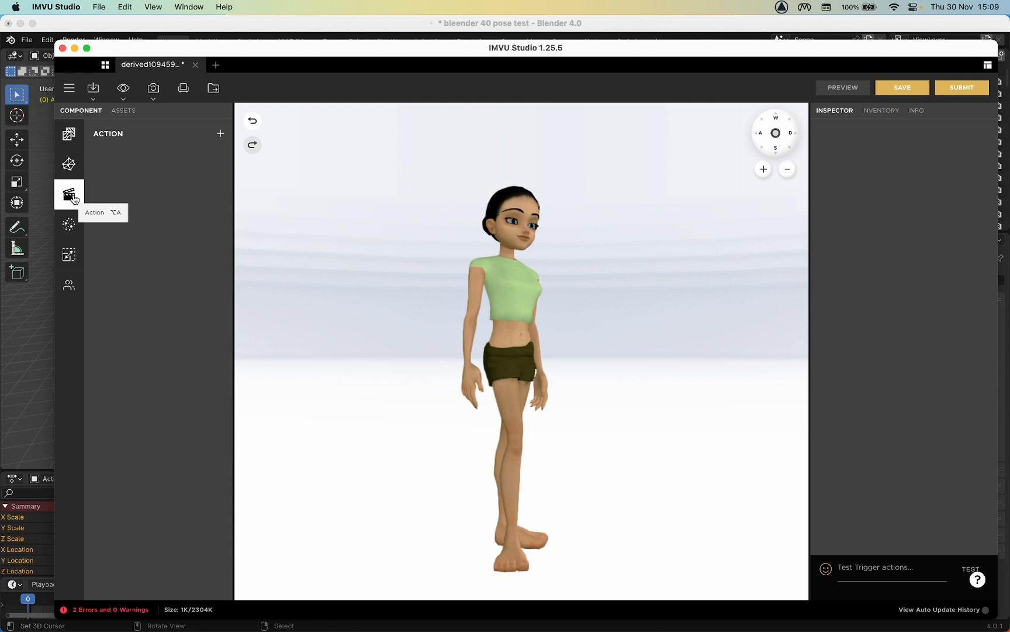
left_click(220, 133)
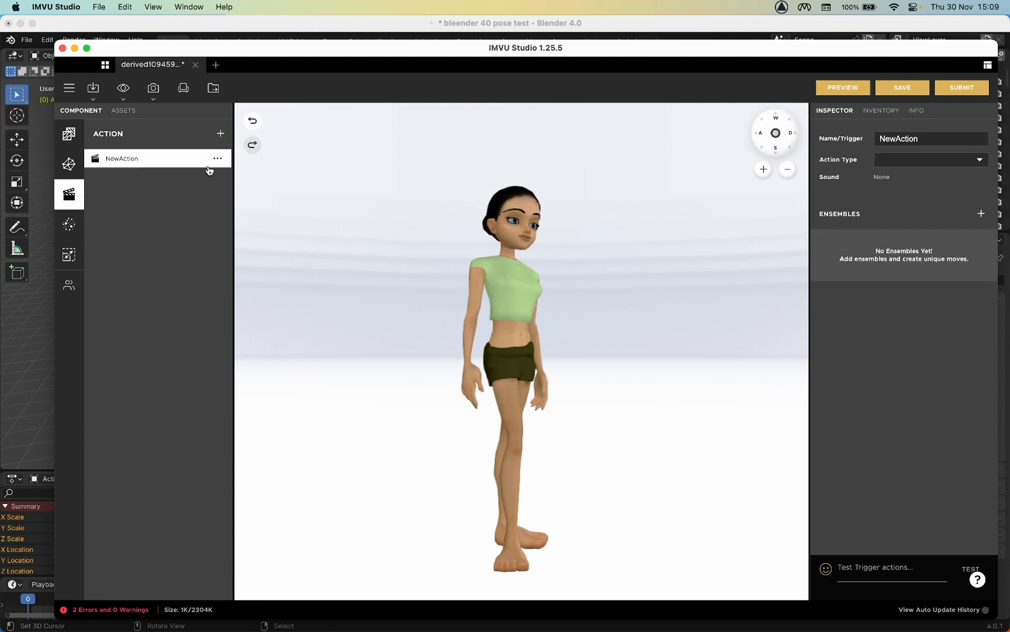
left_click(930, 138)
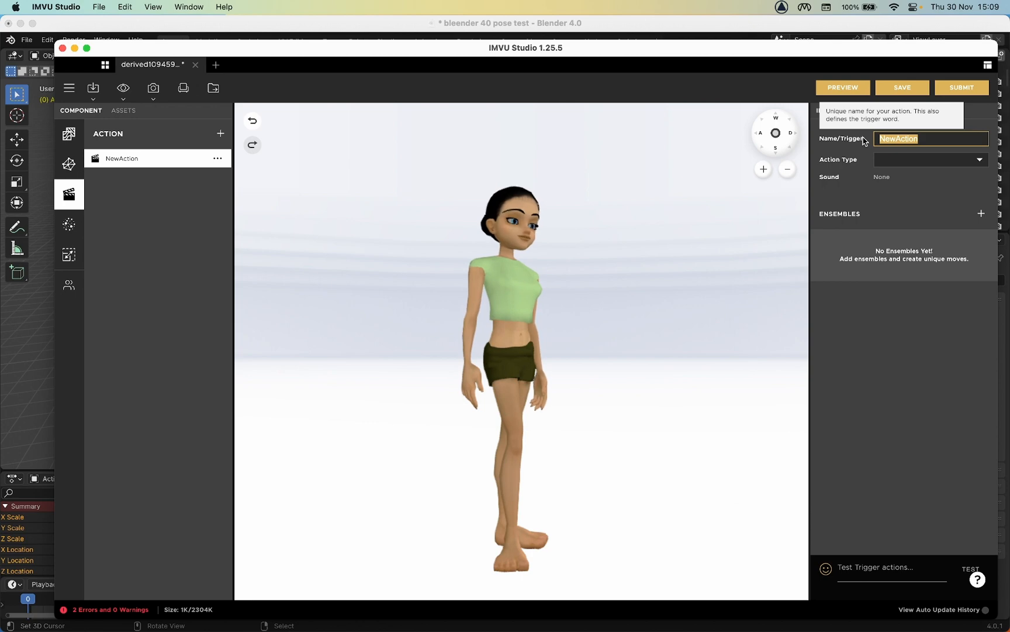
type("stance")
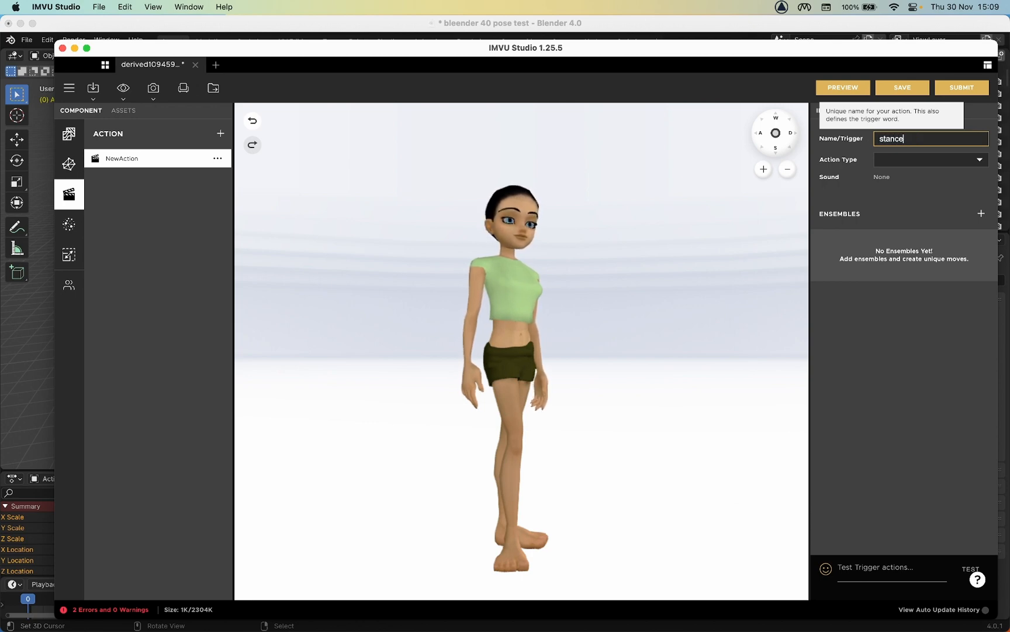
type(".l")
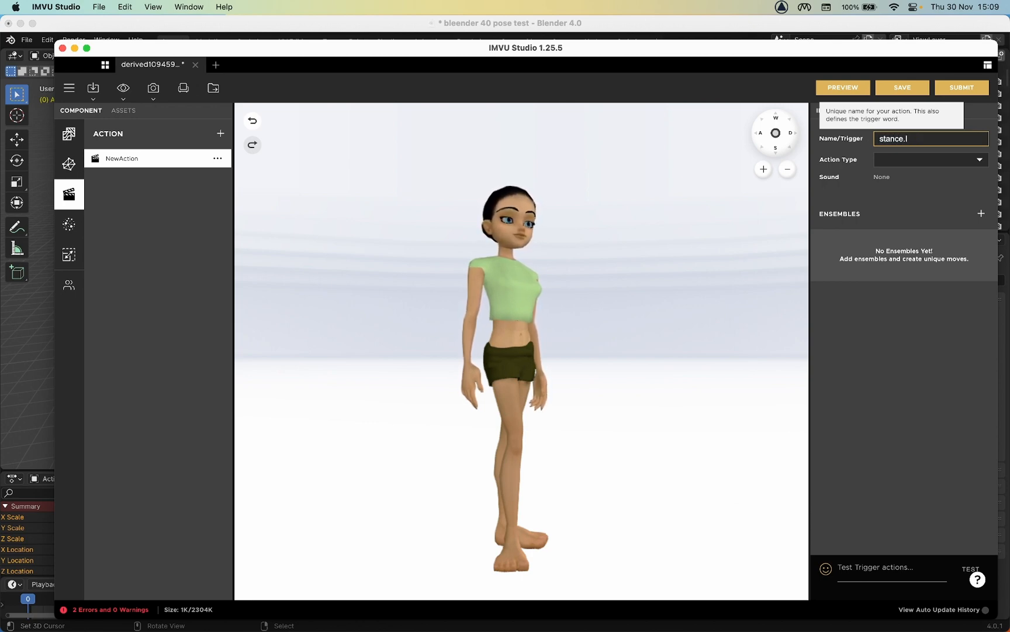
type("dle")
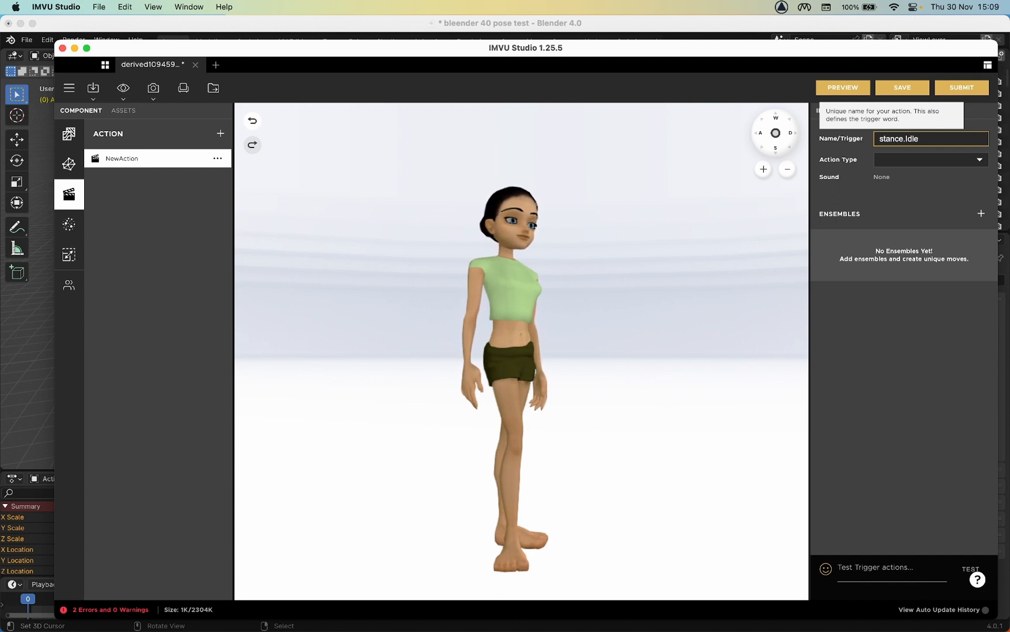
mouse_move(862, 161)
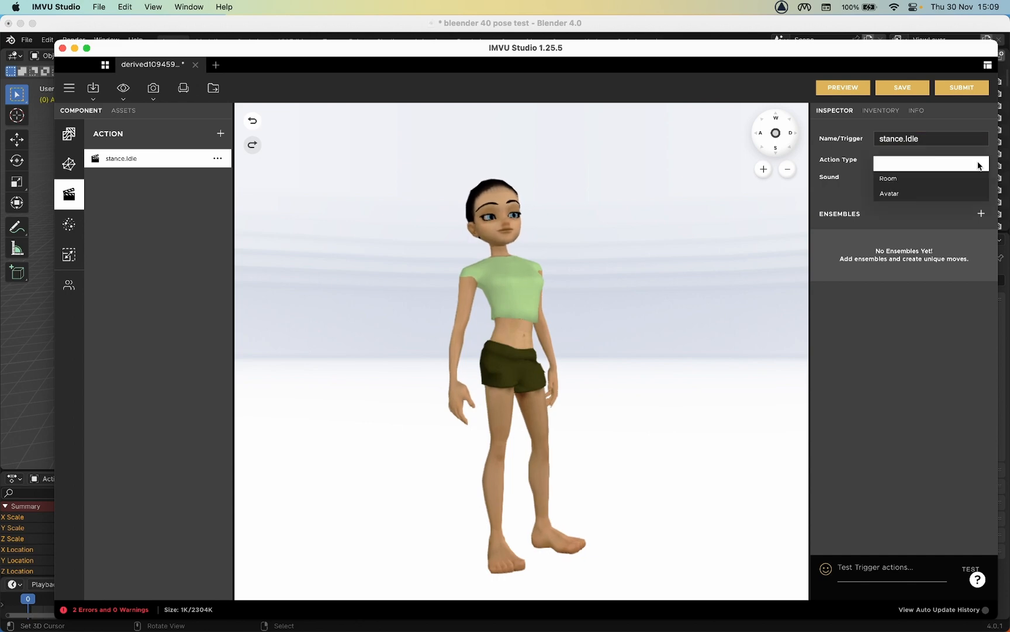
Set the action type to Avatar and start adding an ensemble.
left_click(889, 193)
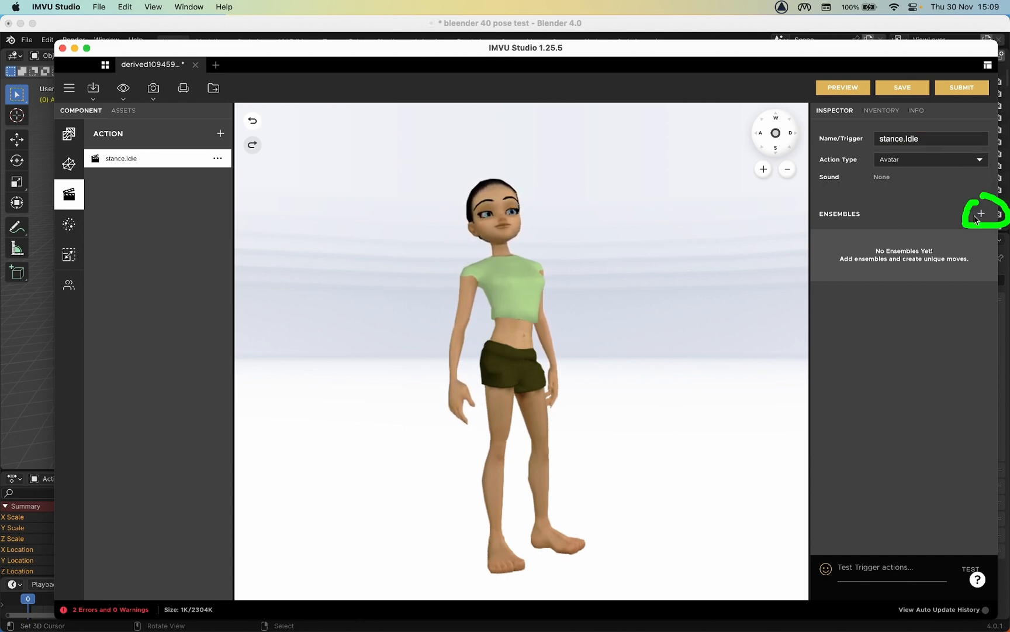
left_click(980, 213)
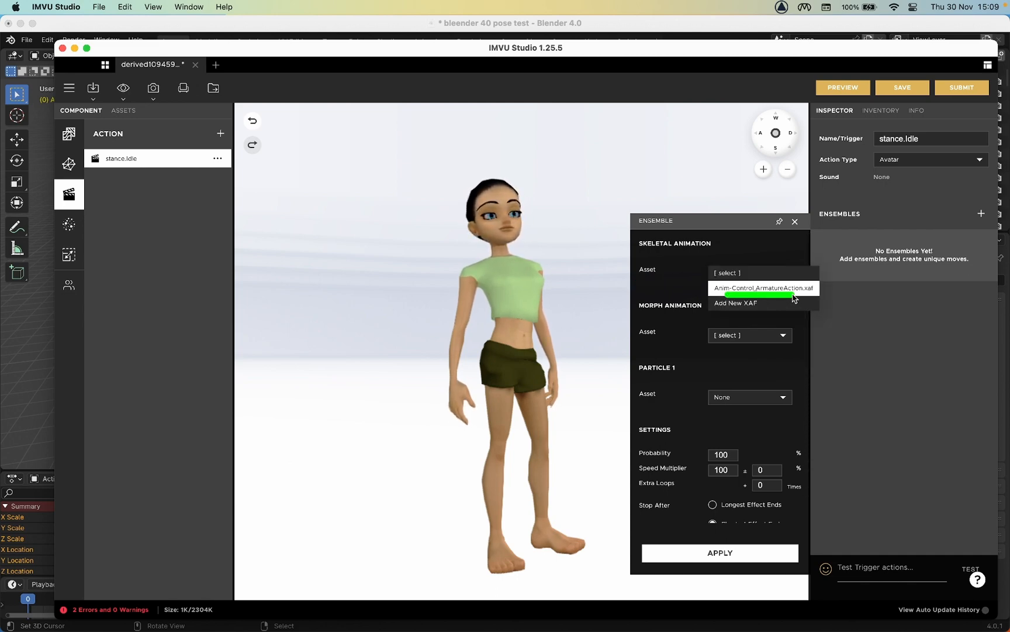
Assign Anim-Control_ArmatureAction.xaf as the ensemble's skeletal animation and apply it.
left_click(762, 287)
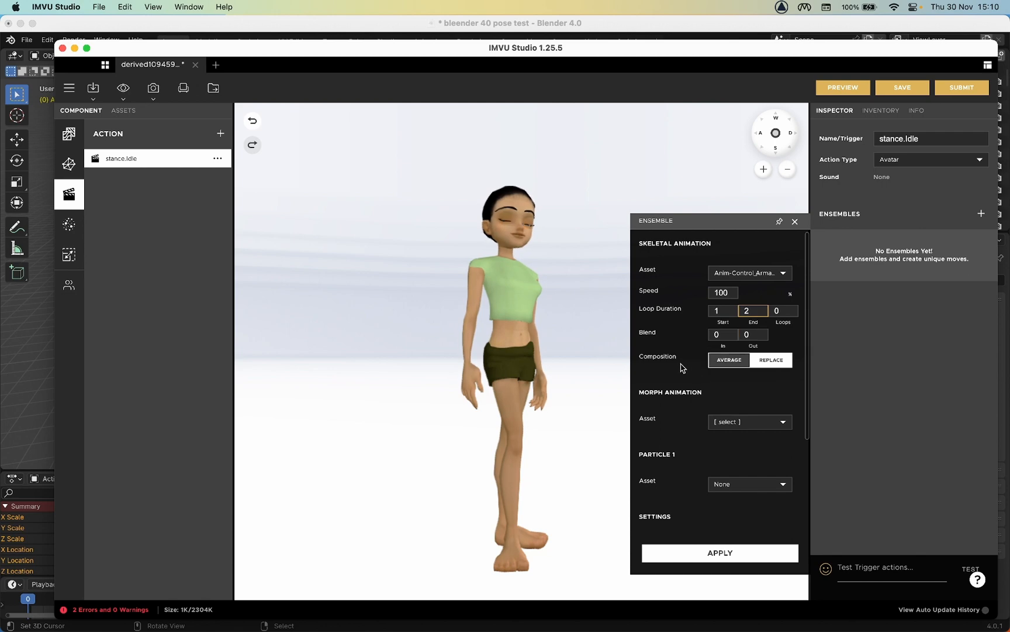
scroll("down", 3)
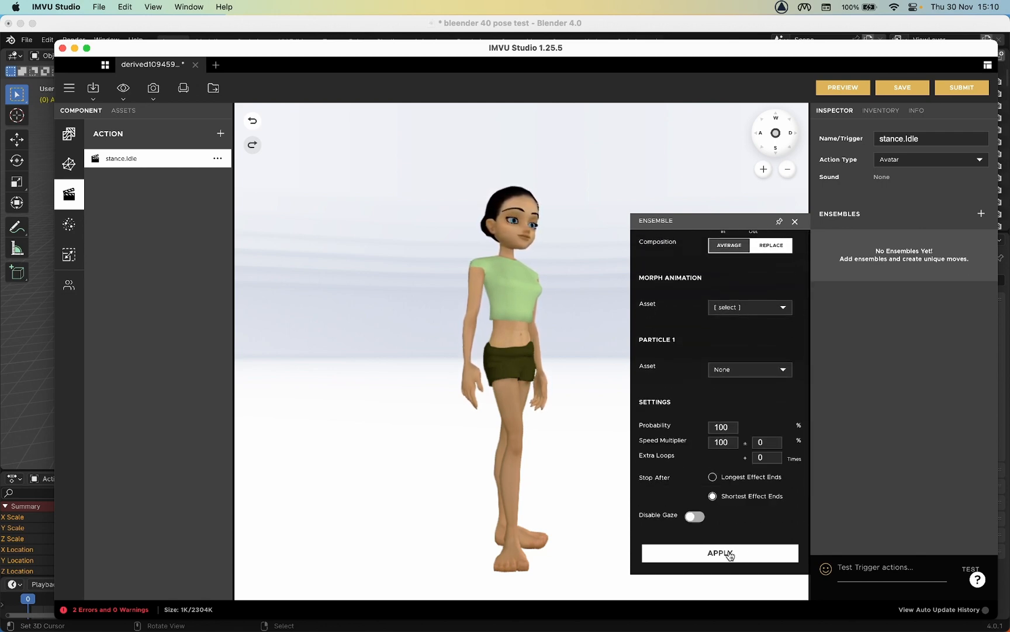
left_click(719, 553)
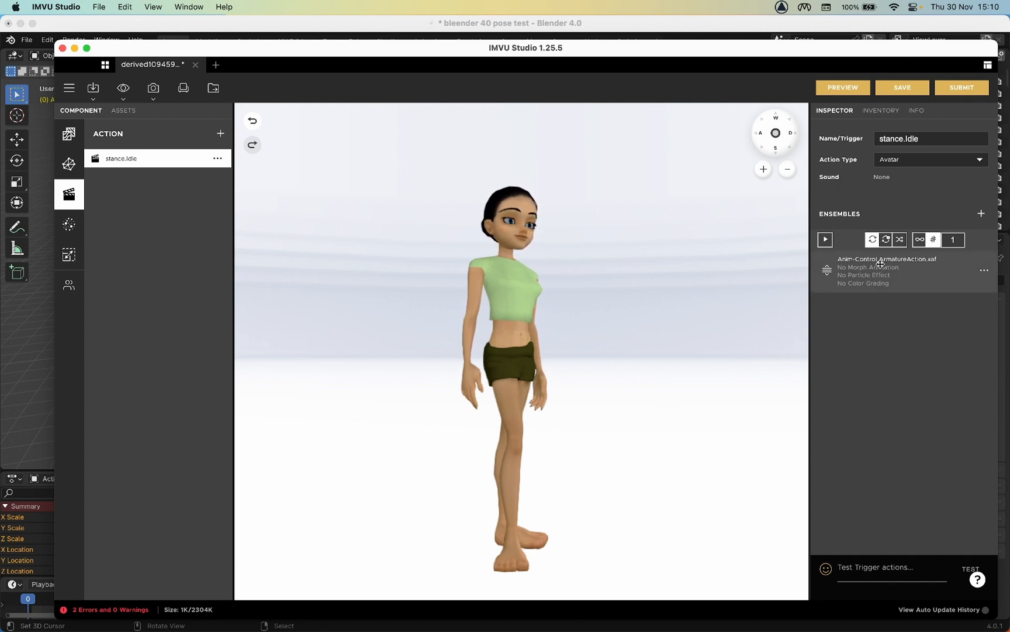
Preview the stance.Idle action playing on the avatar.
left_click(842, 87)
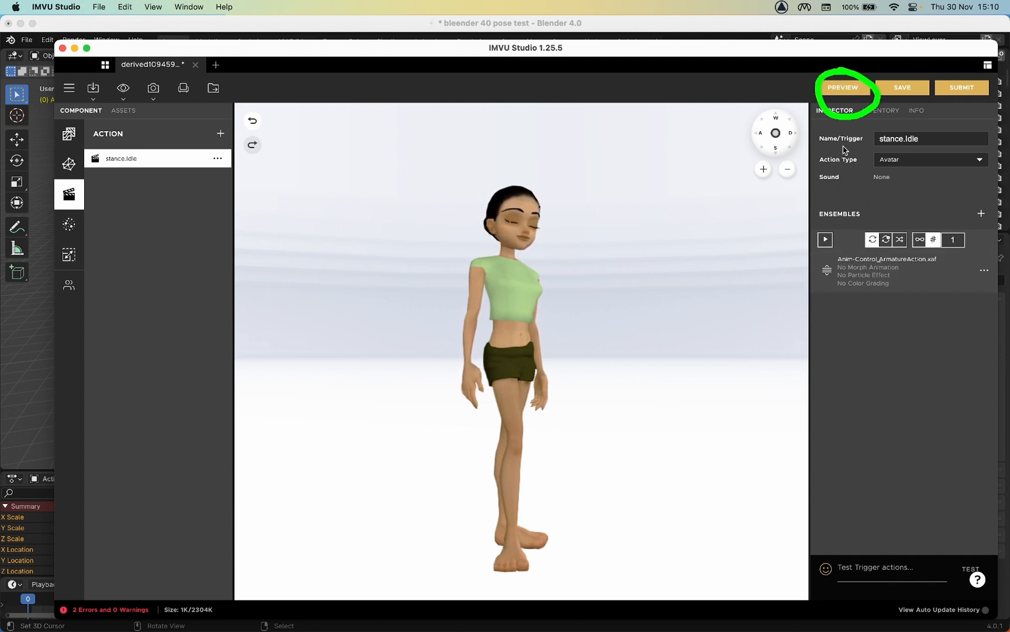
left_click(842, 87)
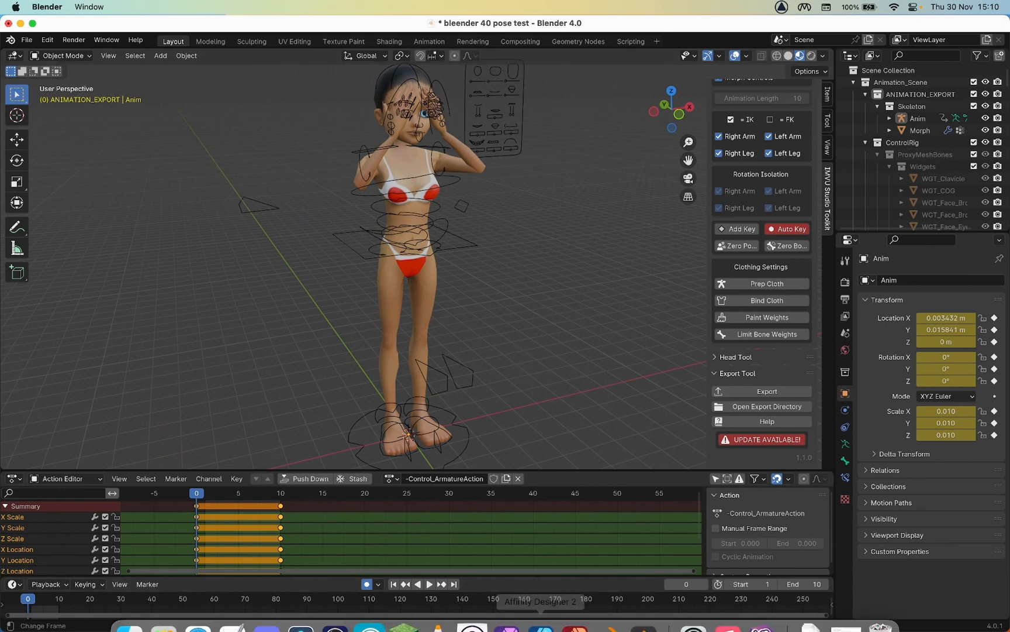
mouse_move(574, 607)
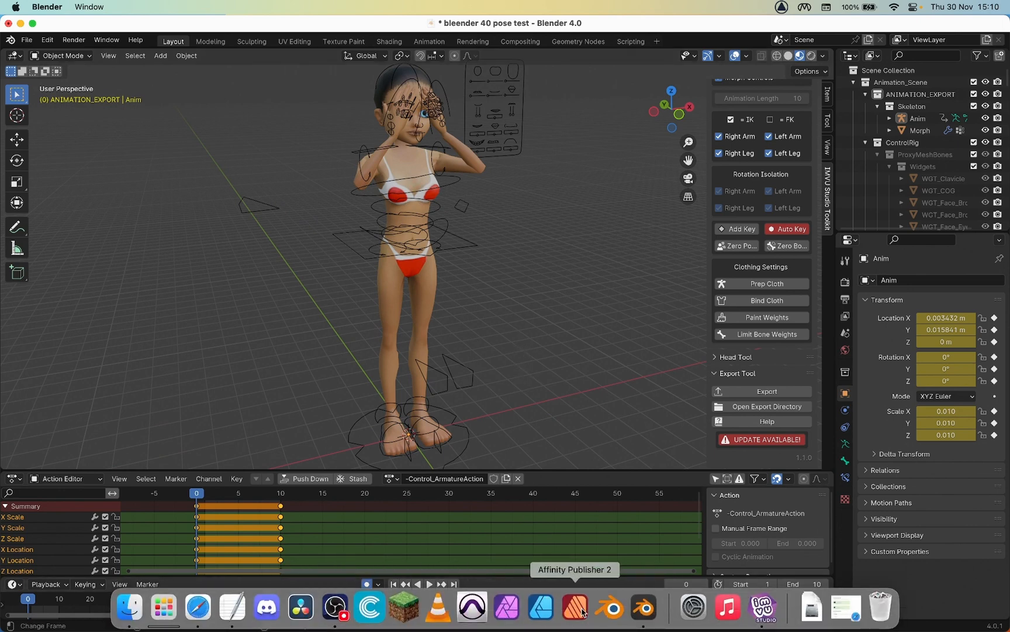
Bring IMVU Studio back to the front with the avatar in the hands-over-face pose.
left_click(763, 607)
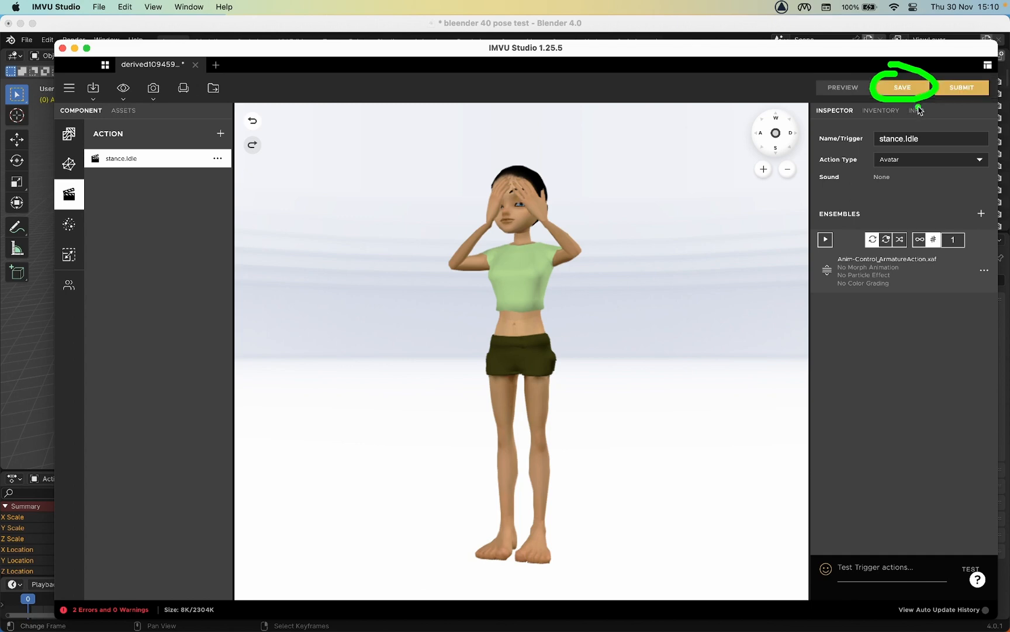
mouse_move(962, 87)
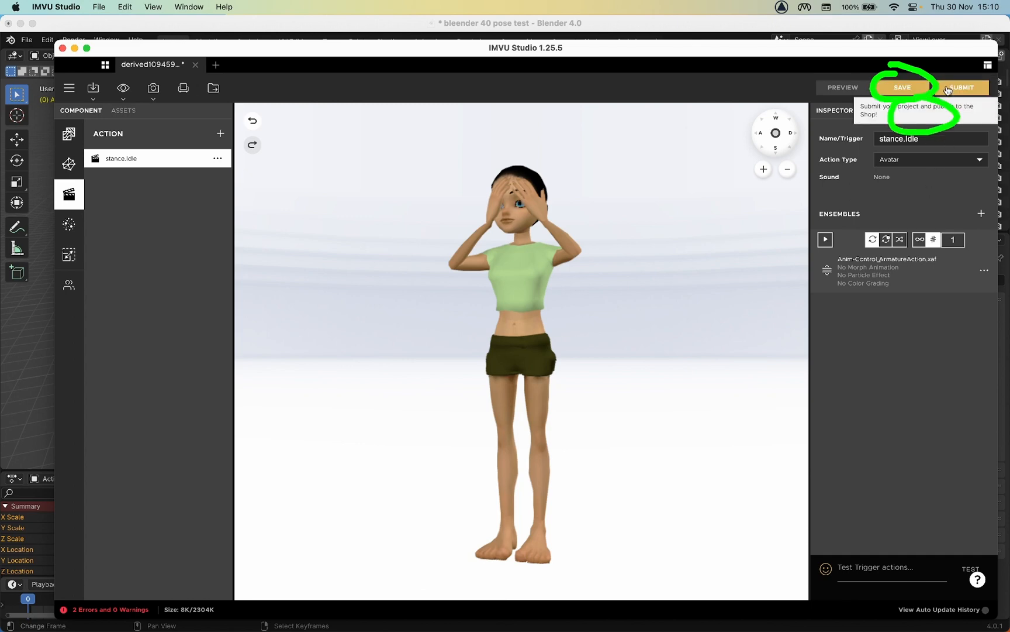